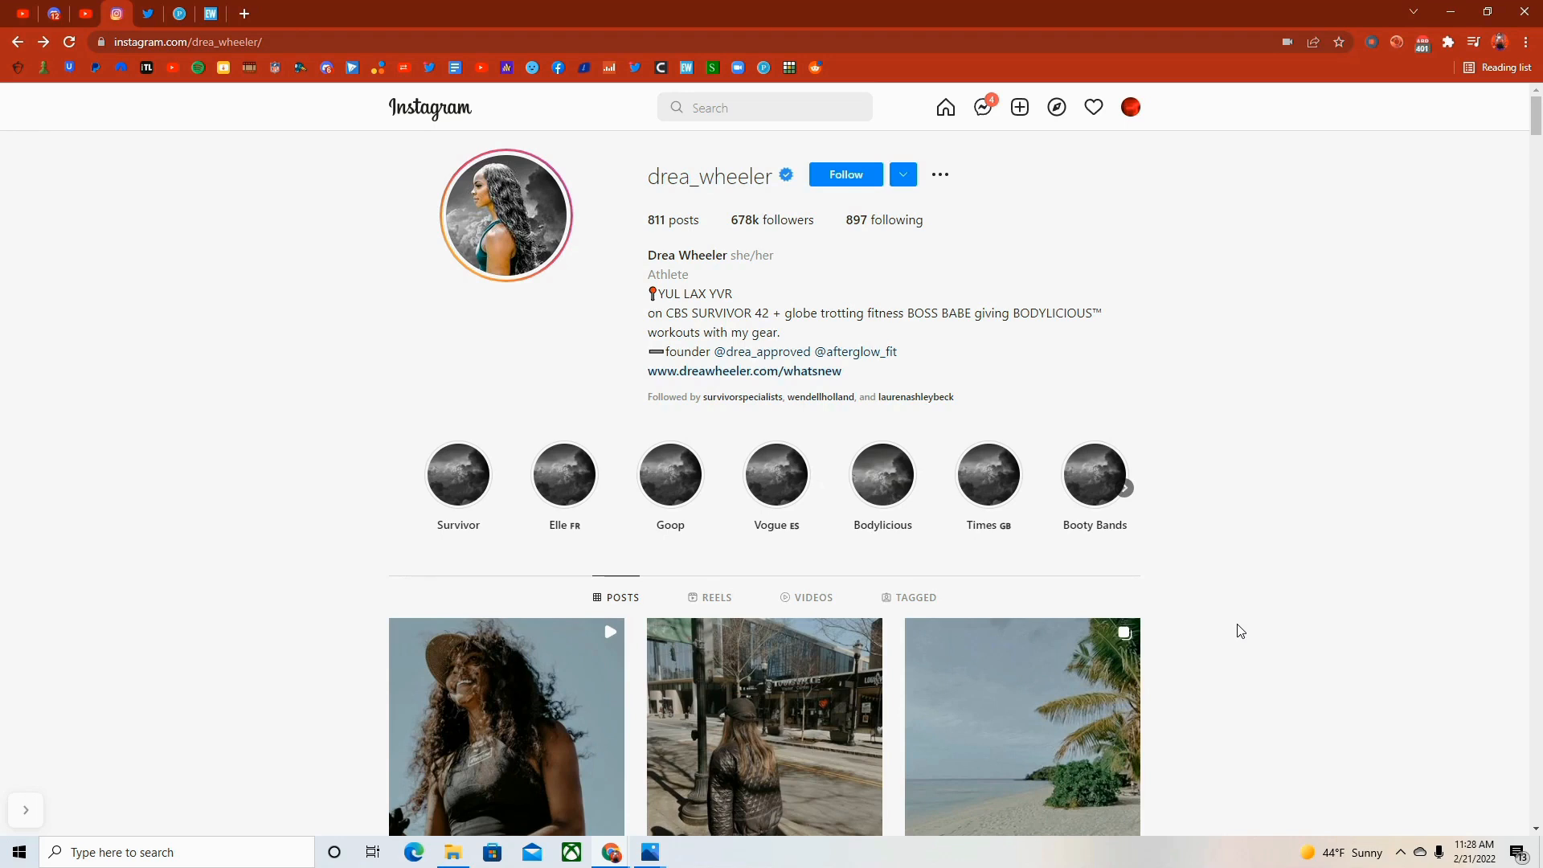
mouse_move(778, 320)
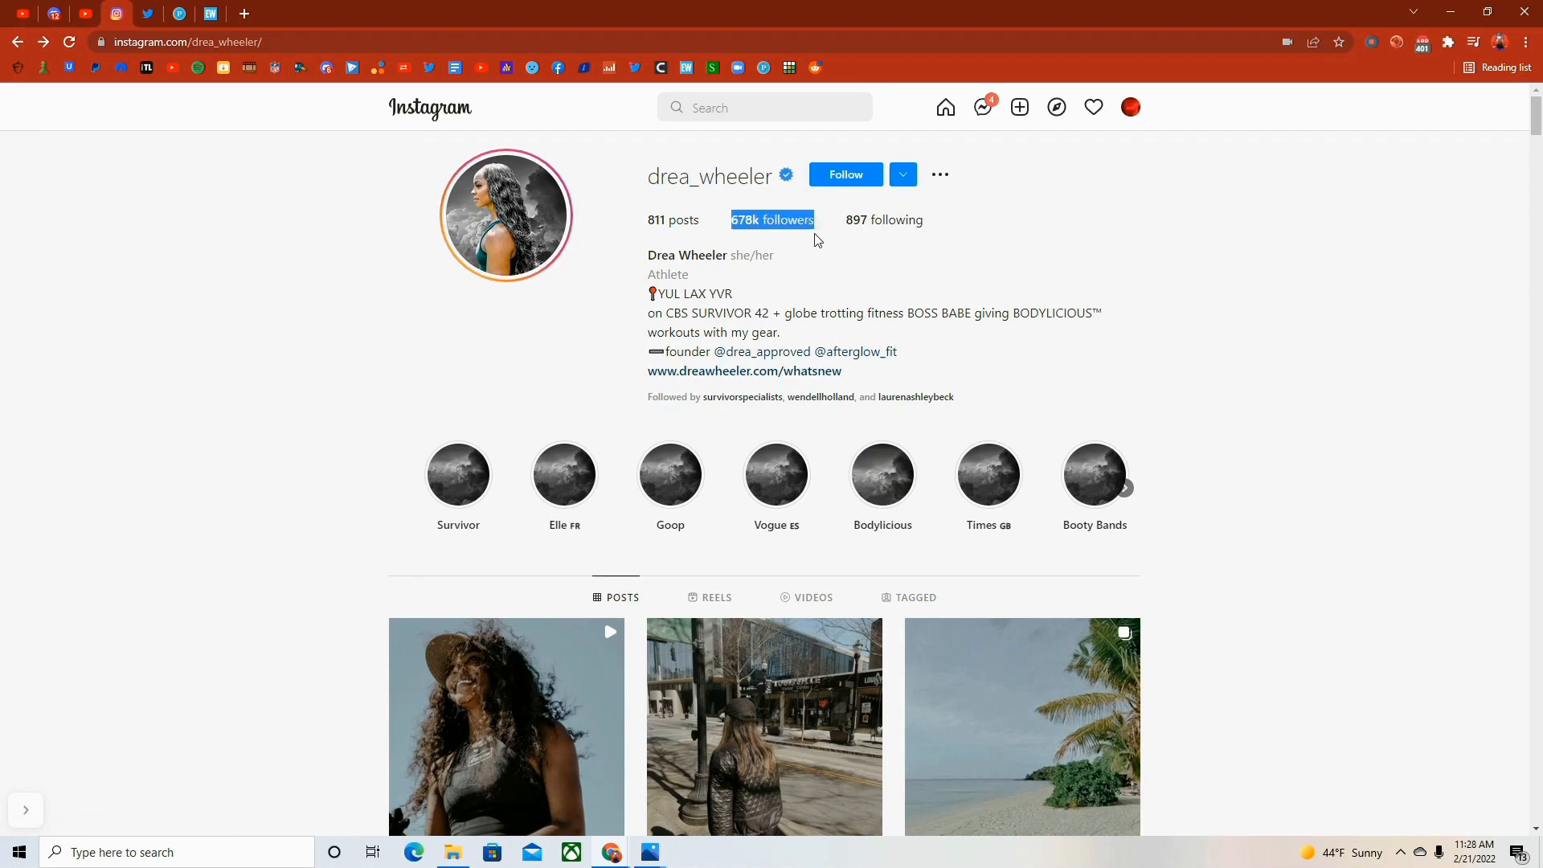
mouse_move(773, 220)
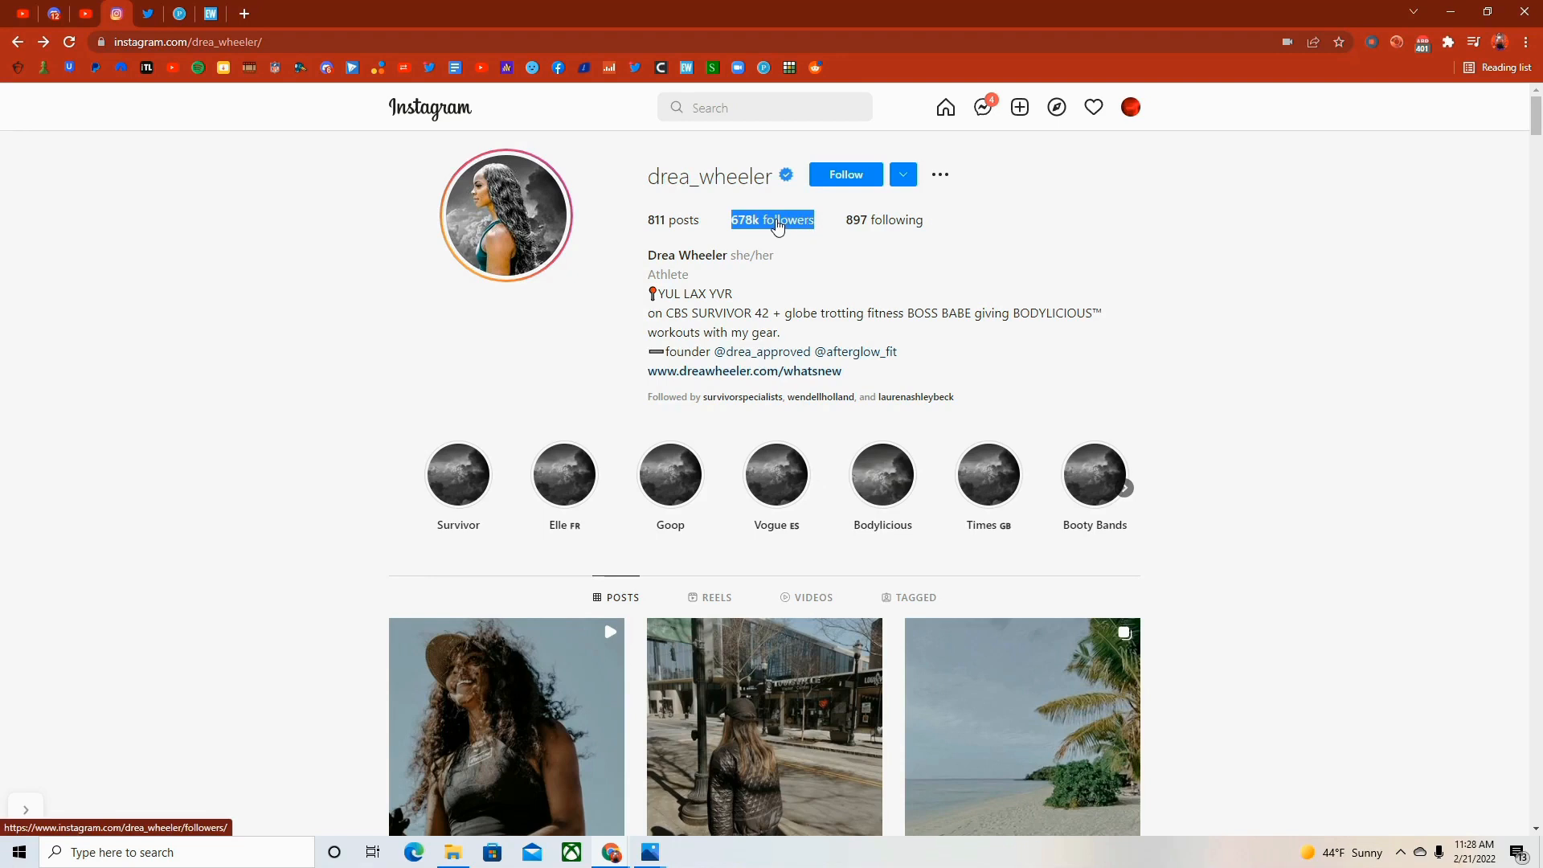
mouse_move(774, 227)
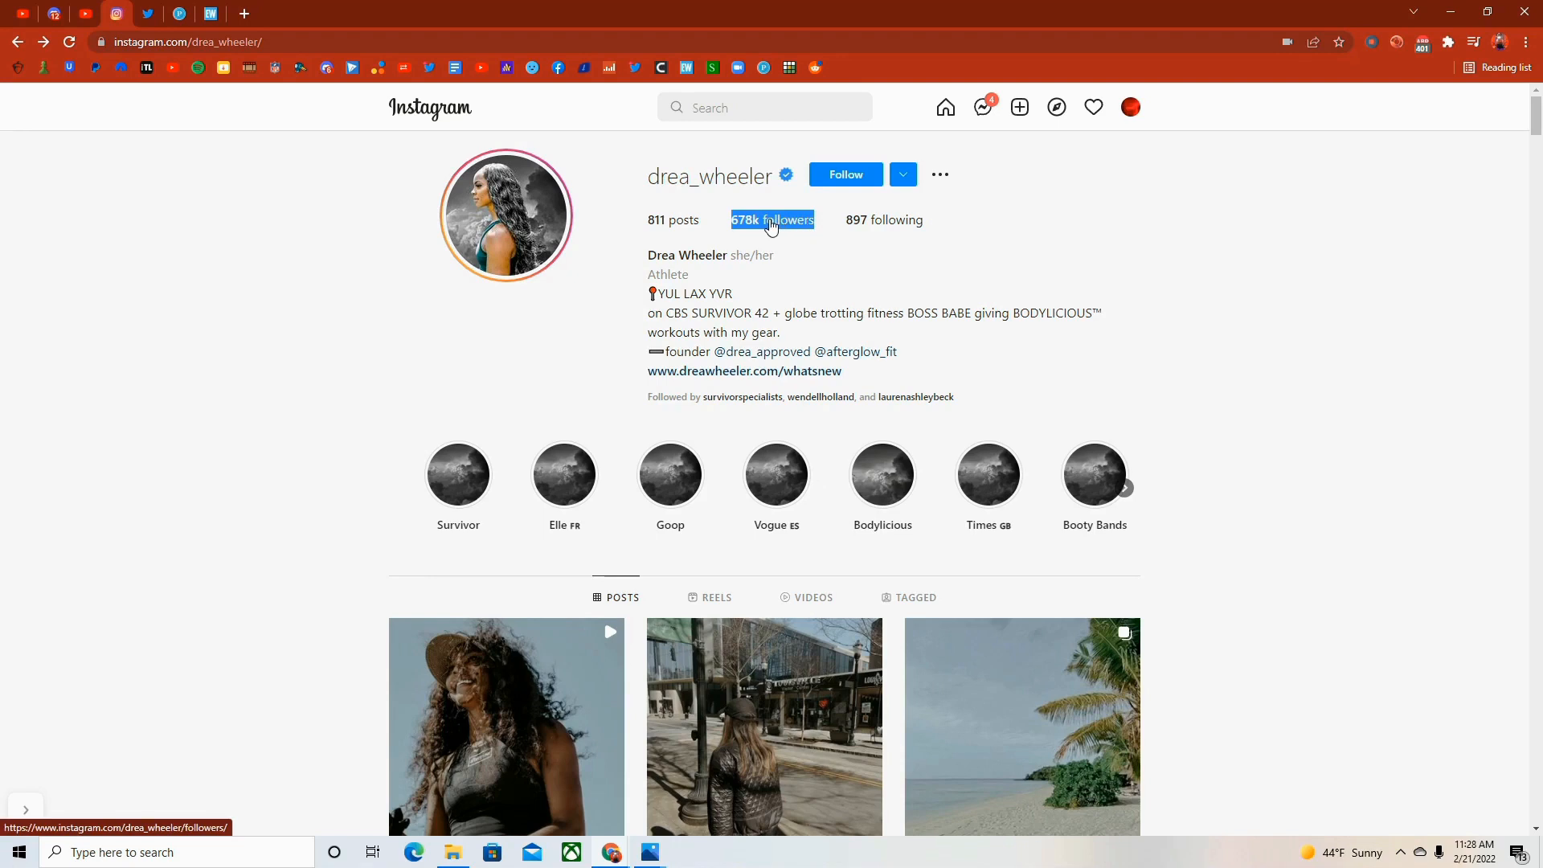
mouse_move(773, 227)
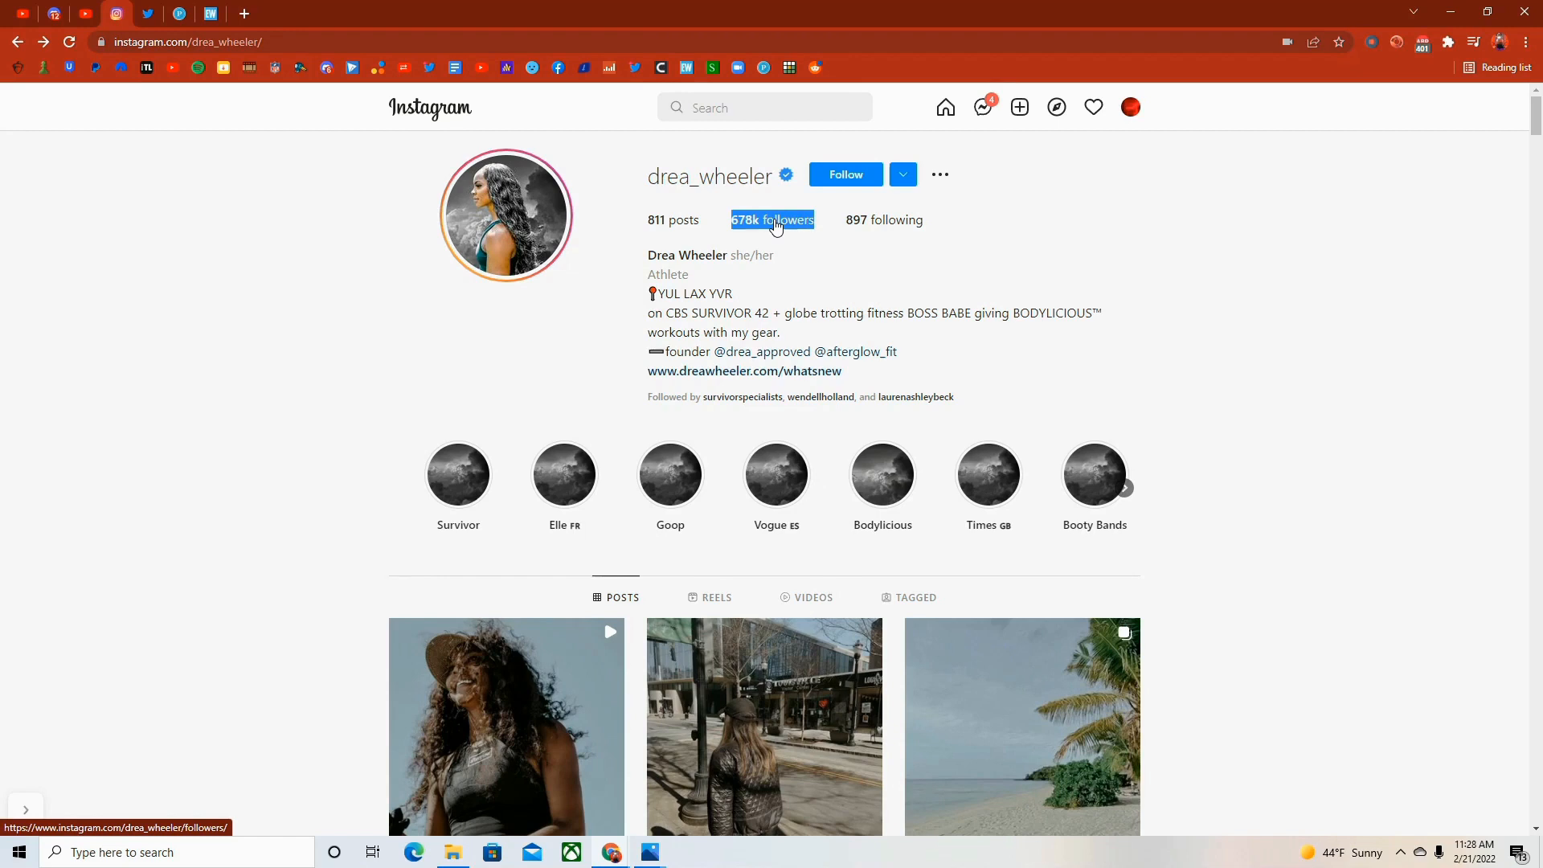
mouse_move(773, 221)
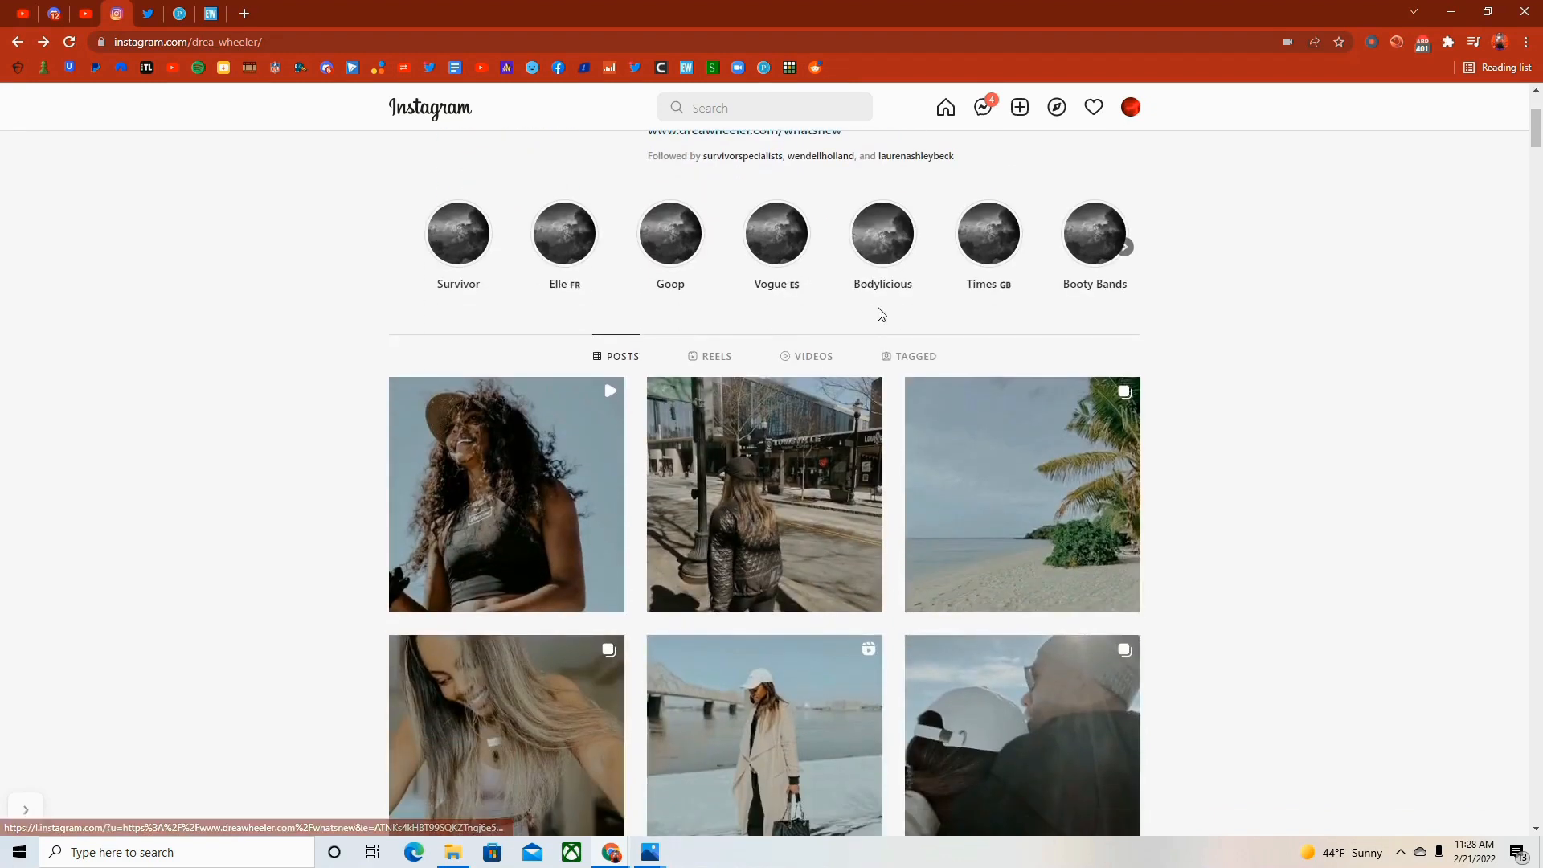
- Scroll down the profile grid toward the Niagara Falls never-give-up post
scroll("down", 3)
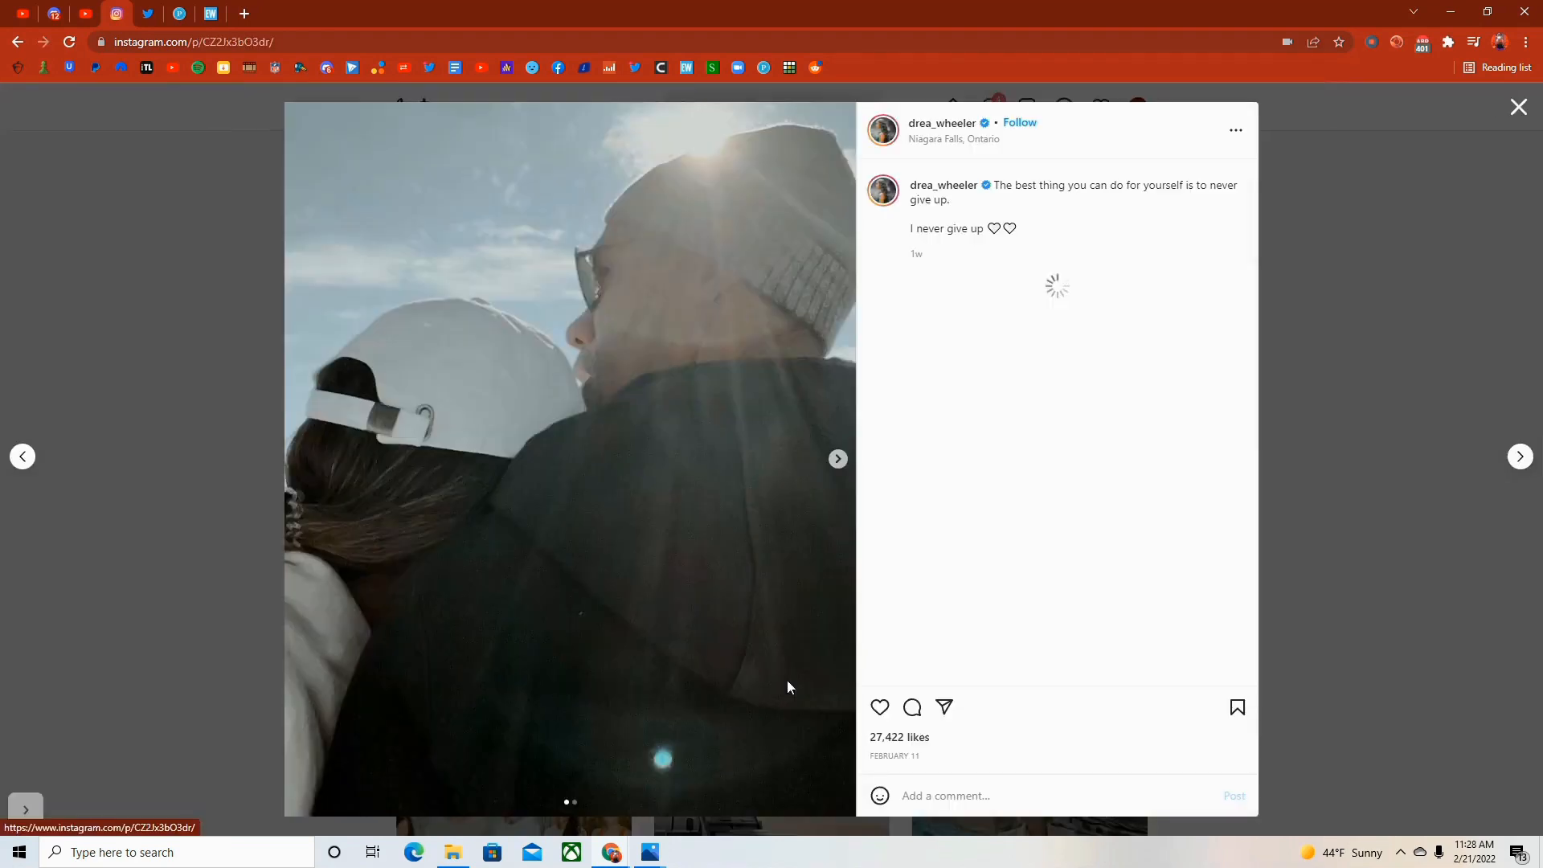
- Leave the Niagara Falls post and bring up the Survivor announcement video from the grid
left_click(1519, 106)
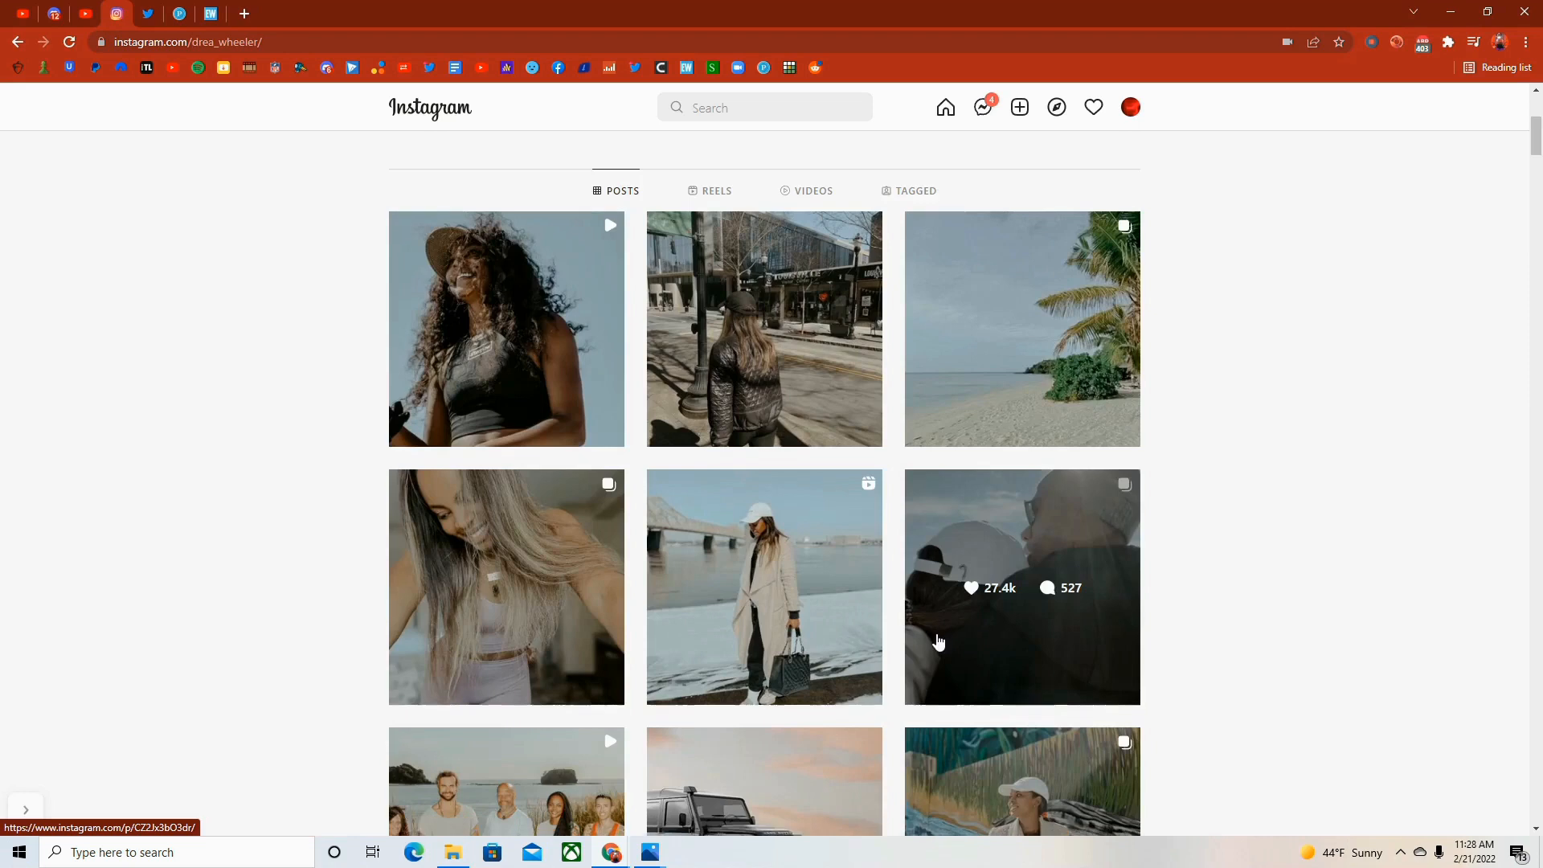
scroll("down", 3)
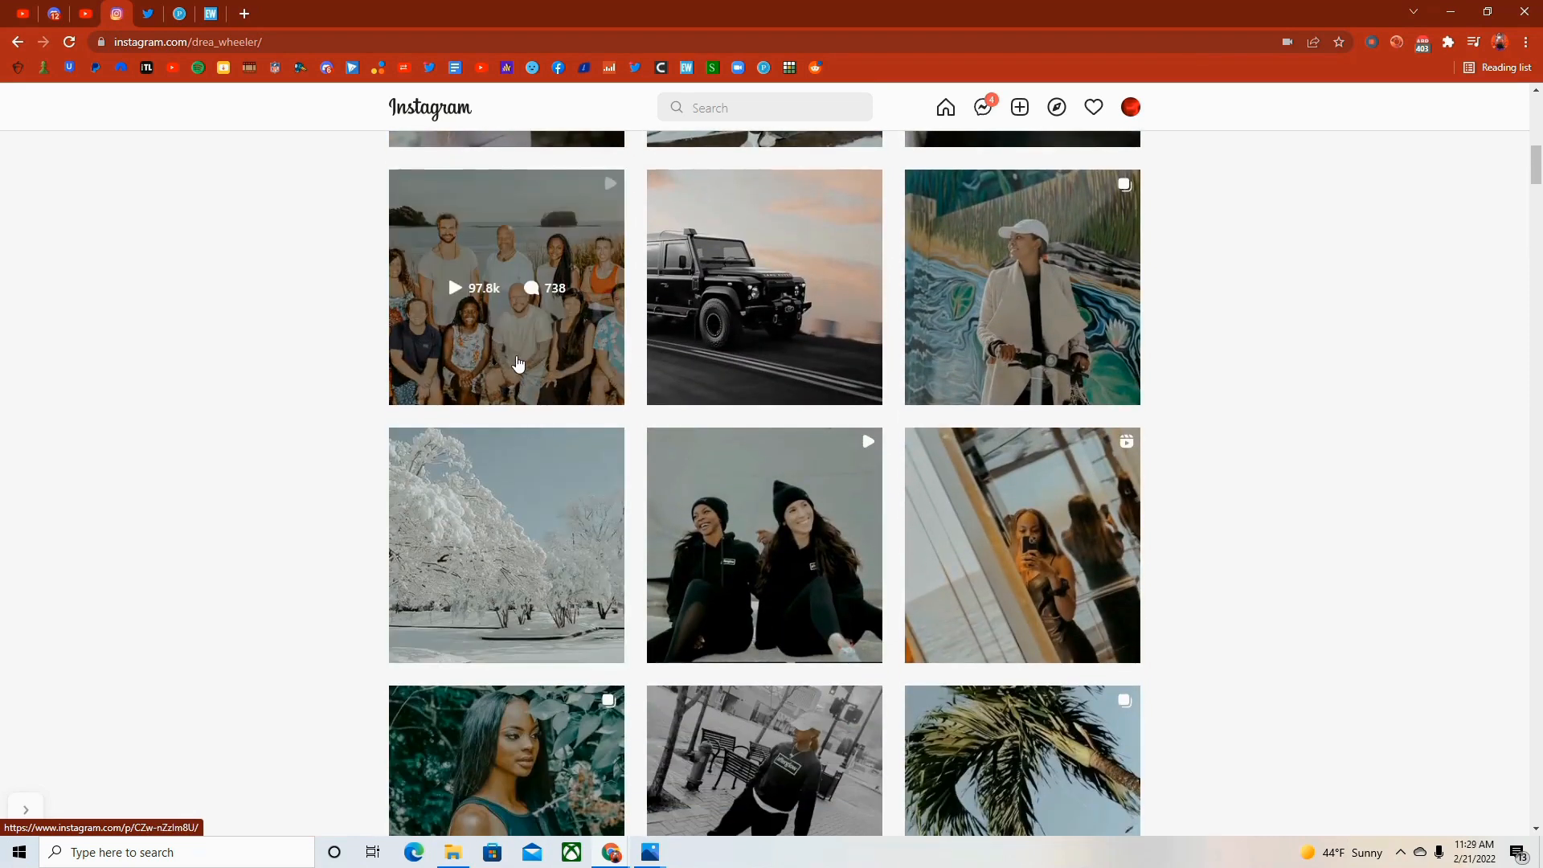
left_click(506, 288)
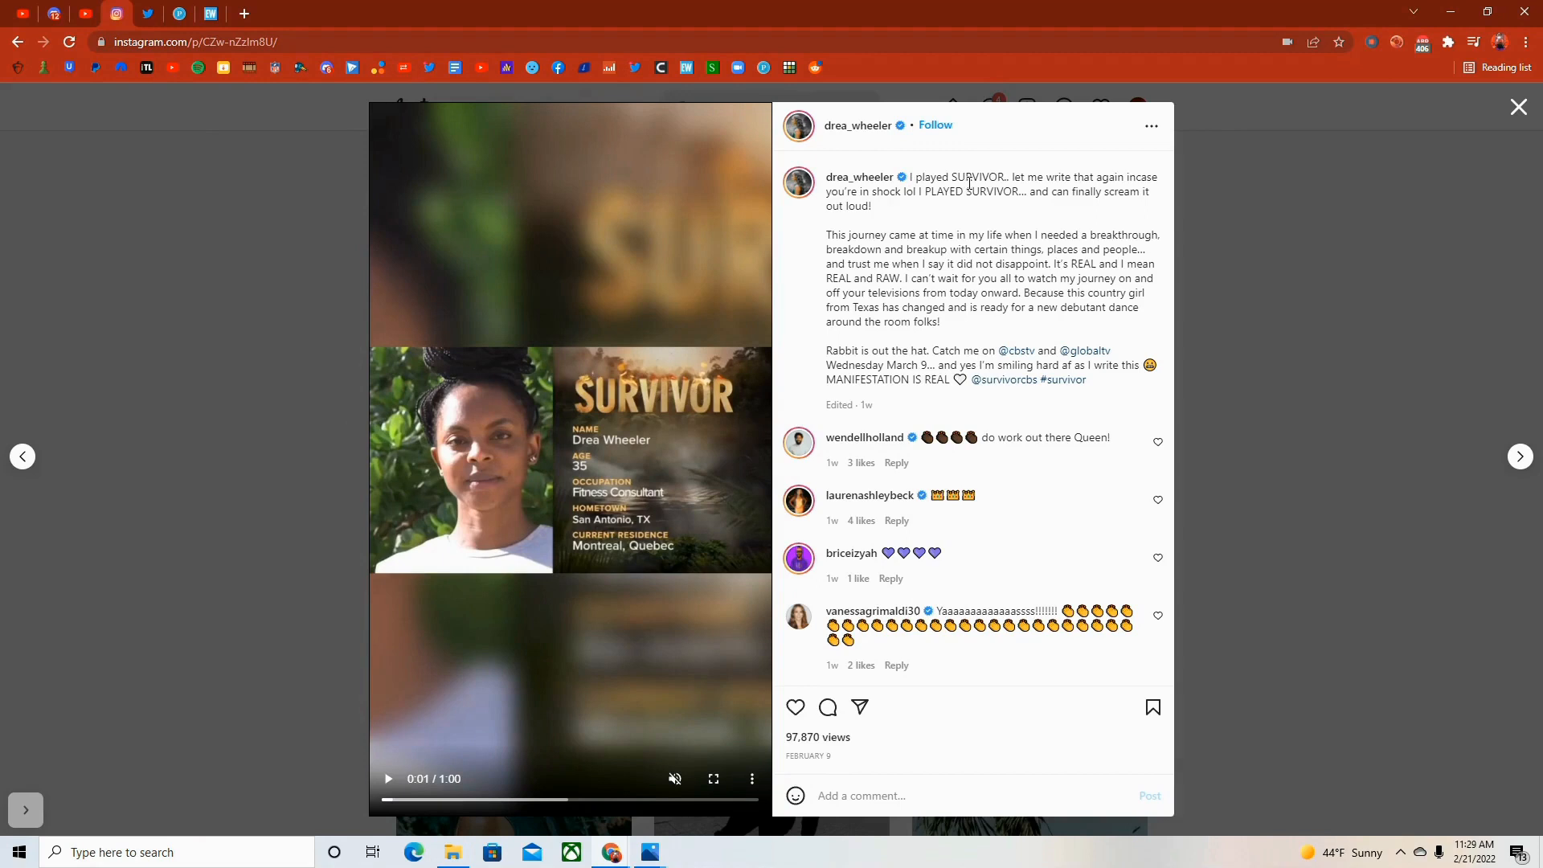
mouse_move(1130, 180)
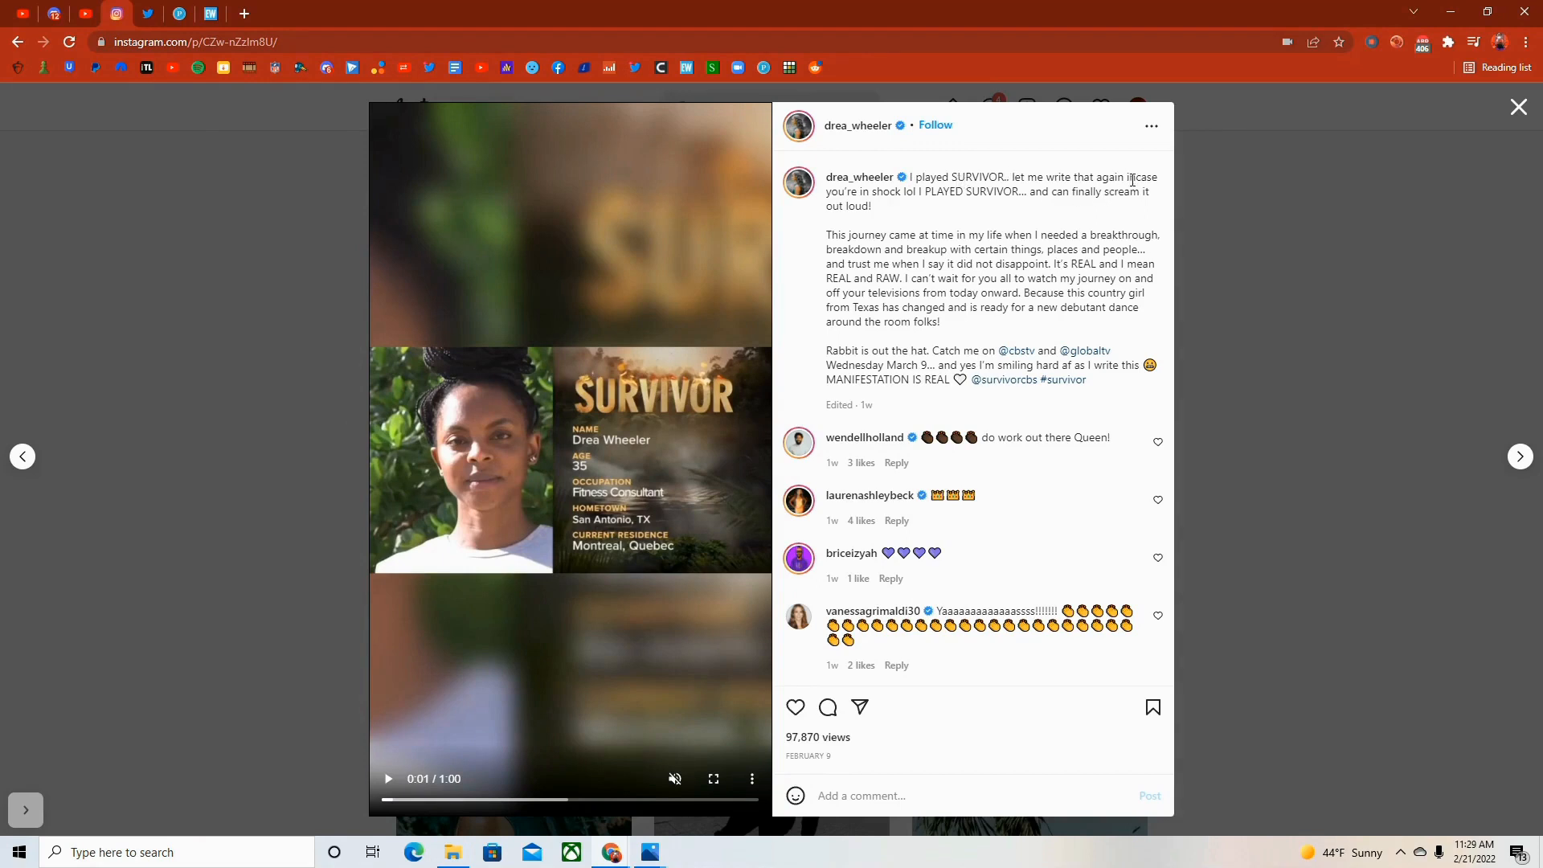
mouse_move(1028, 220)
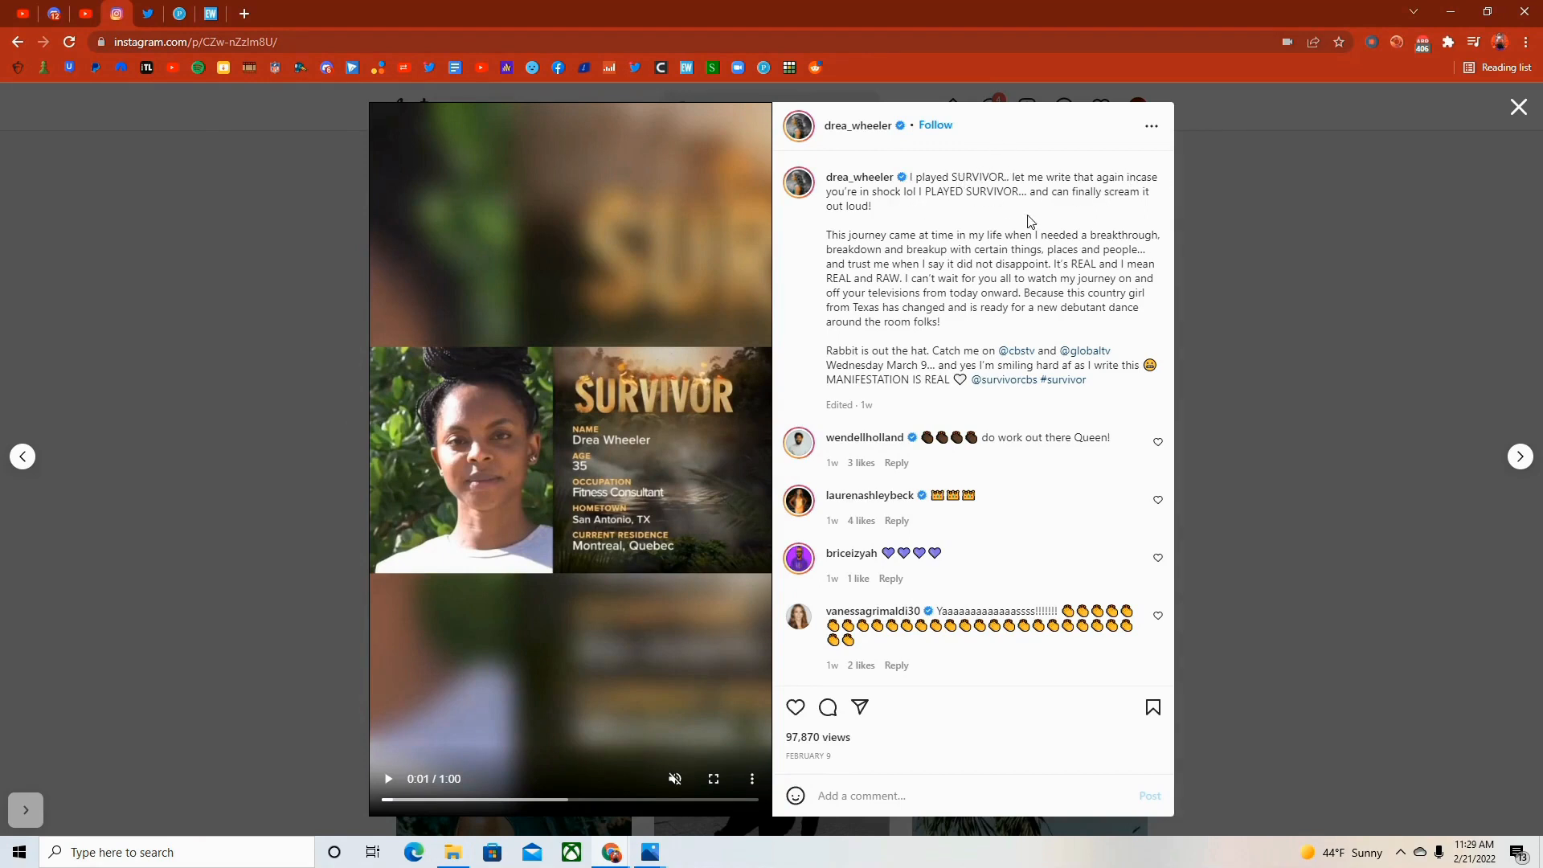
mouse_move(795, 283)
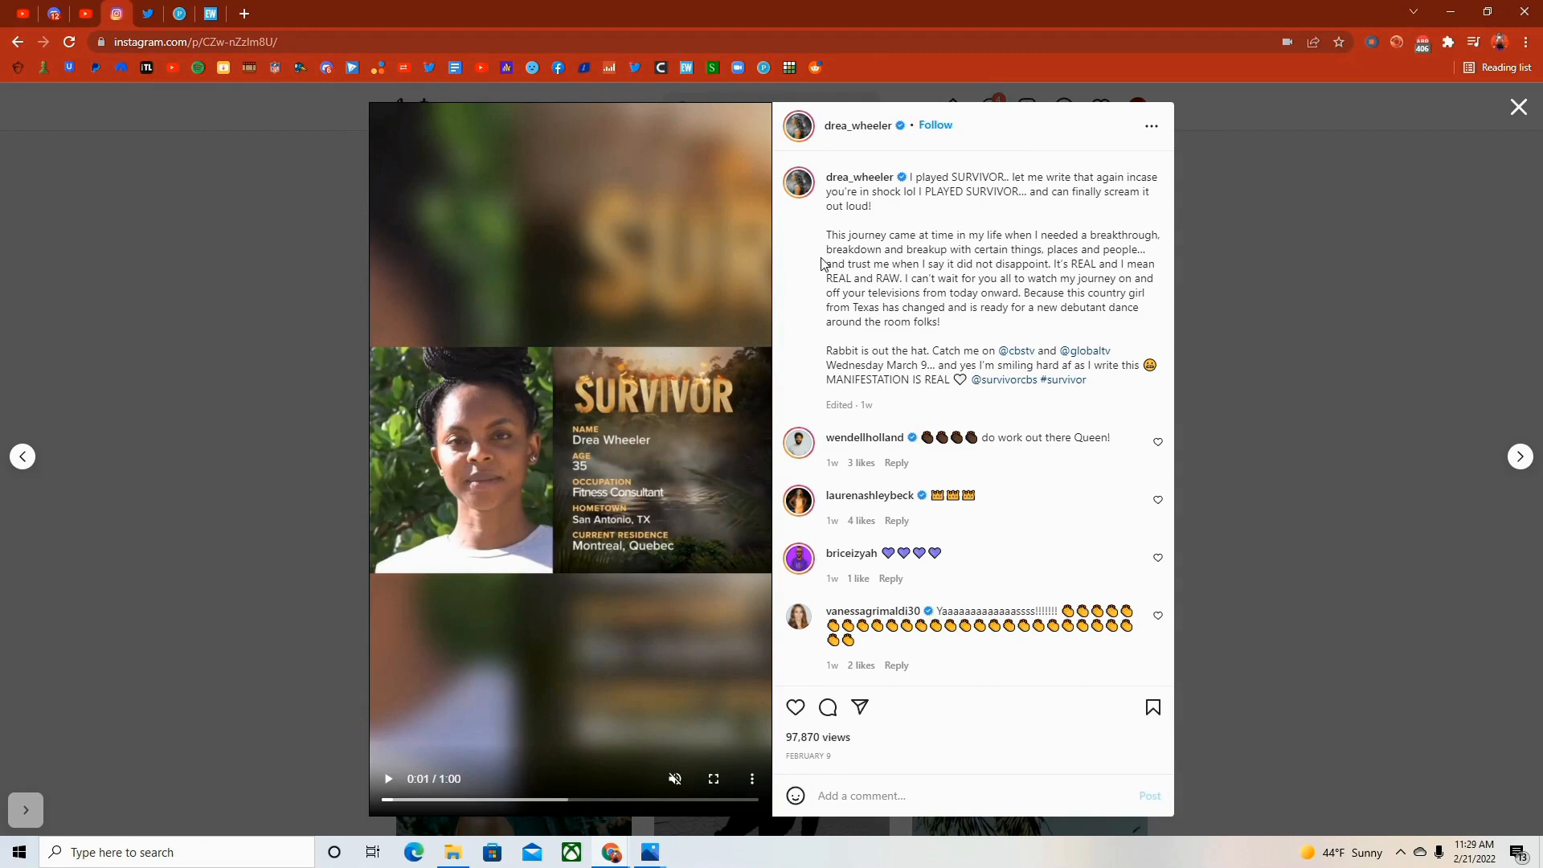
mouse_move(805, 283)
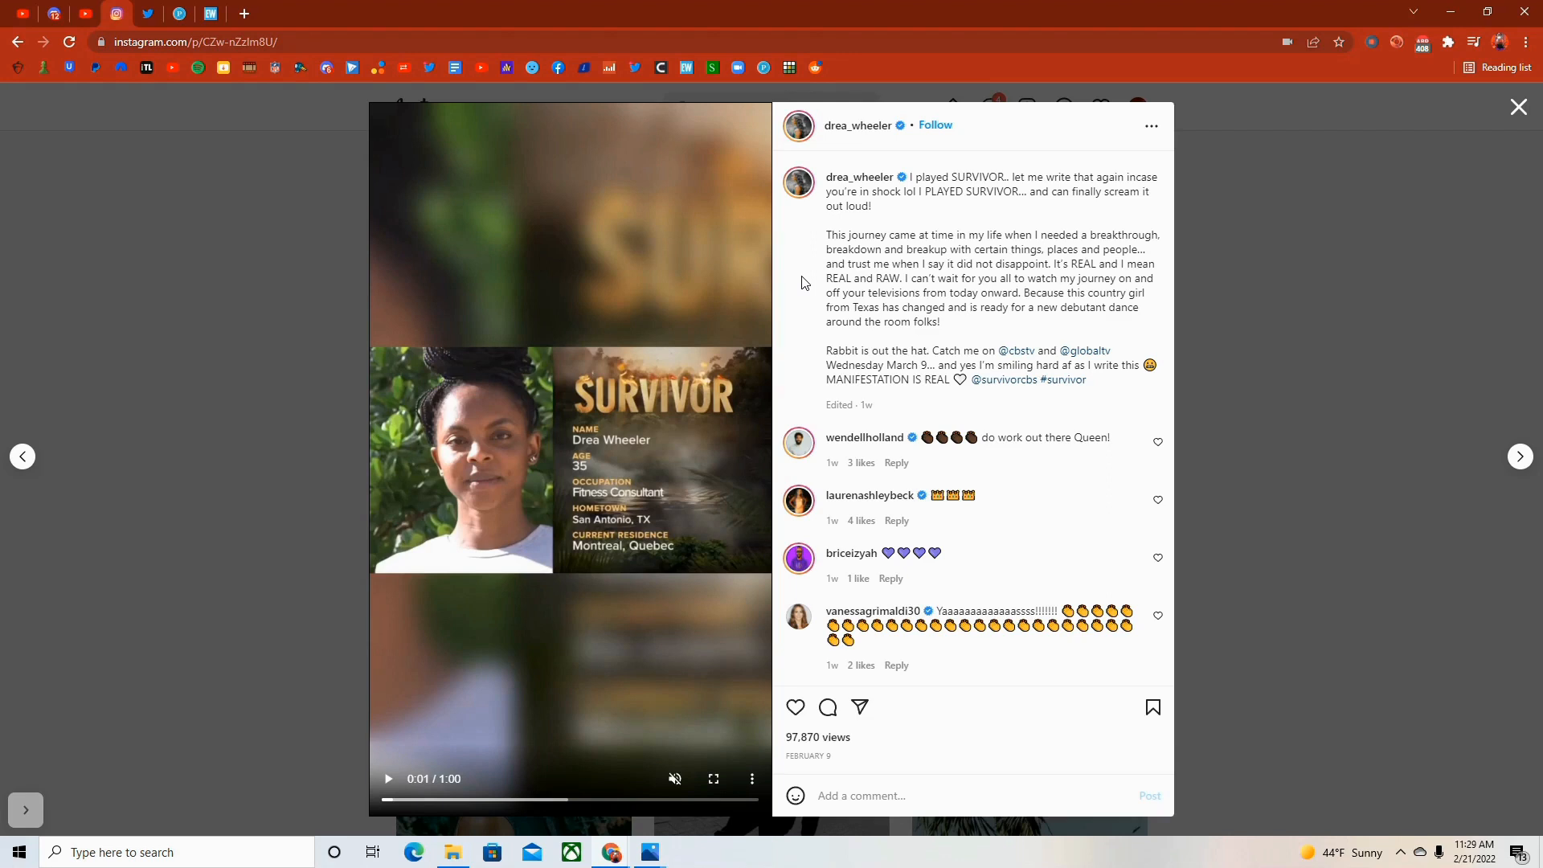
mouse_move(893, 273)
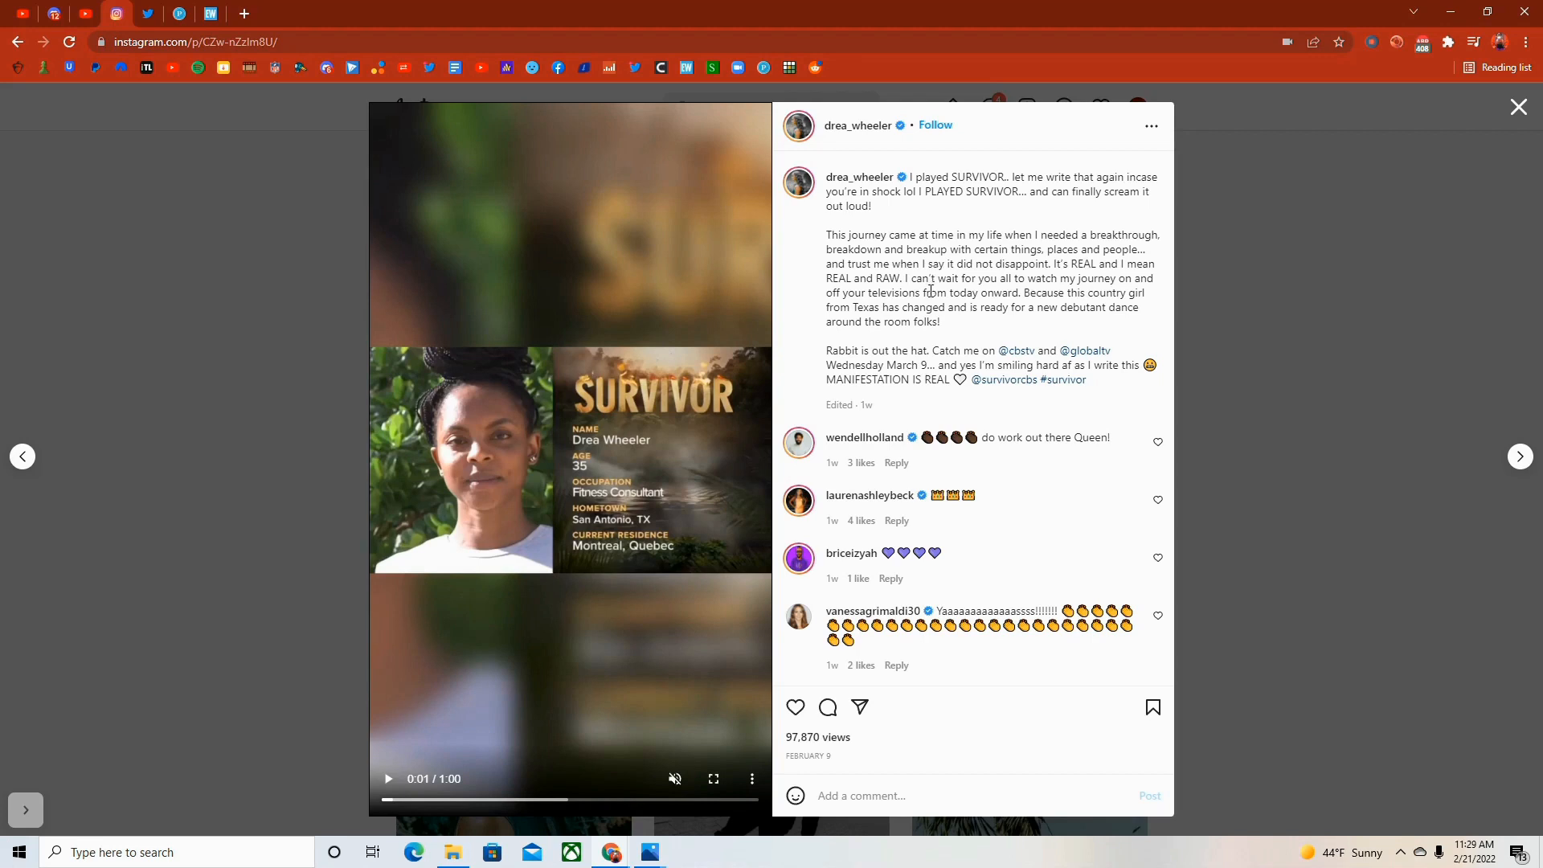
mouse_move(871, 344)
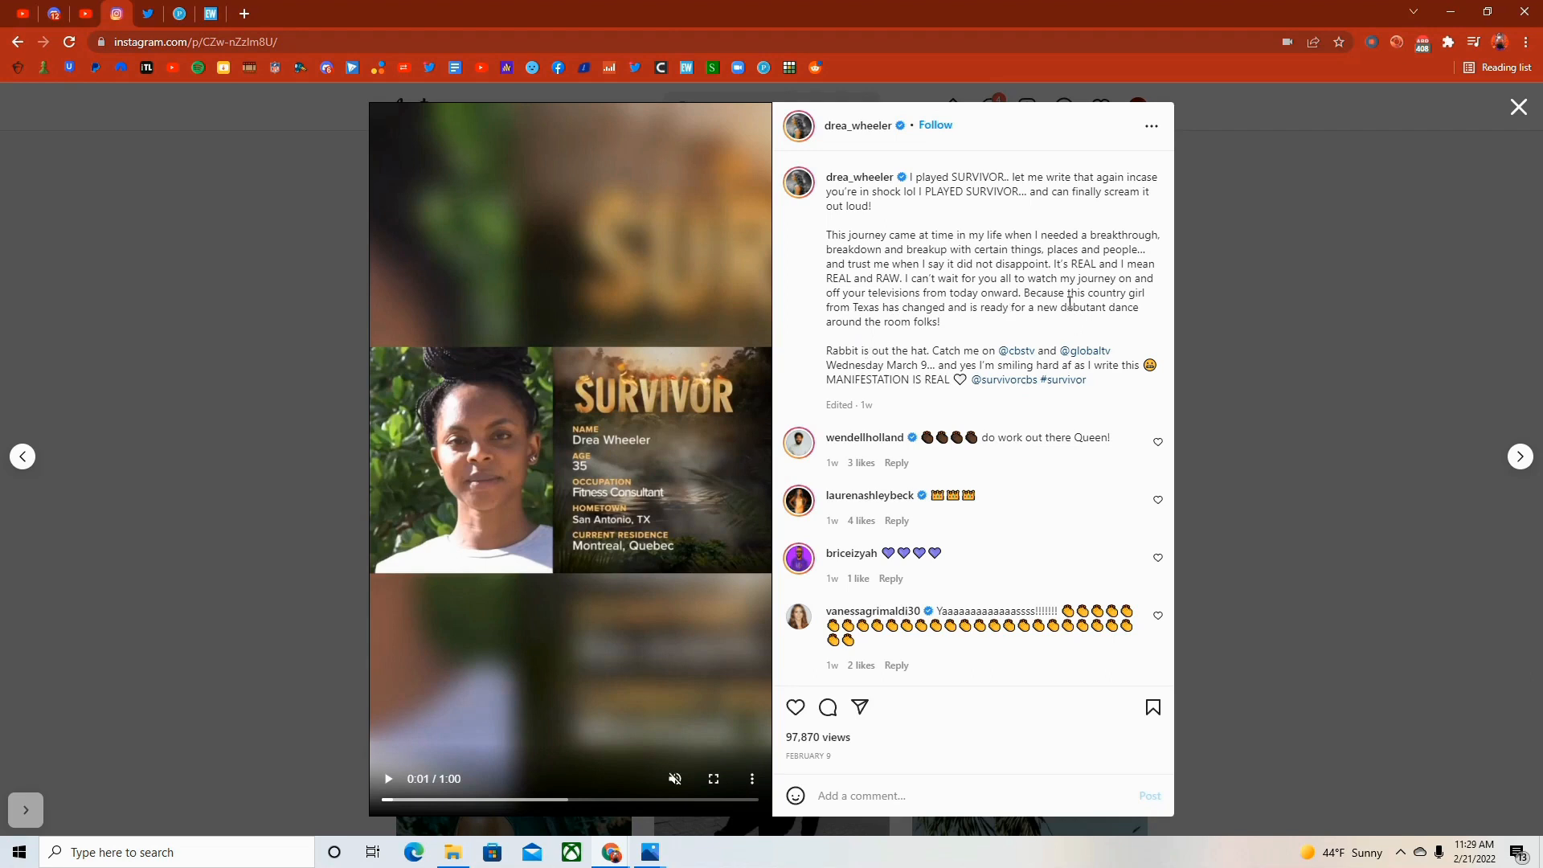
- Select 'debutant dance' in the caption, read the comments, then close the announcement post
double_click(1099, 307)
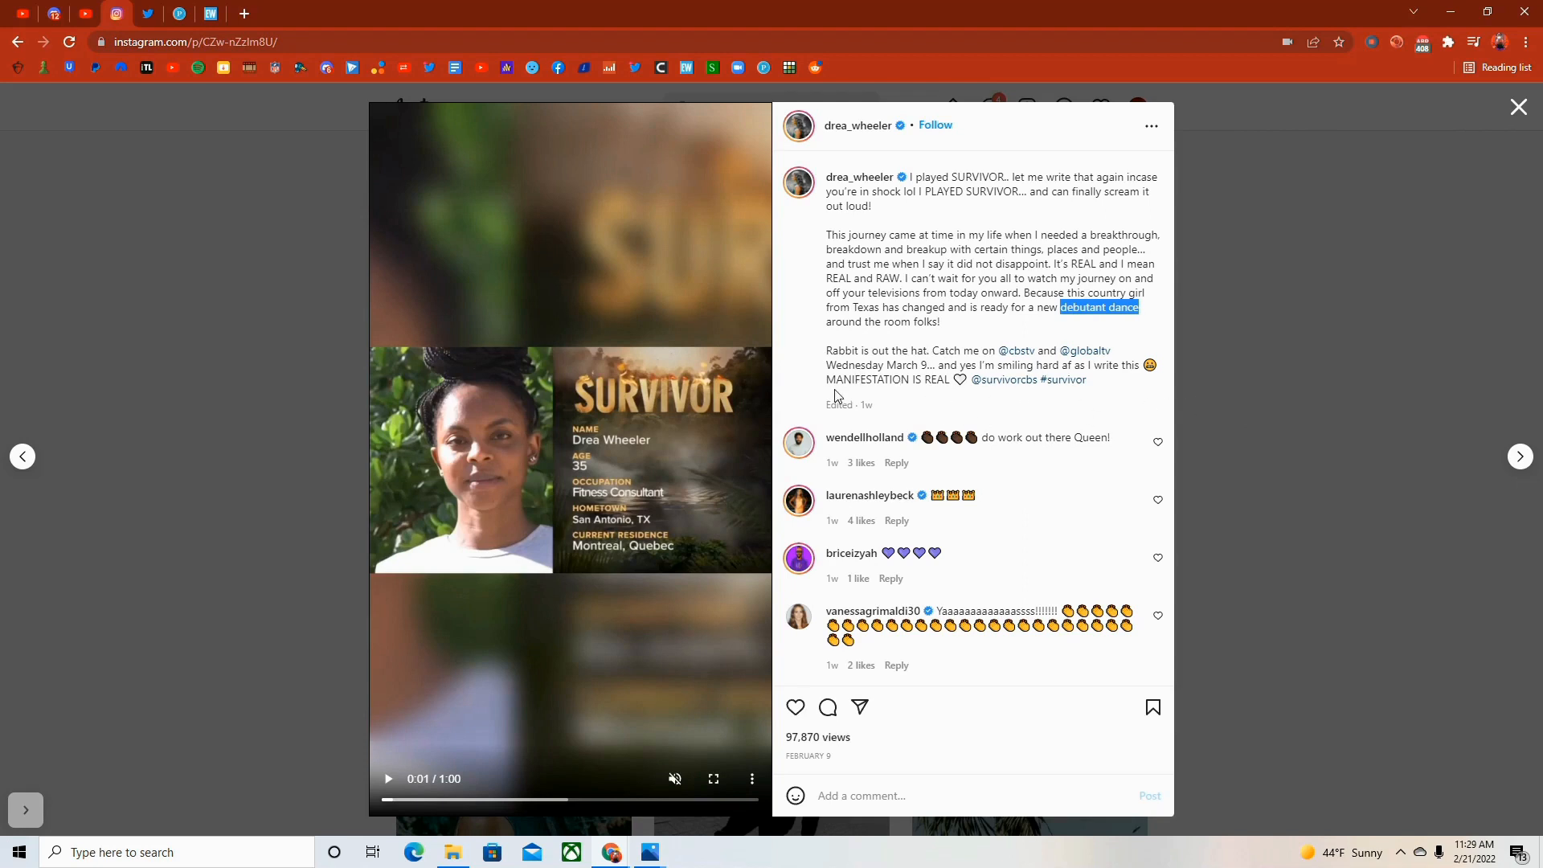
scroll("down", 3)
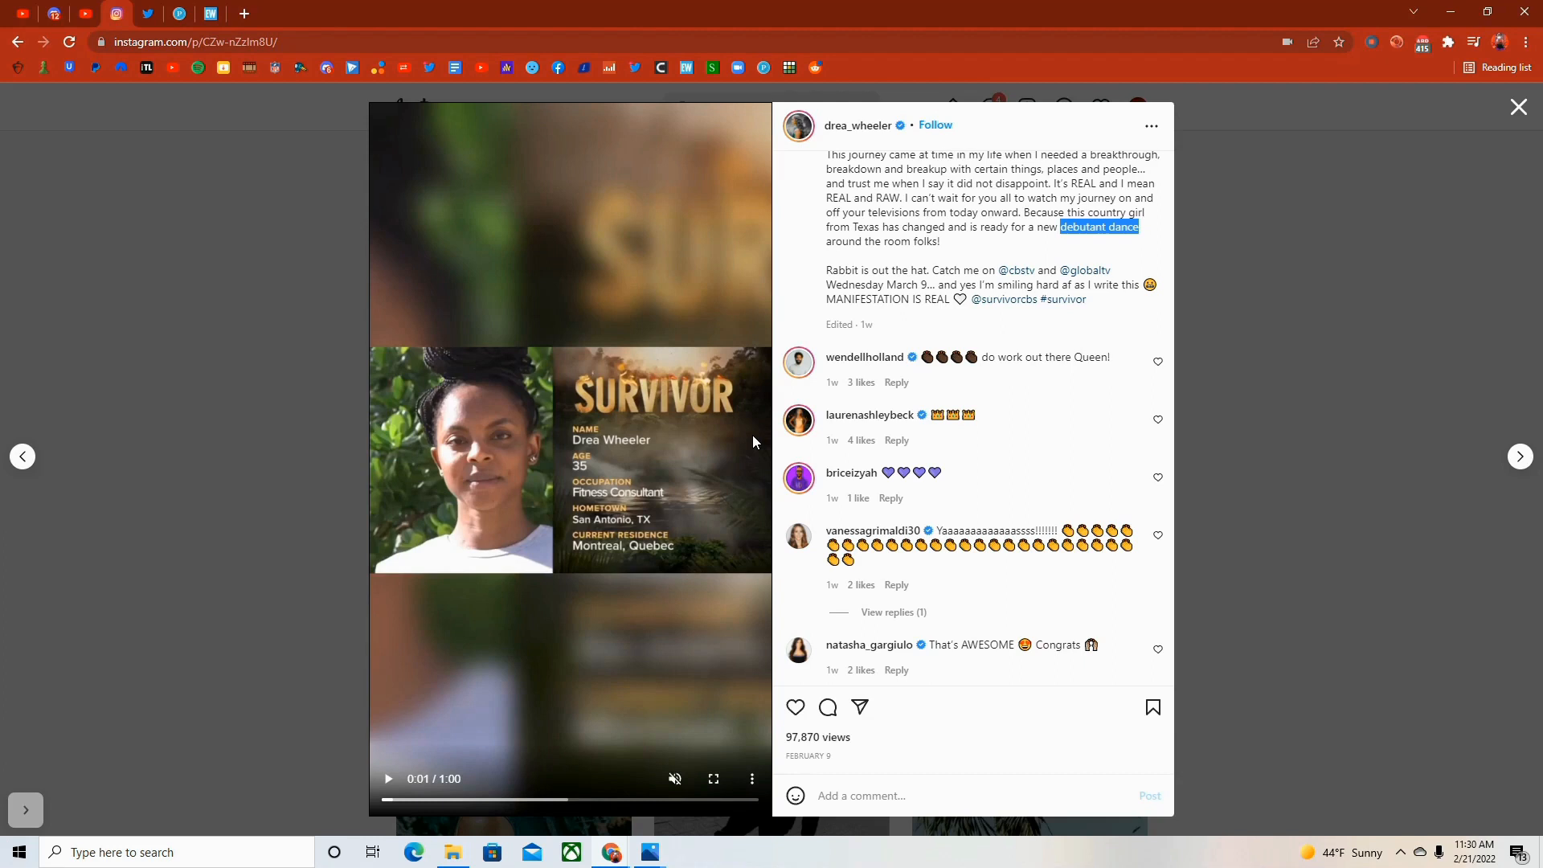
mouse_move(1155, 322)
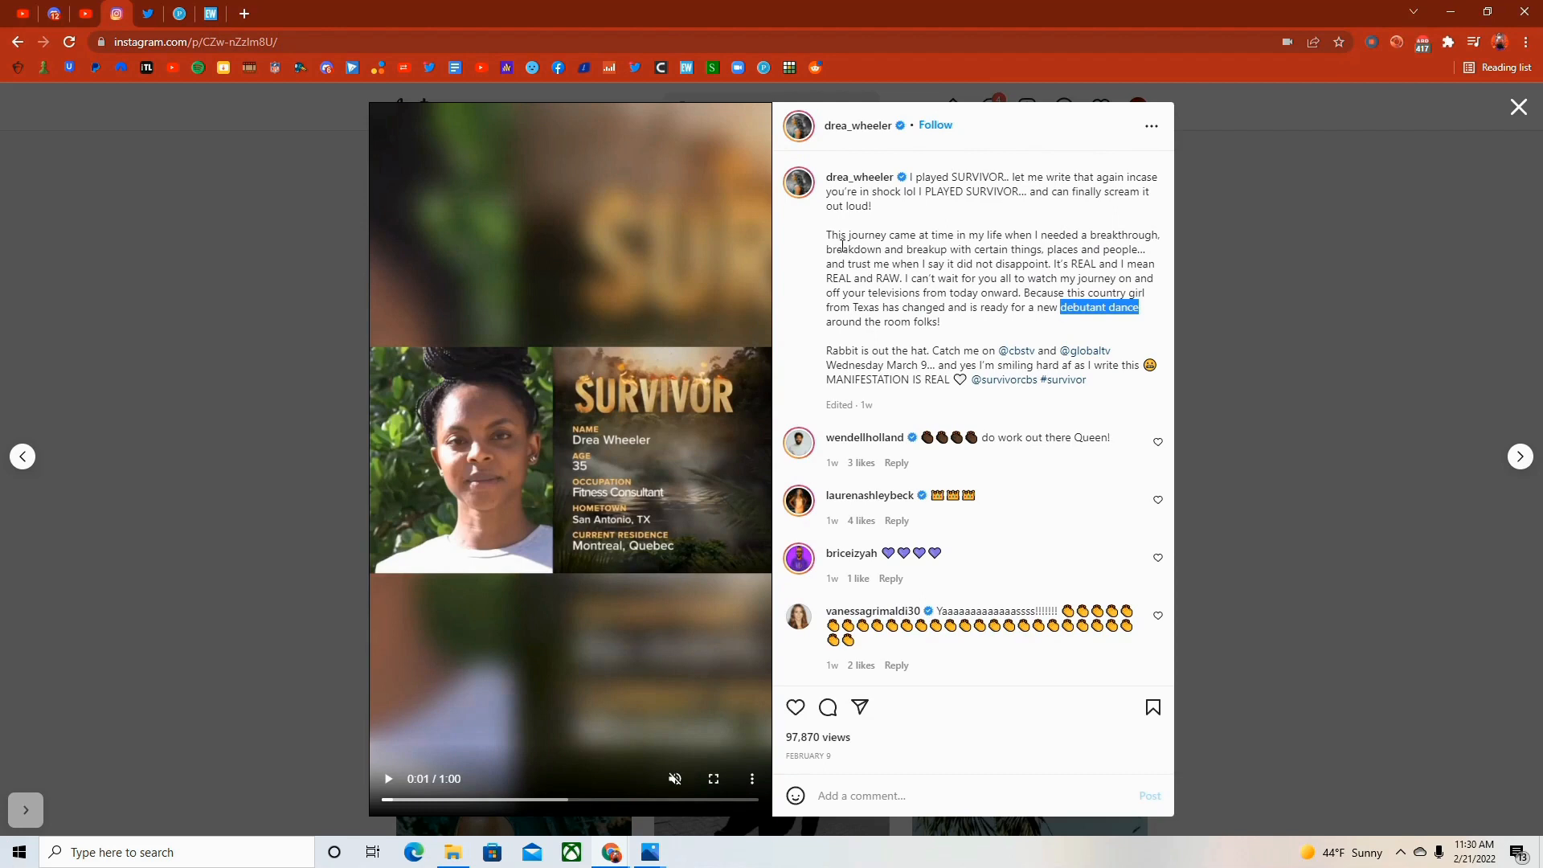
mouse_move(821, 244)
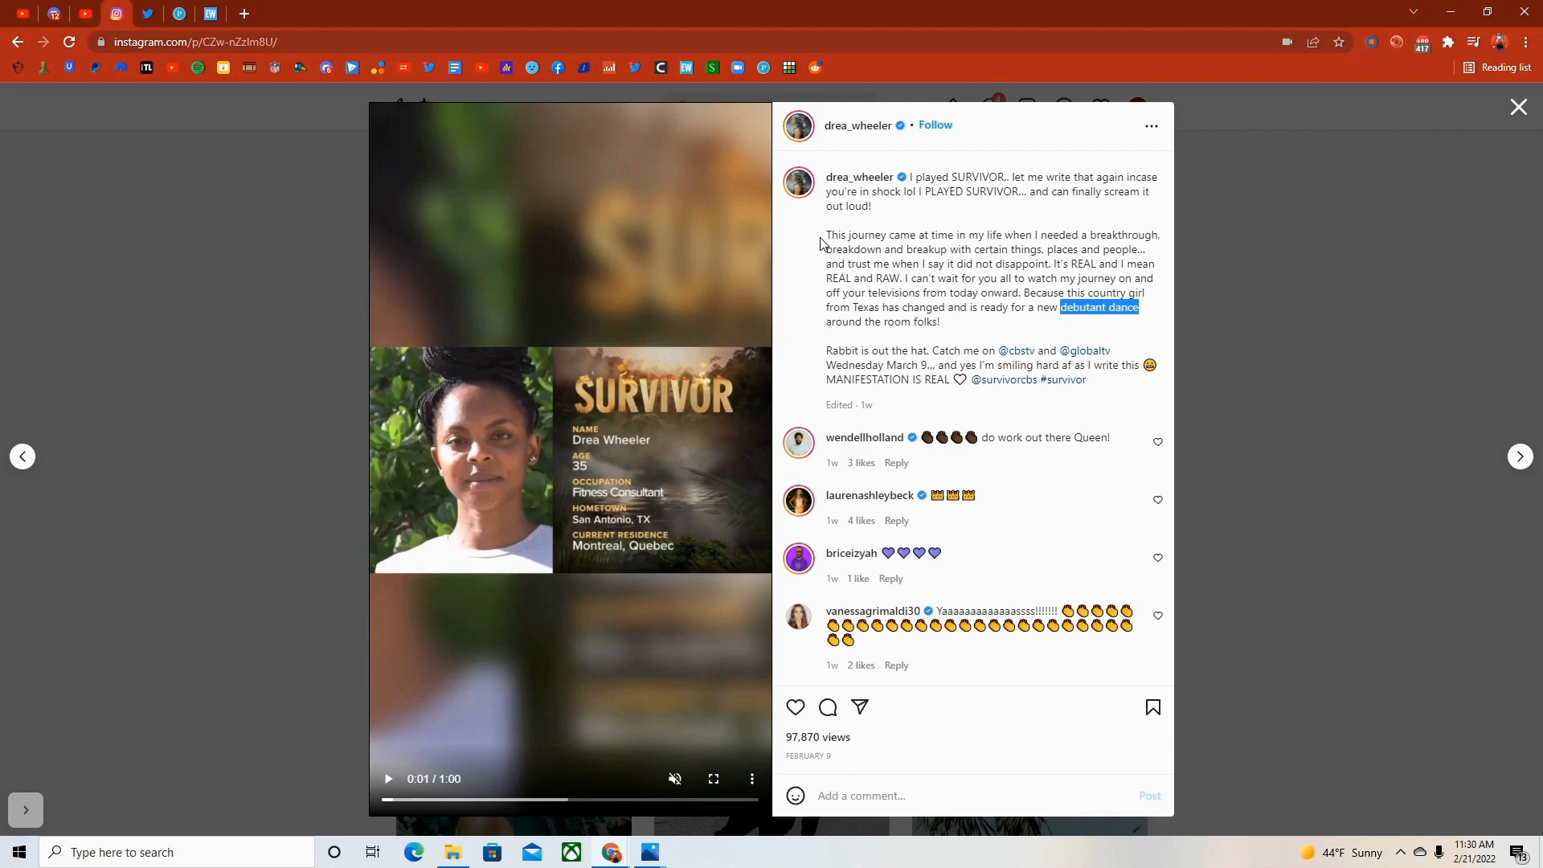
mouse_move(1288, 309)
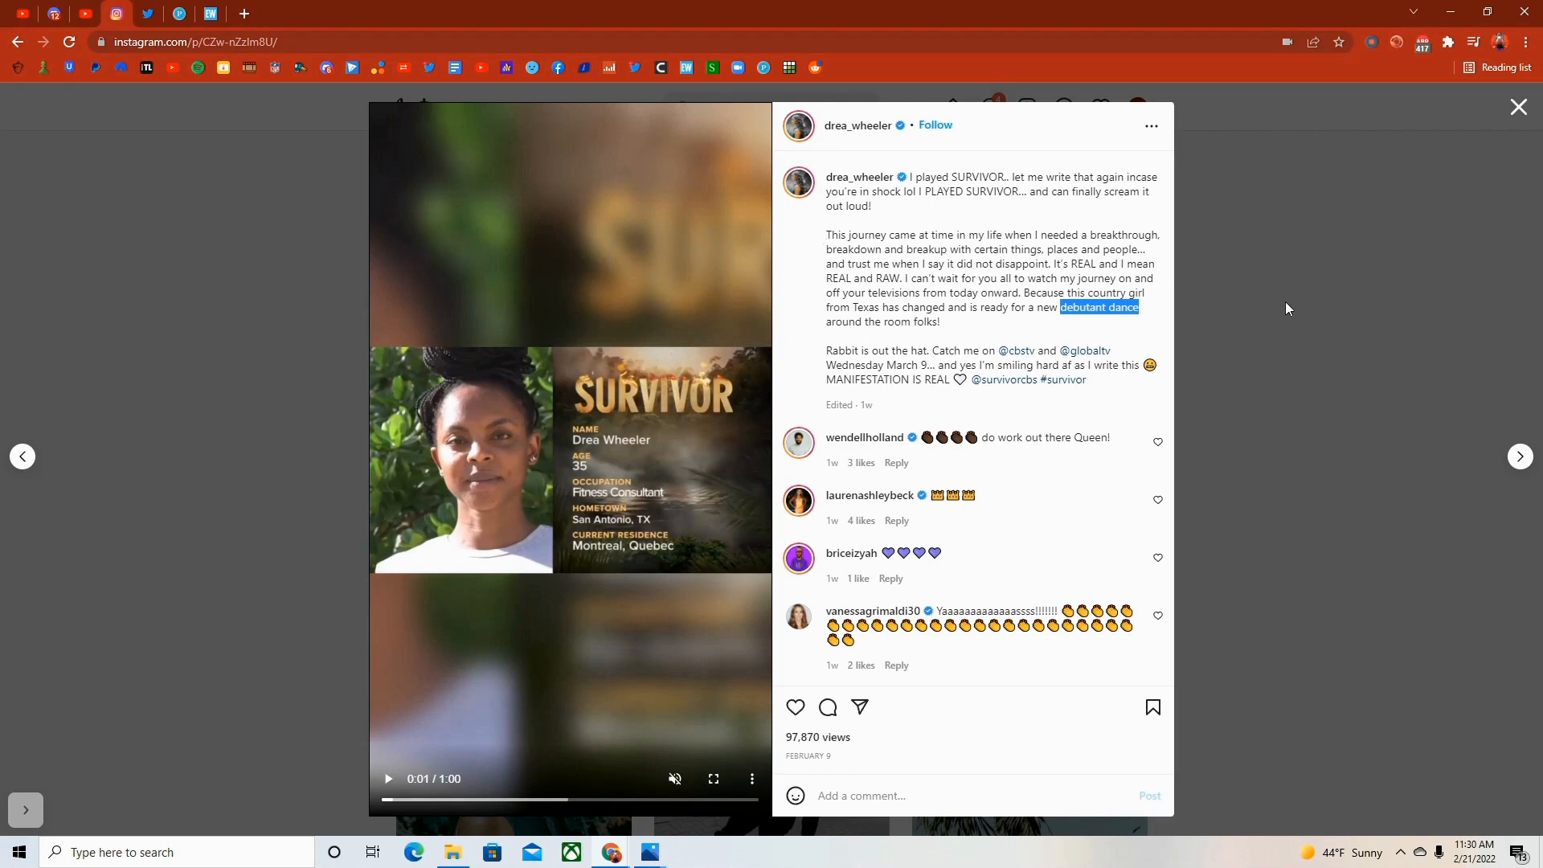
left_click(1519, 106)
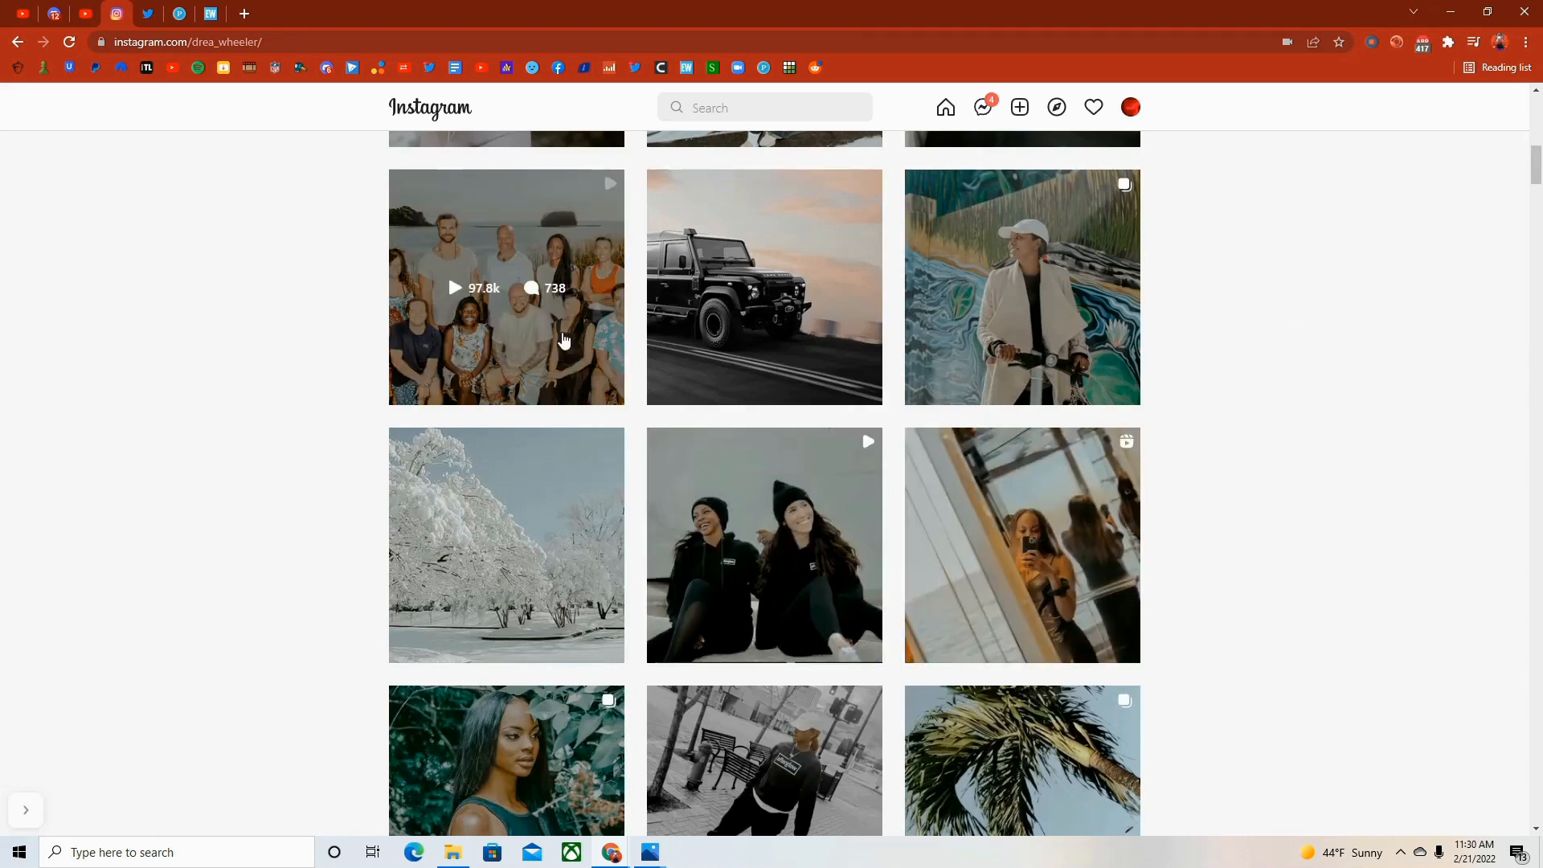
scroll("down", 3)
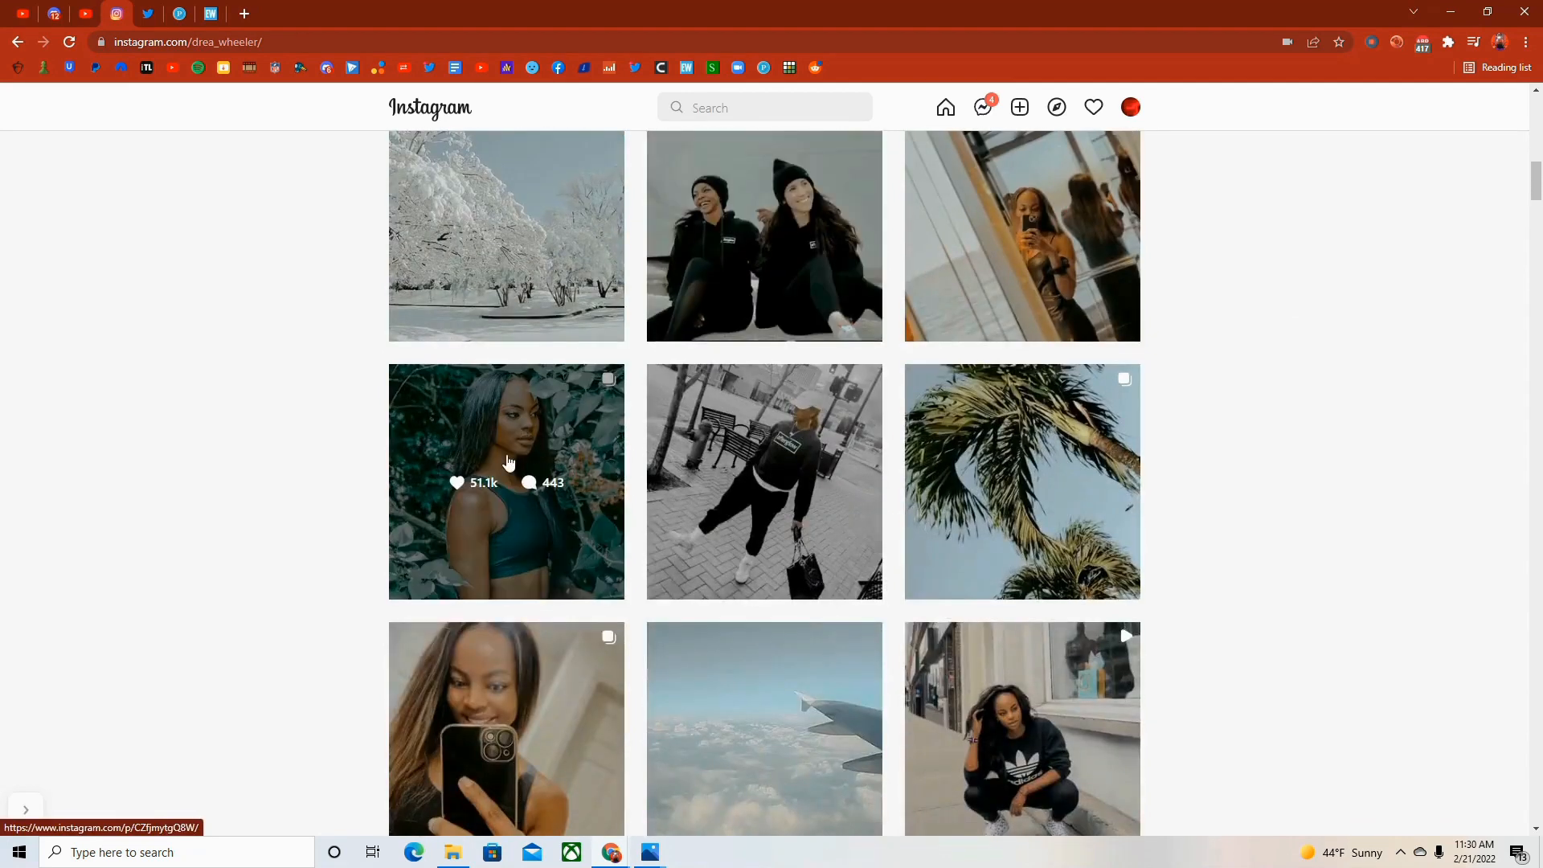
left_click(506, 480)
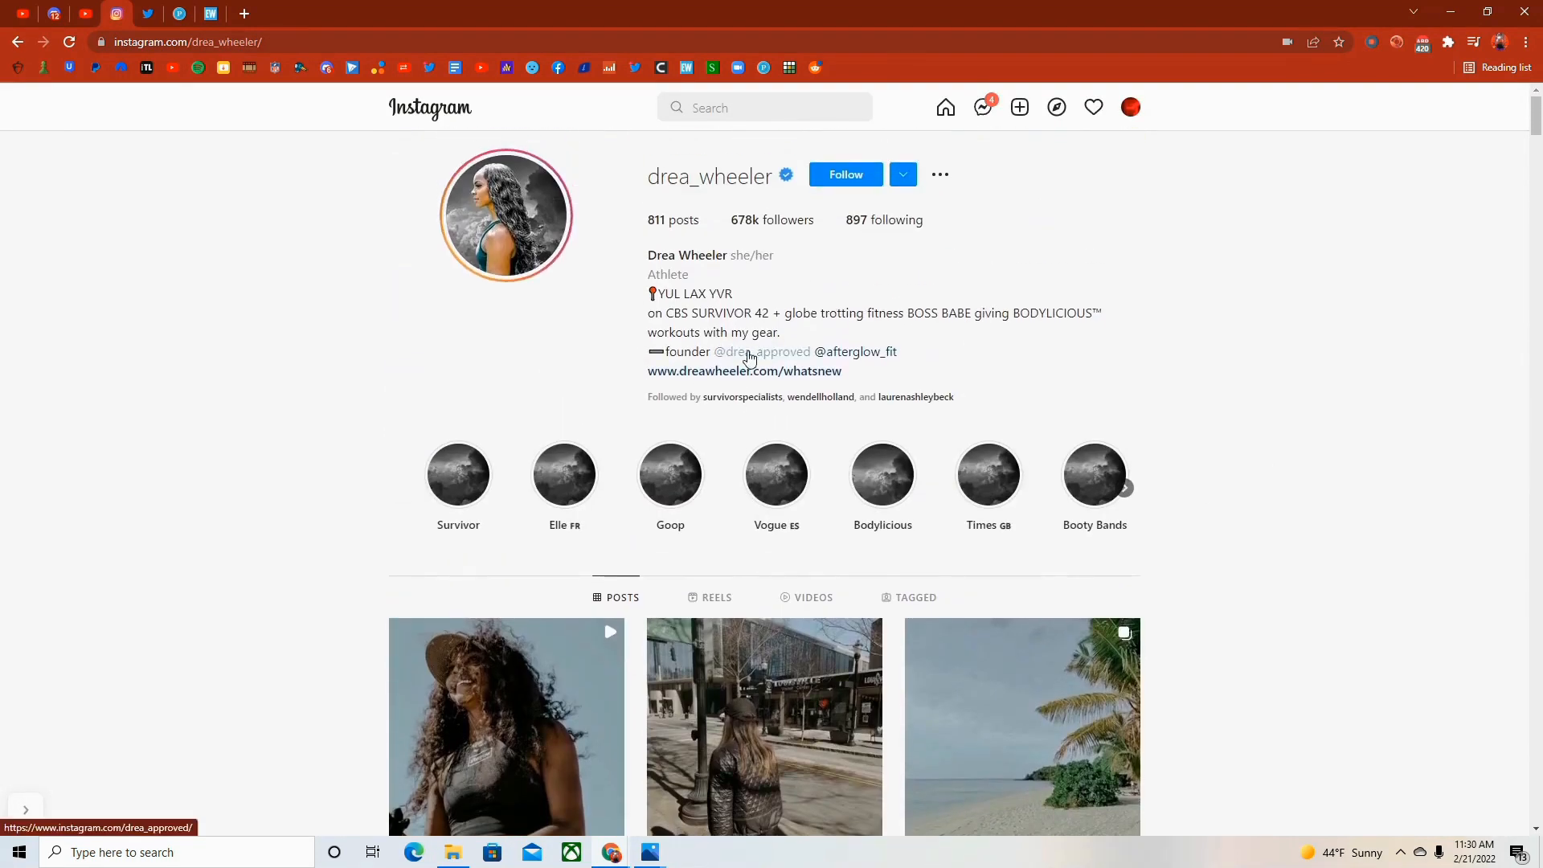
left_click(766, 352)
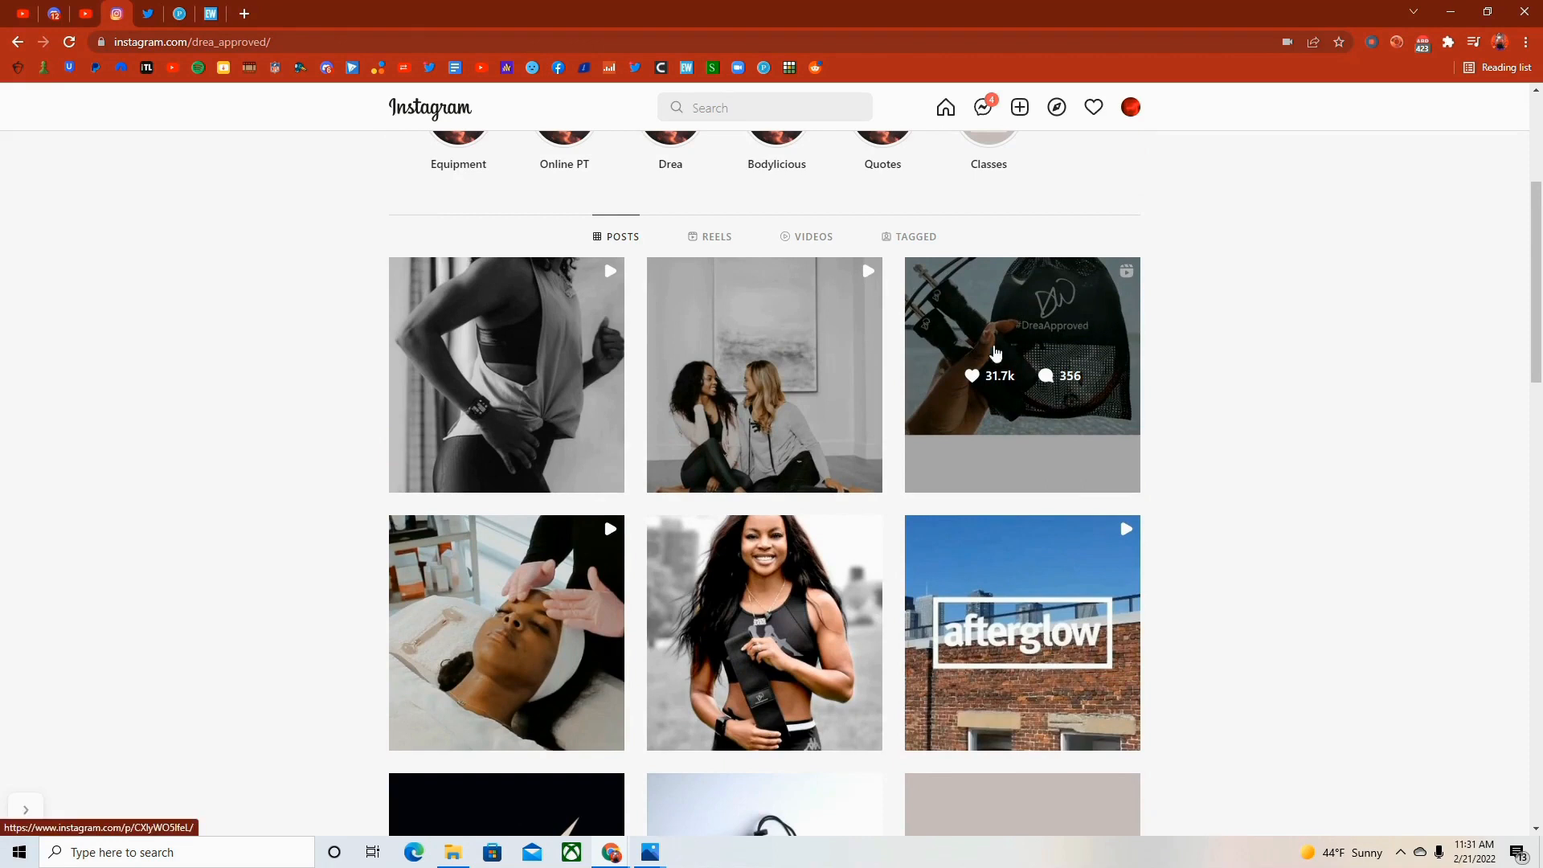
mouse_move(948, 328)
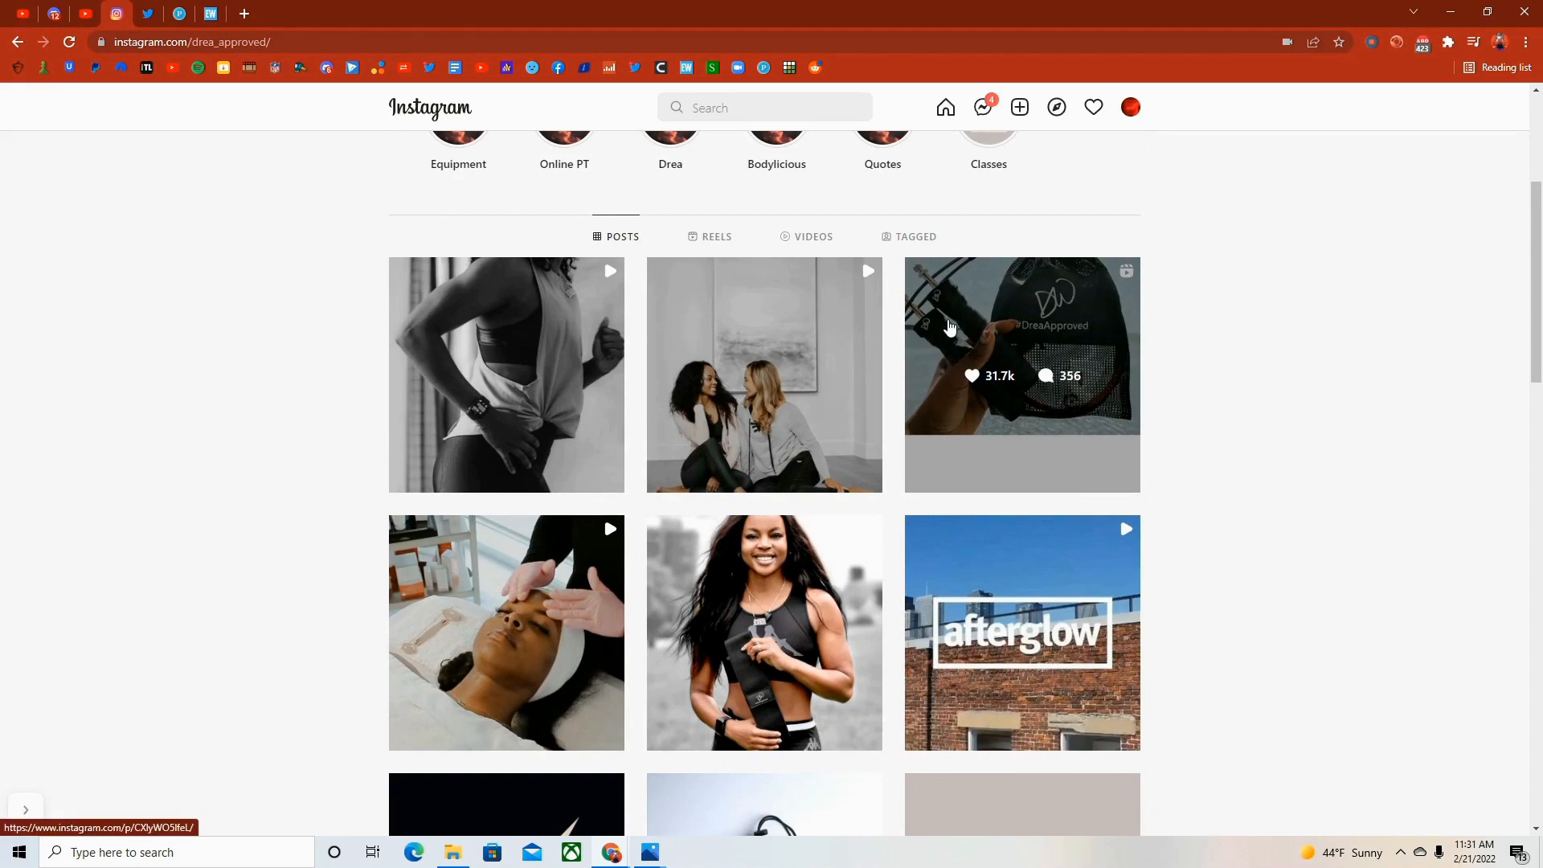
scroll("down", 3)
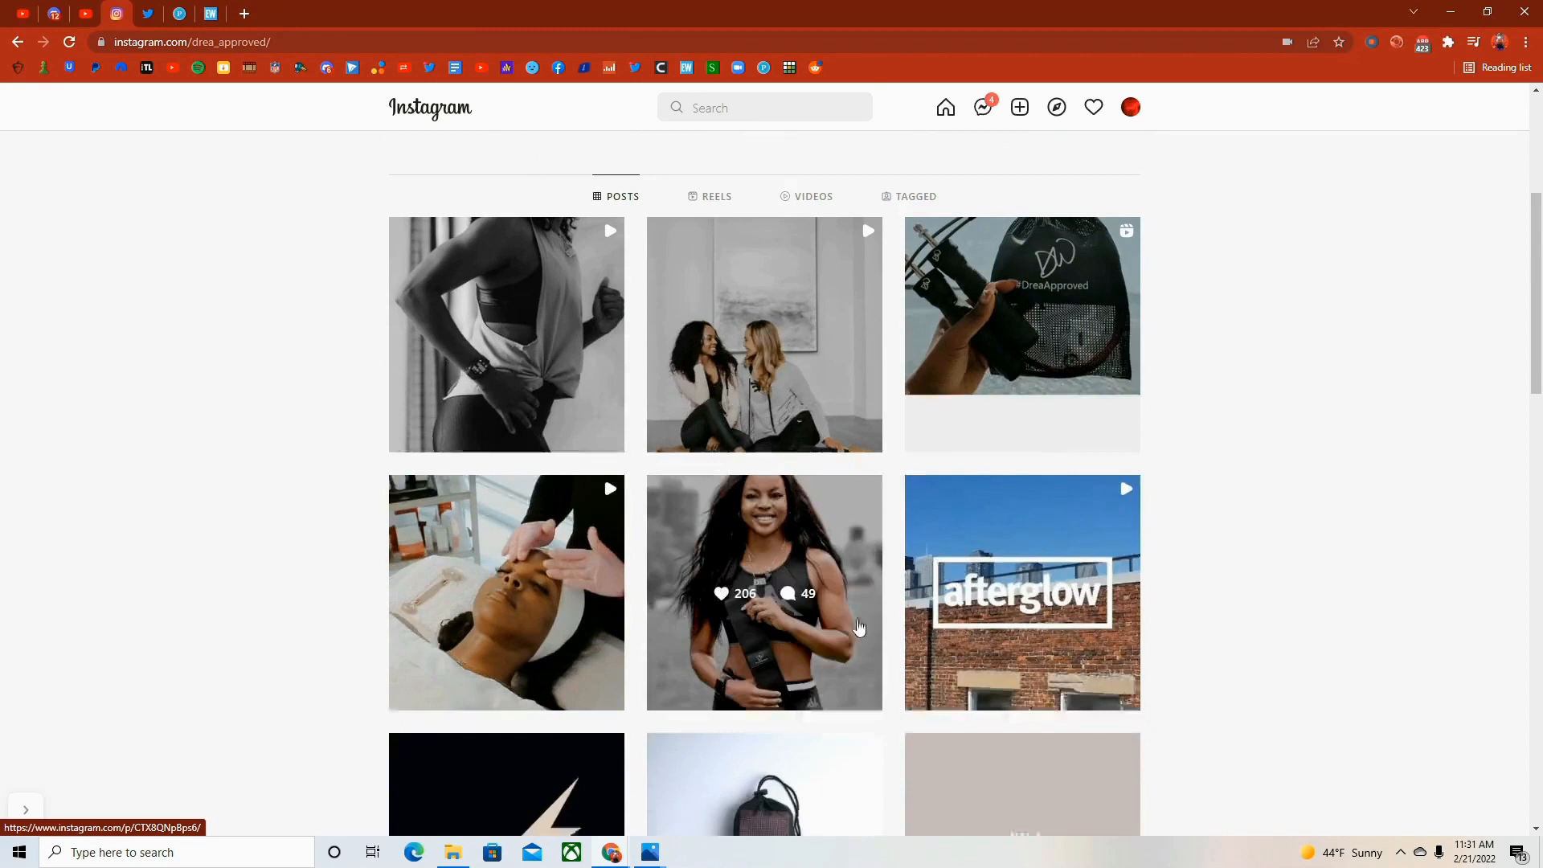
scroll("down", 3)
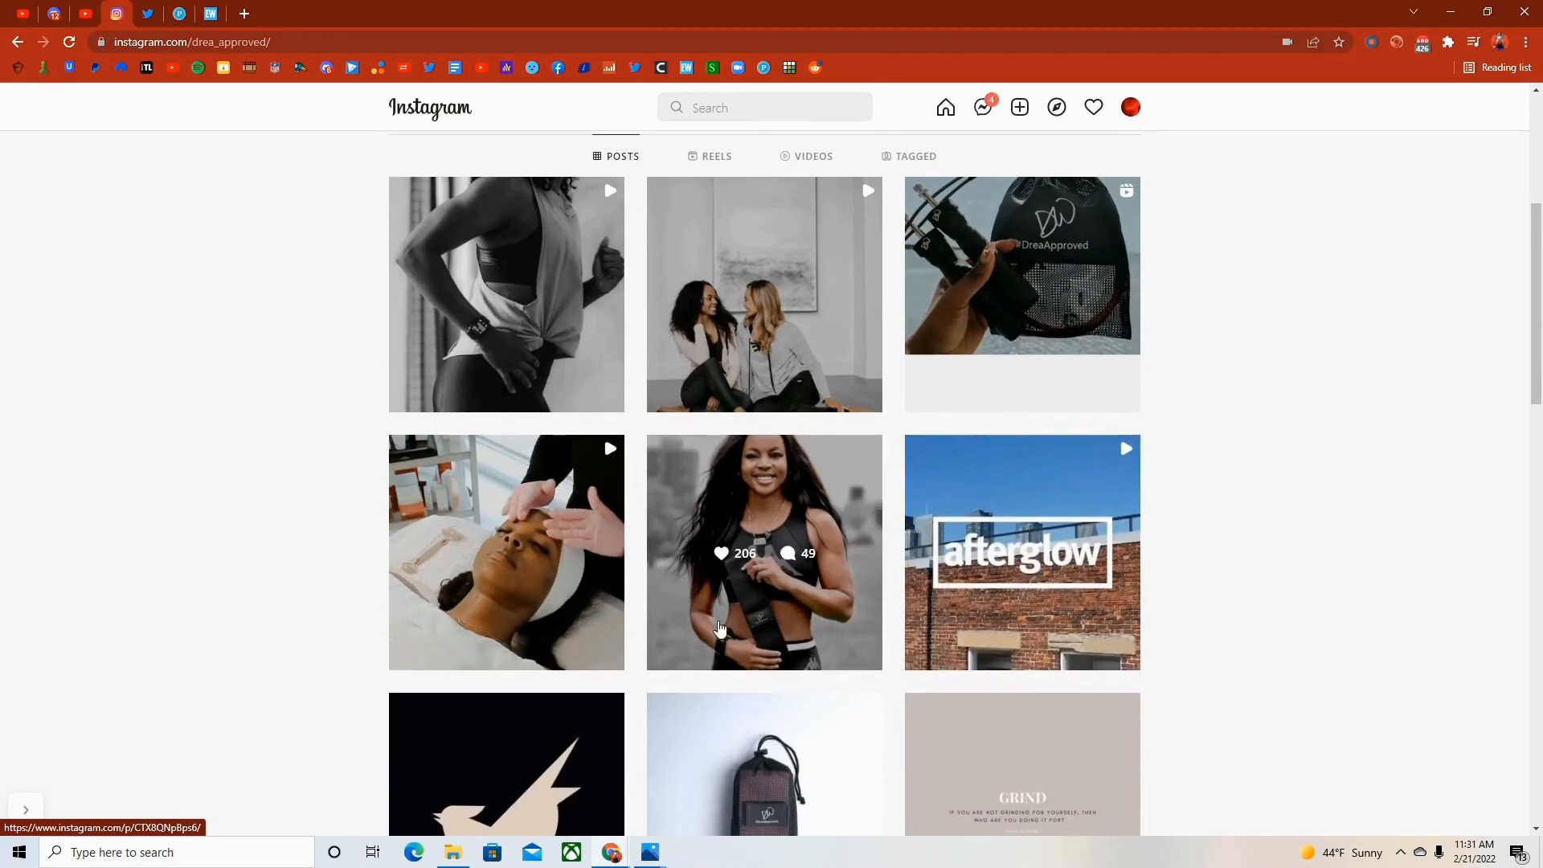
mouse_move(715, 627)
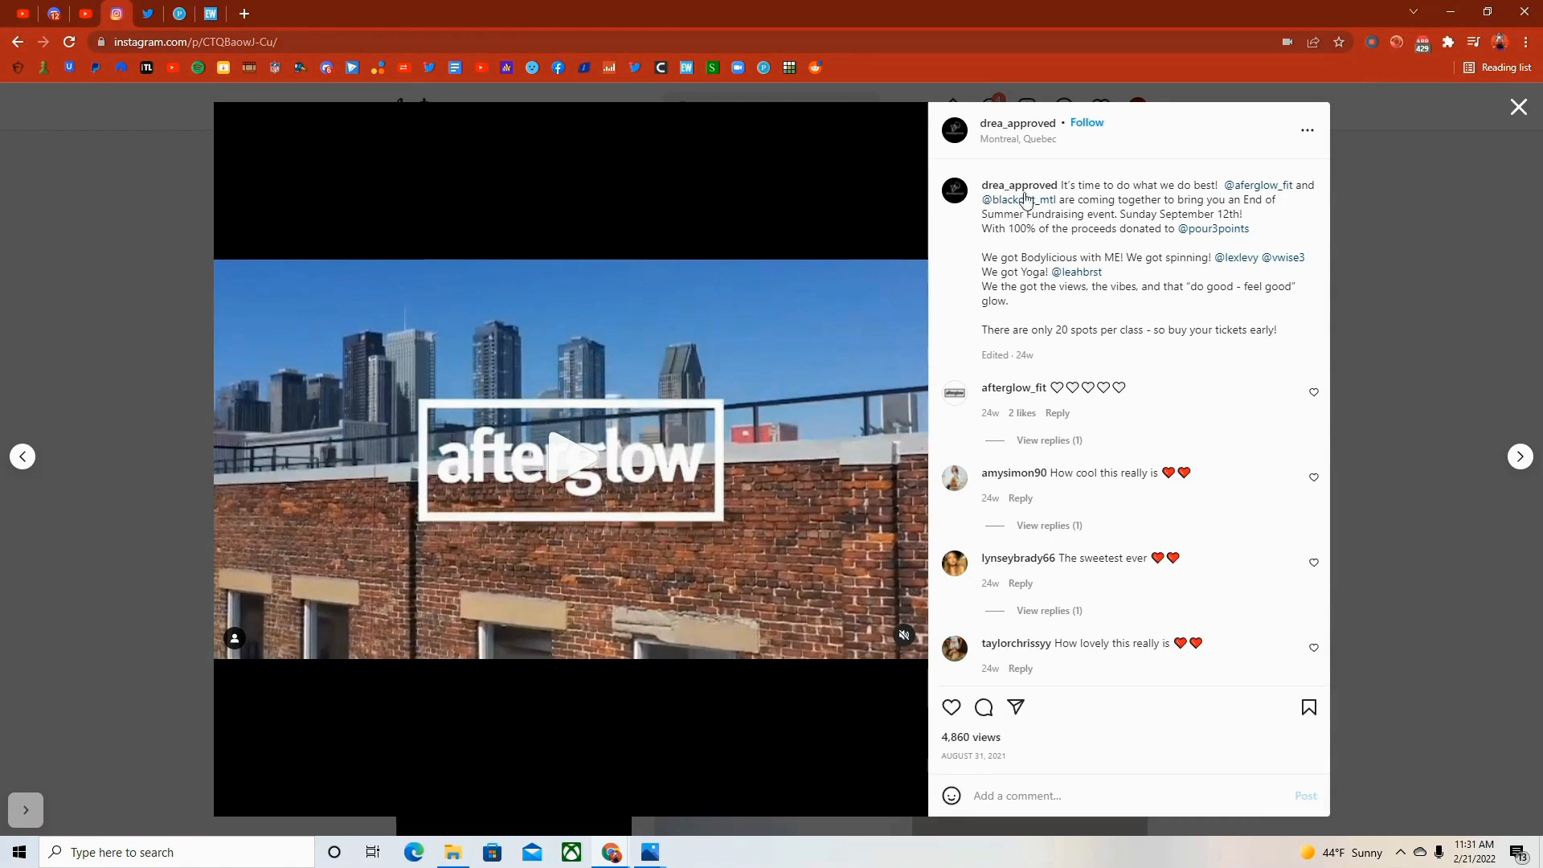
mouse_move(1061, 207)
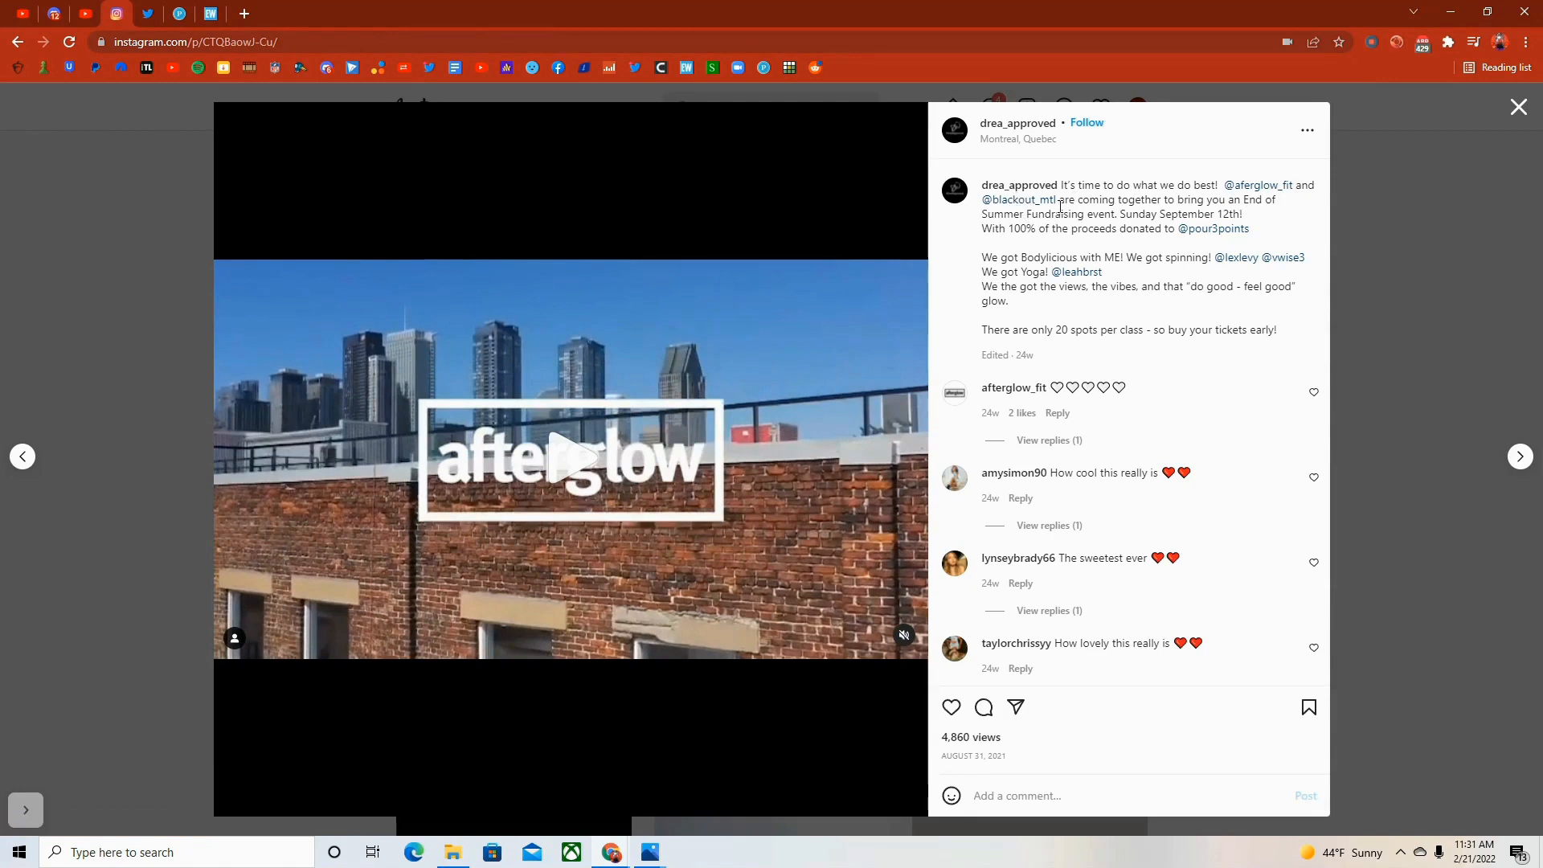
left_click(1519, 106)
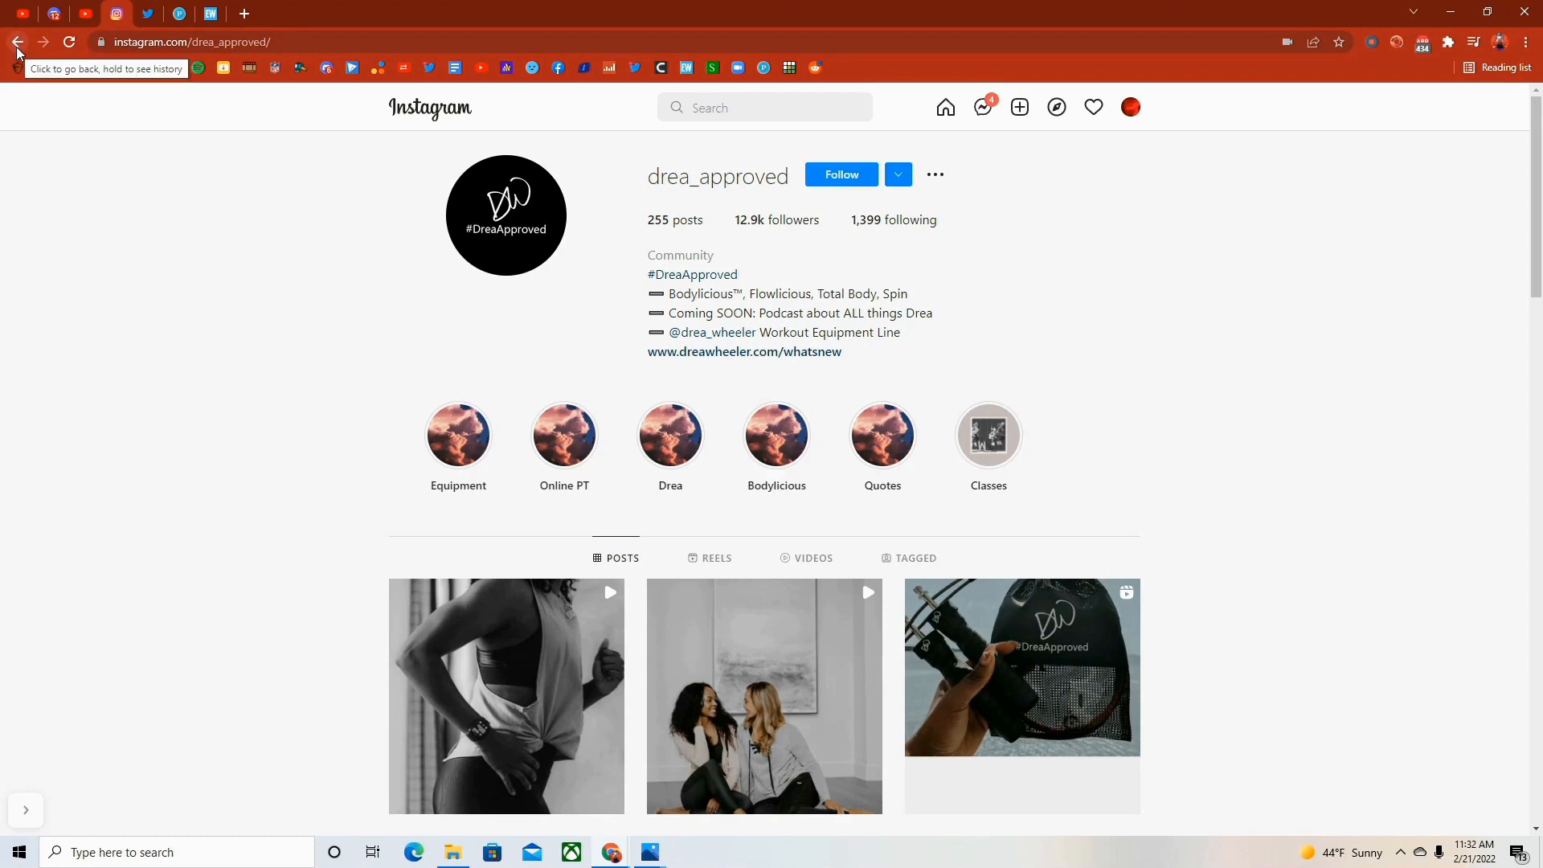
mouse_move(11, 51)
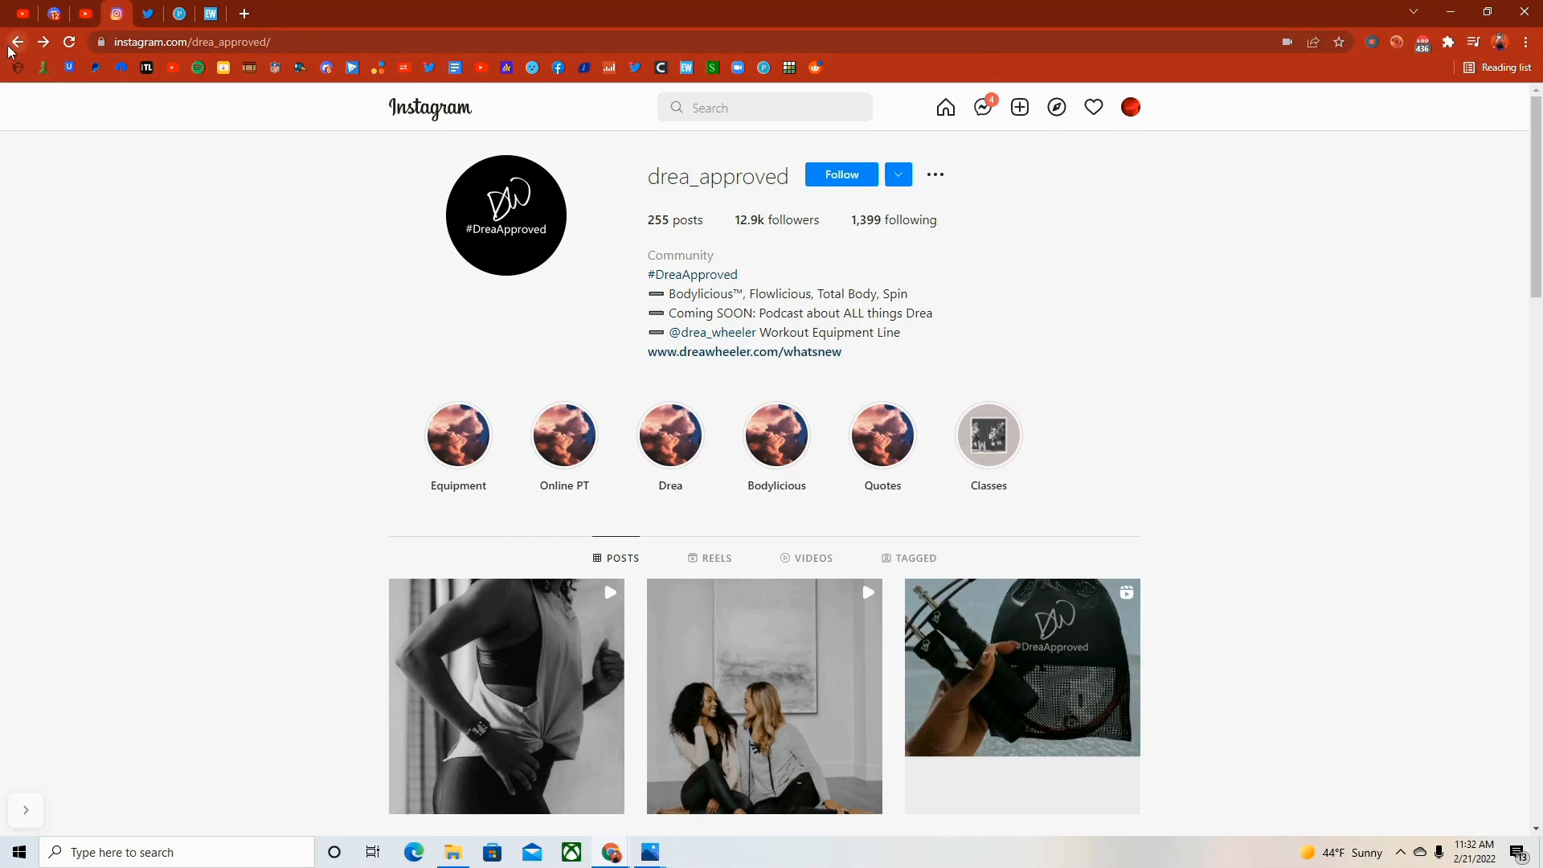
mouse_move(16, 42)
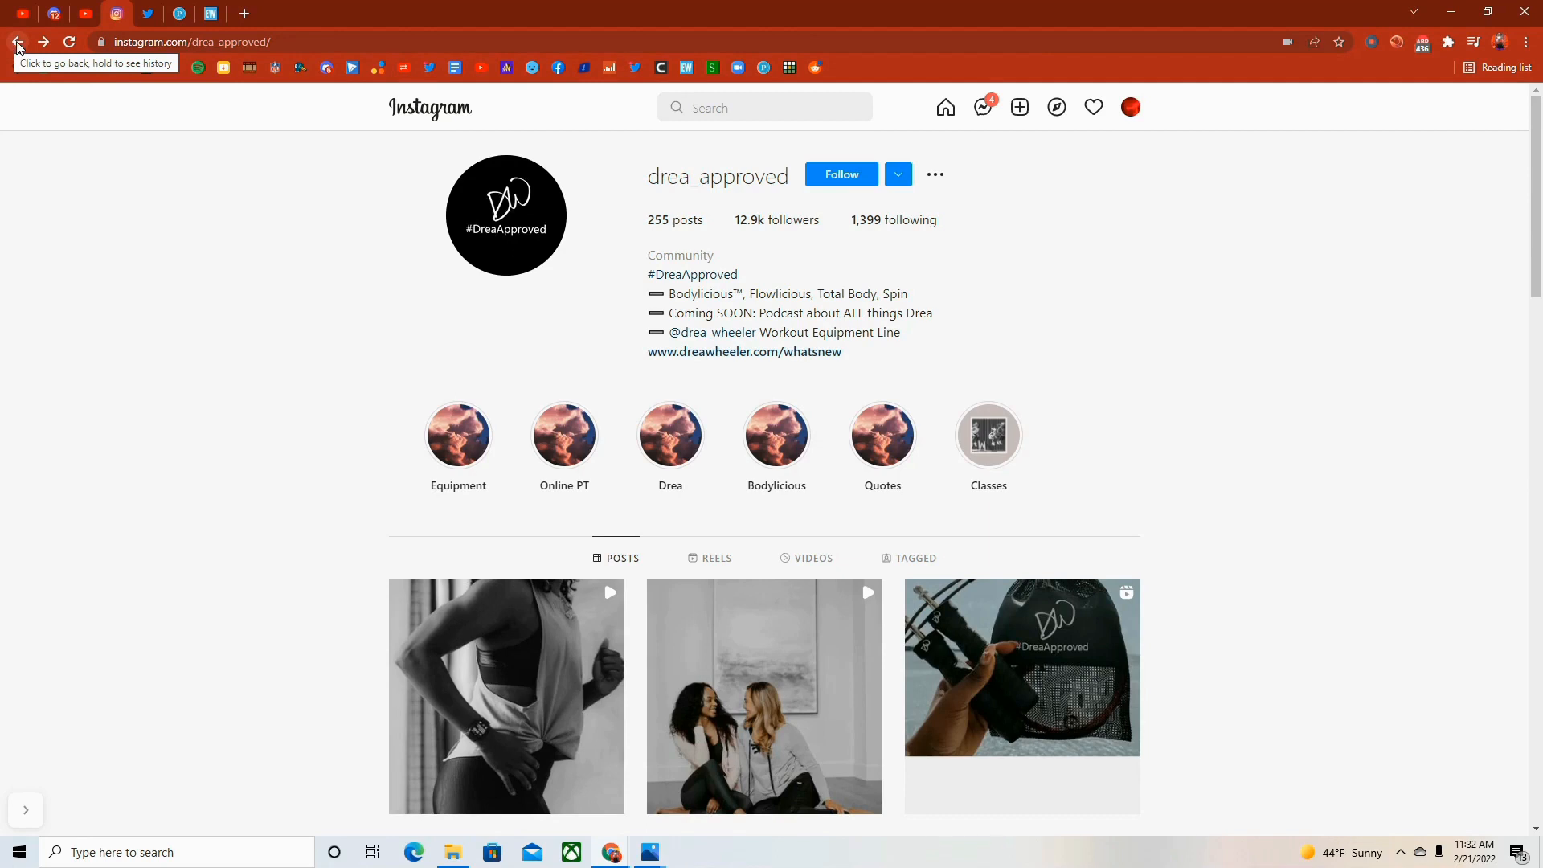
scroll("down", 3)
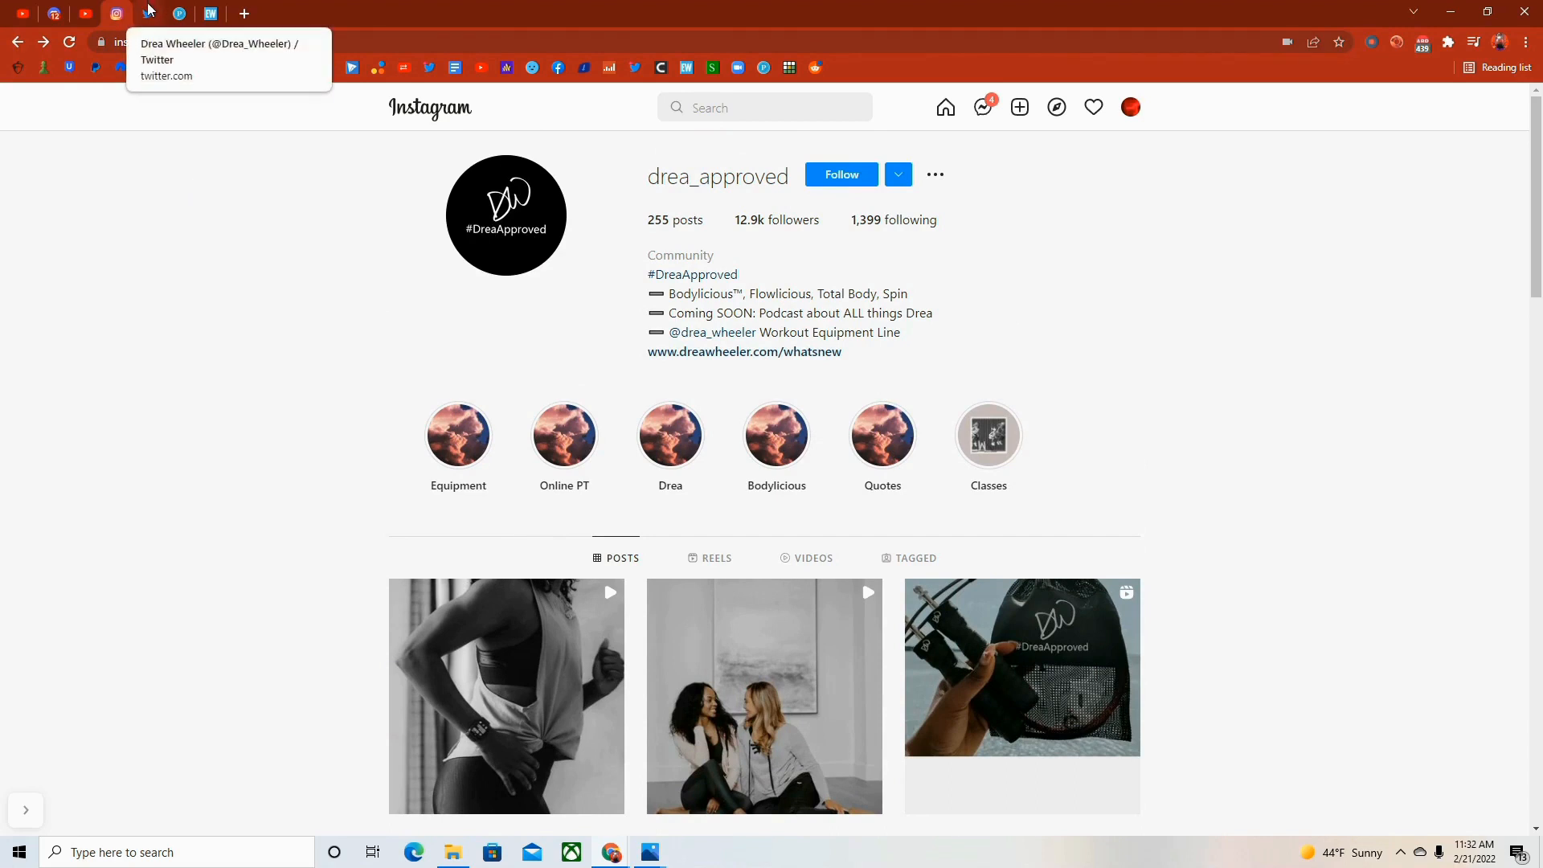
left_click(148, 15)
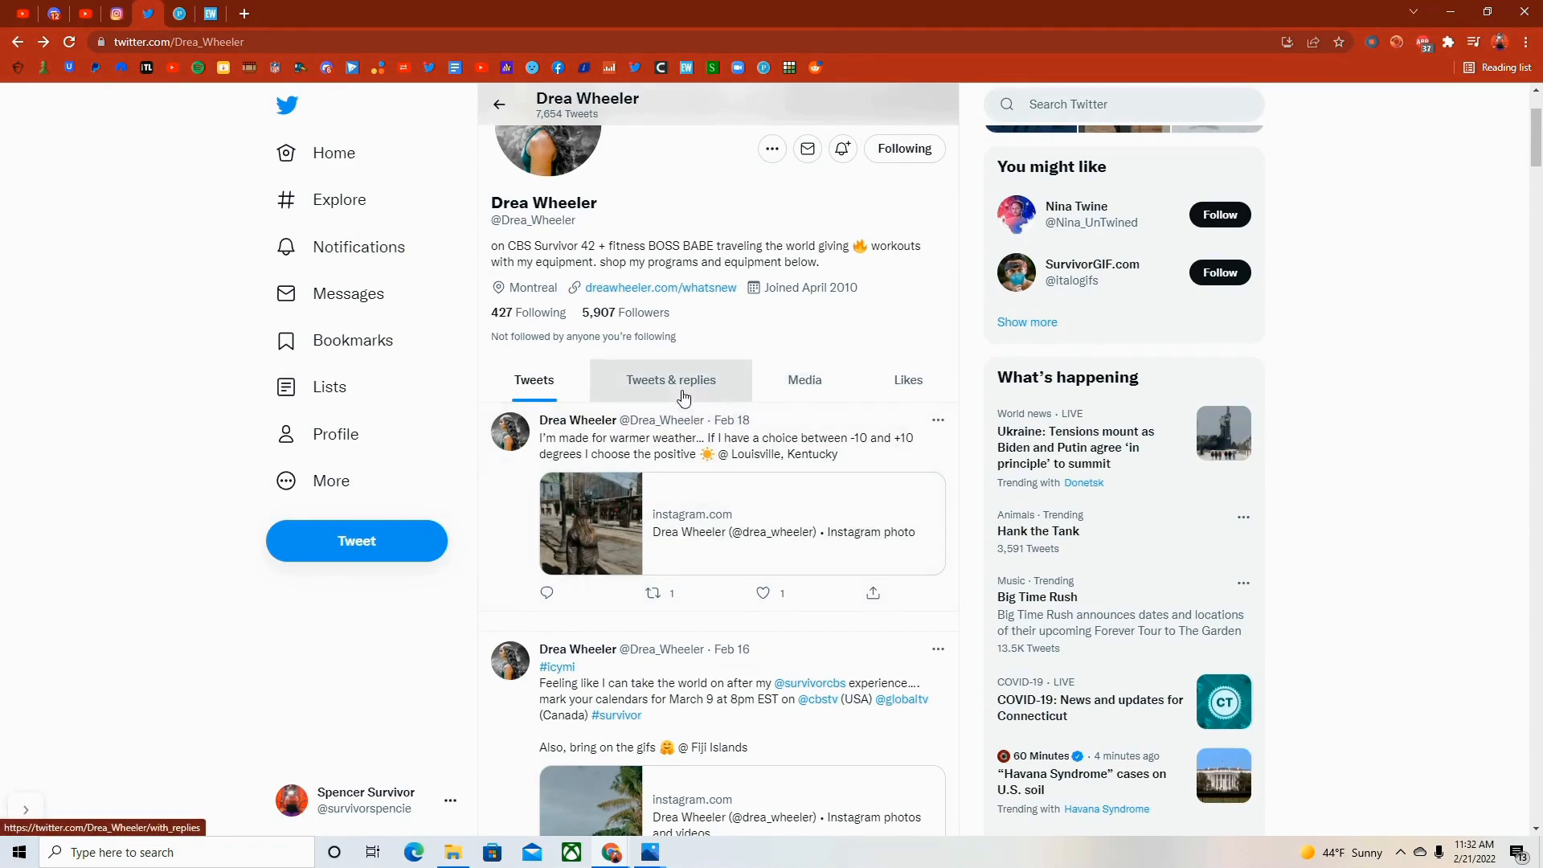
scroll("down", 3)
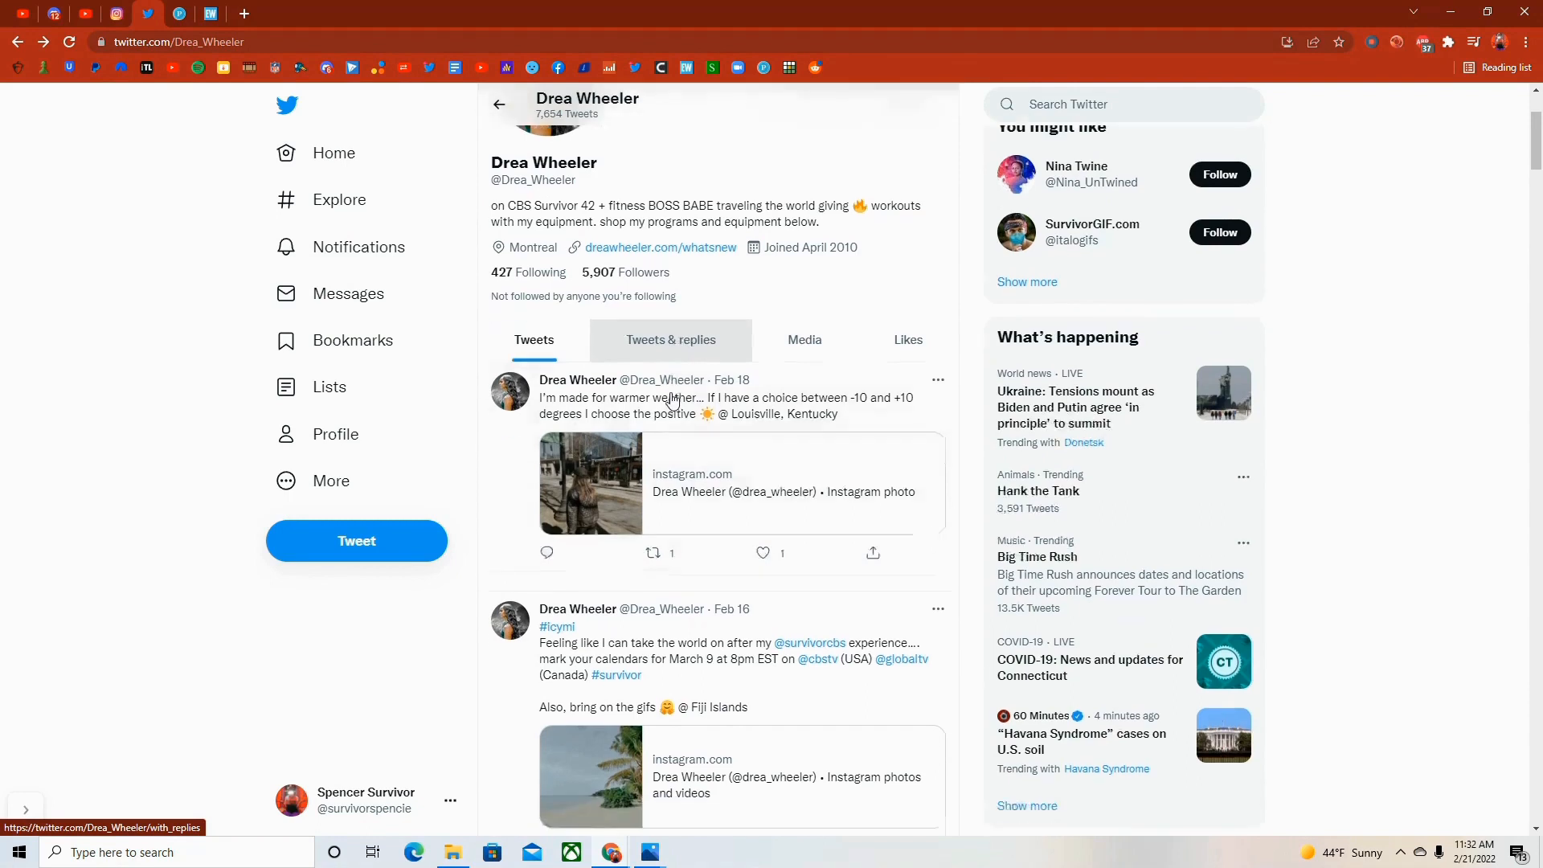
scroll("down", 3)
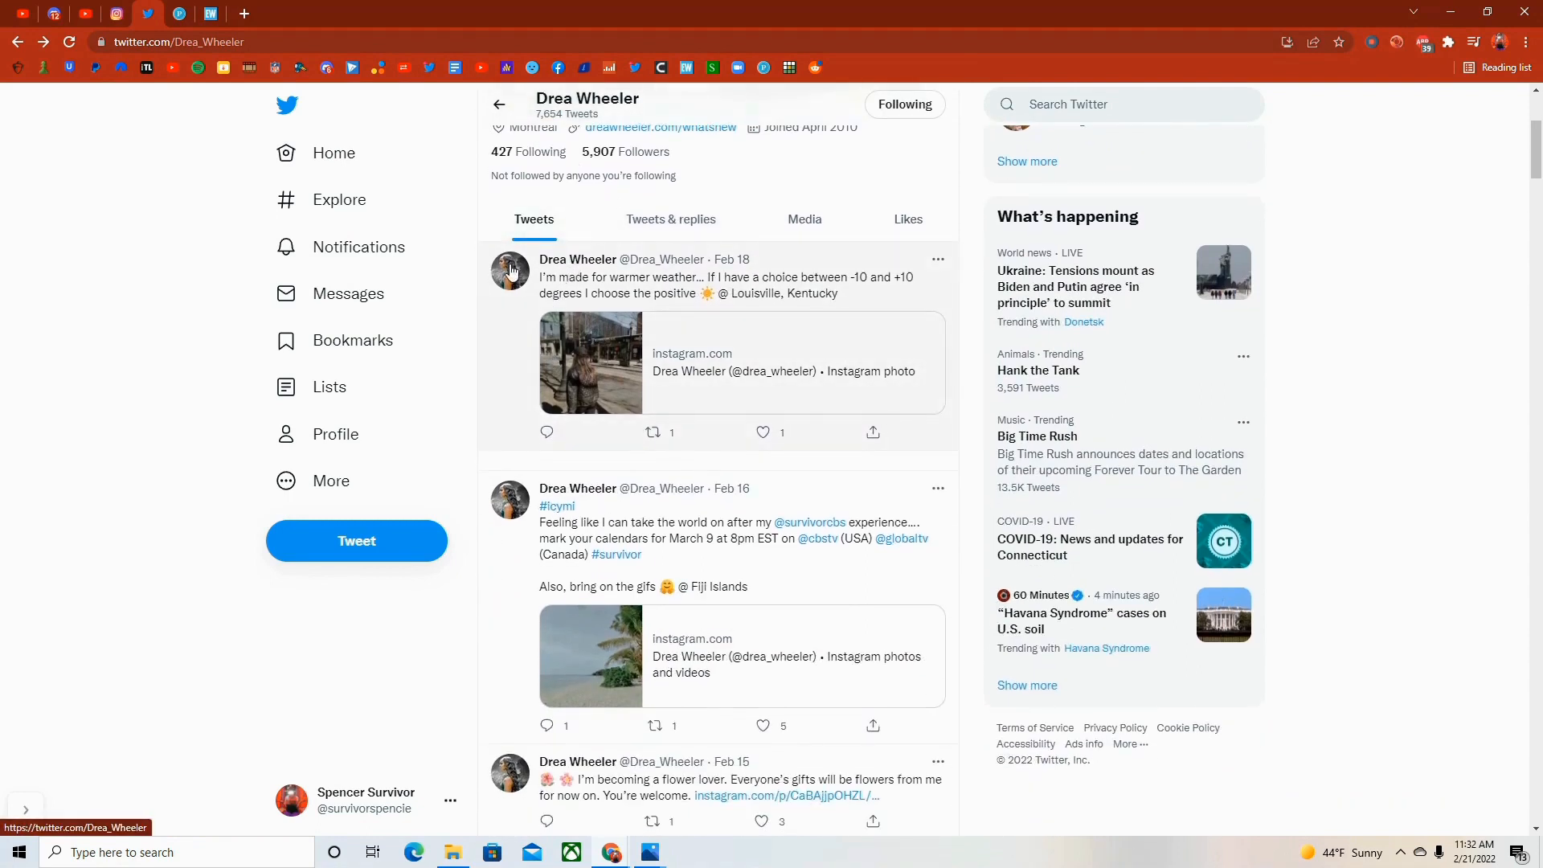
scroll("down", 3)
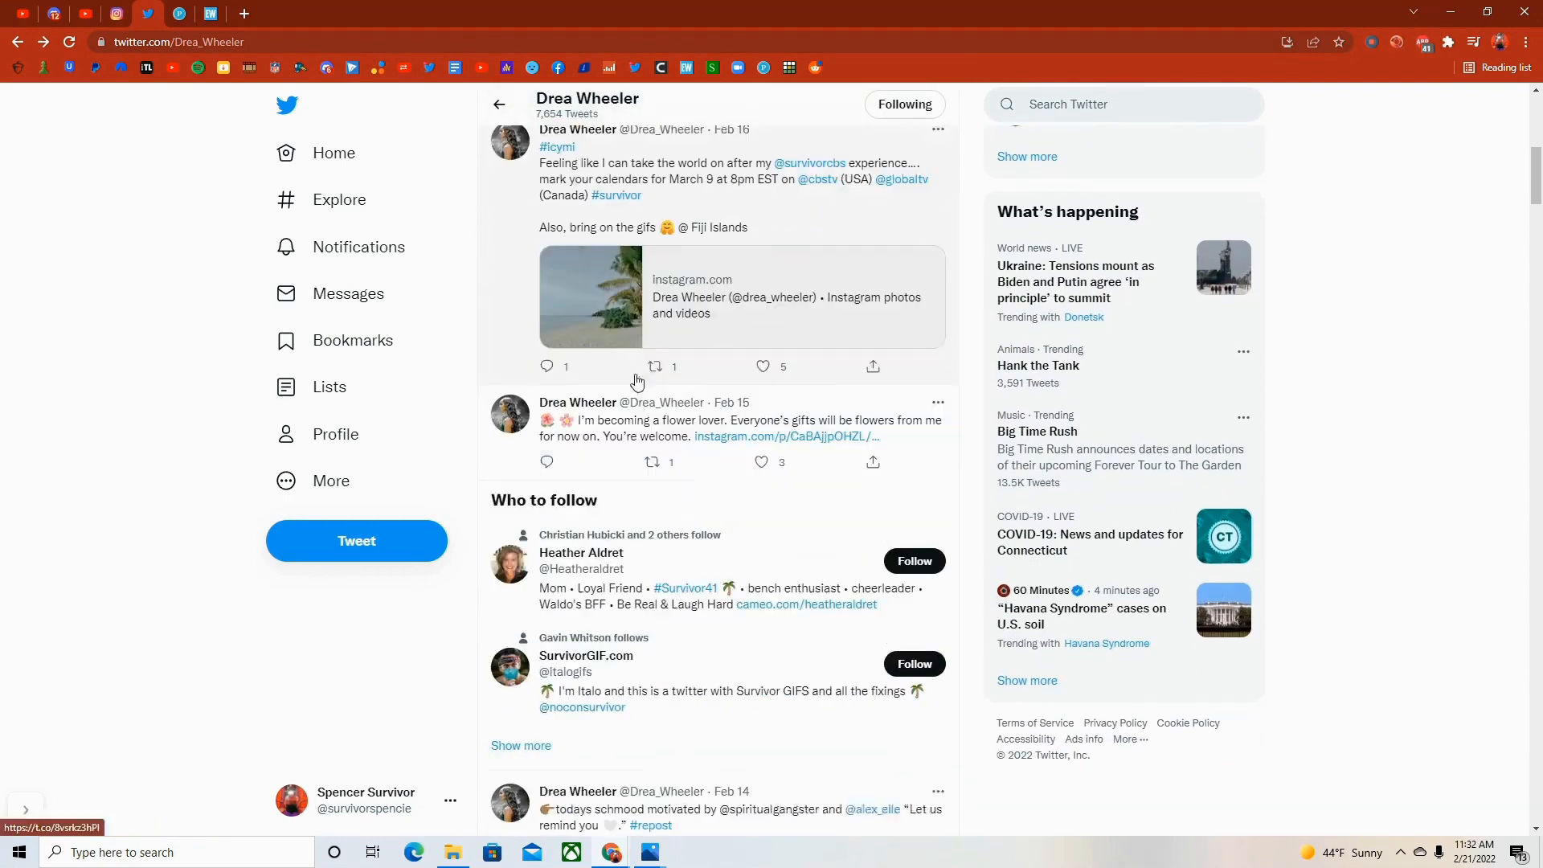
scroll("down", 3)
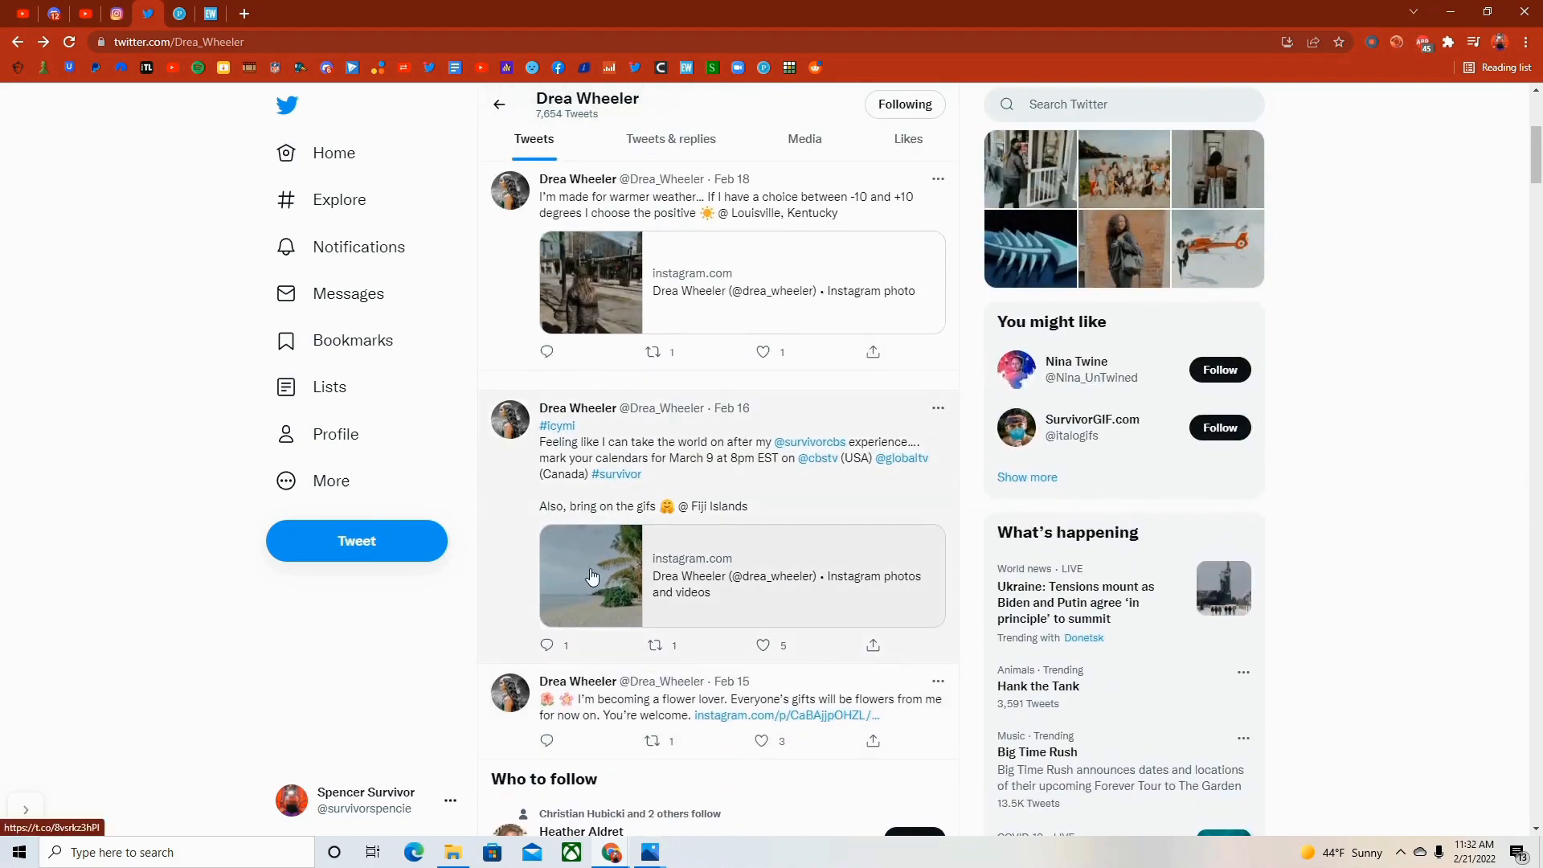
mouse_move(625, 571)
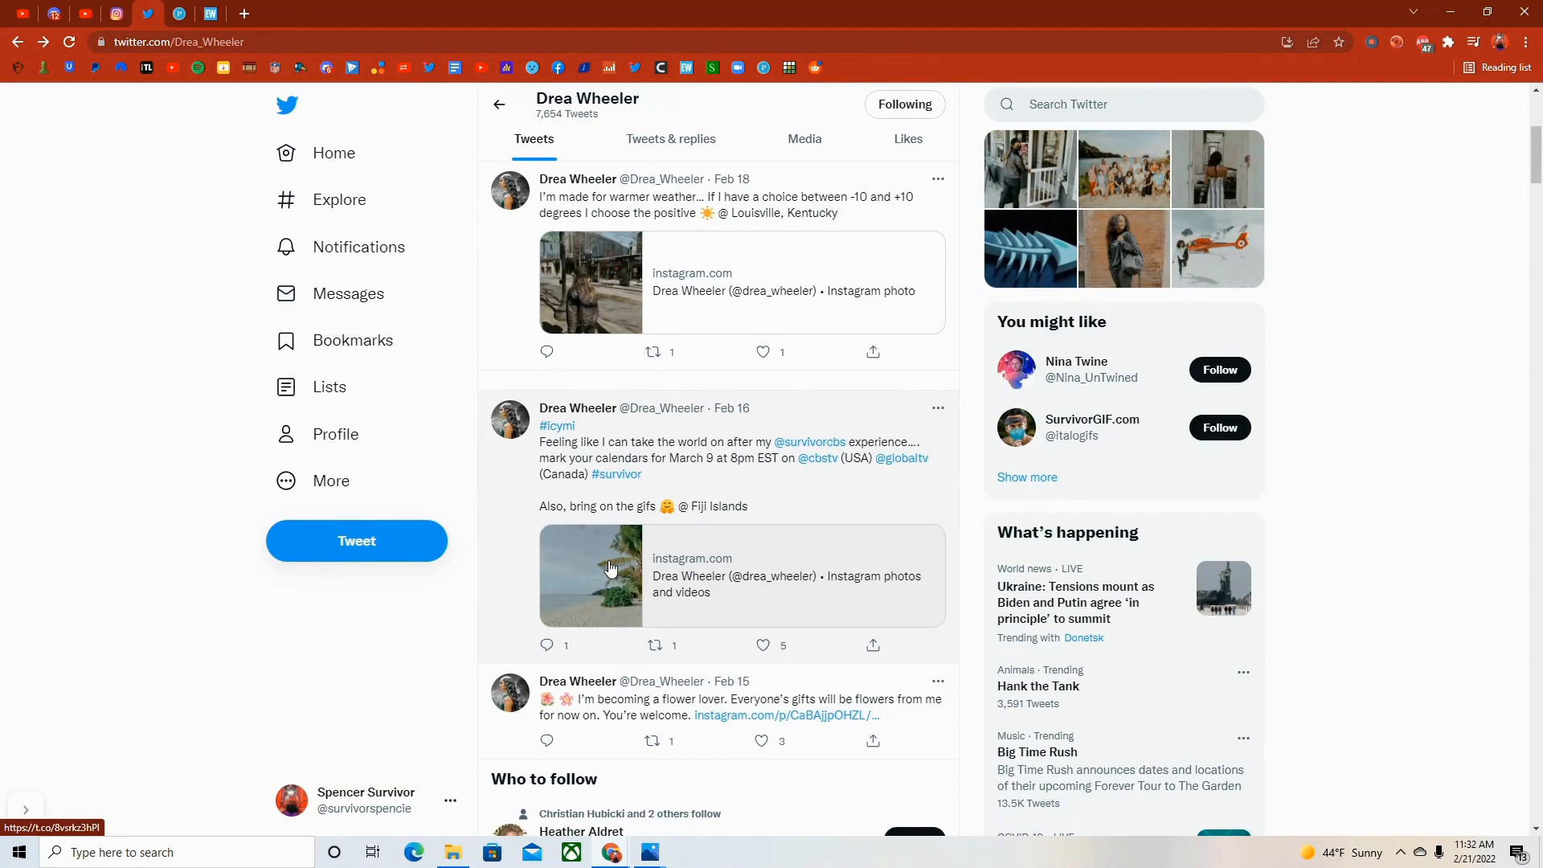
mouse_move(684, 598)
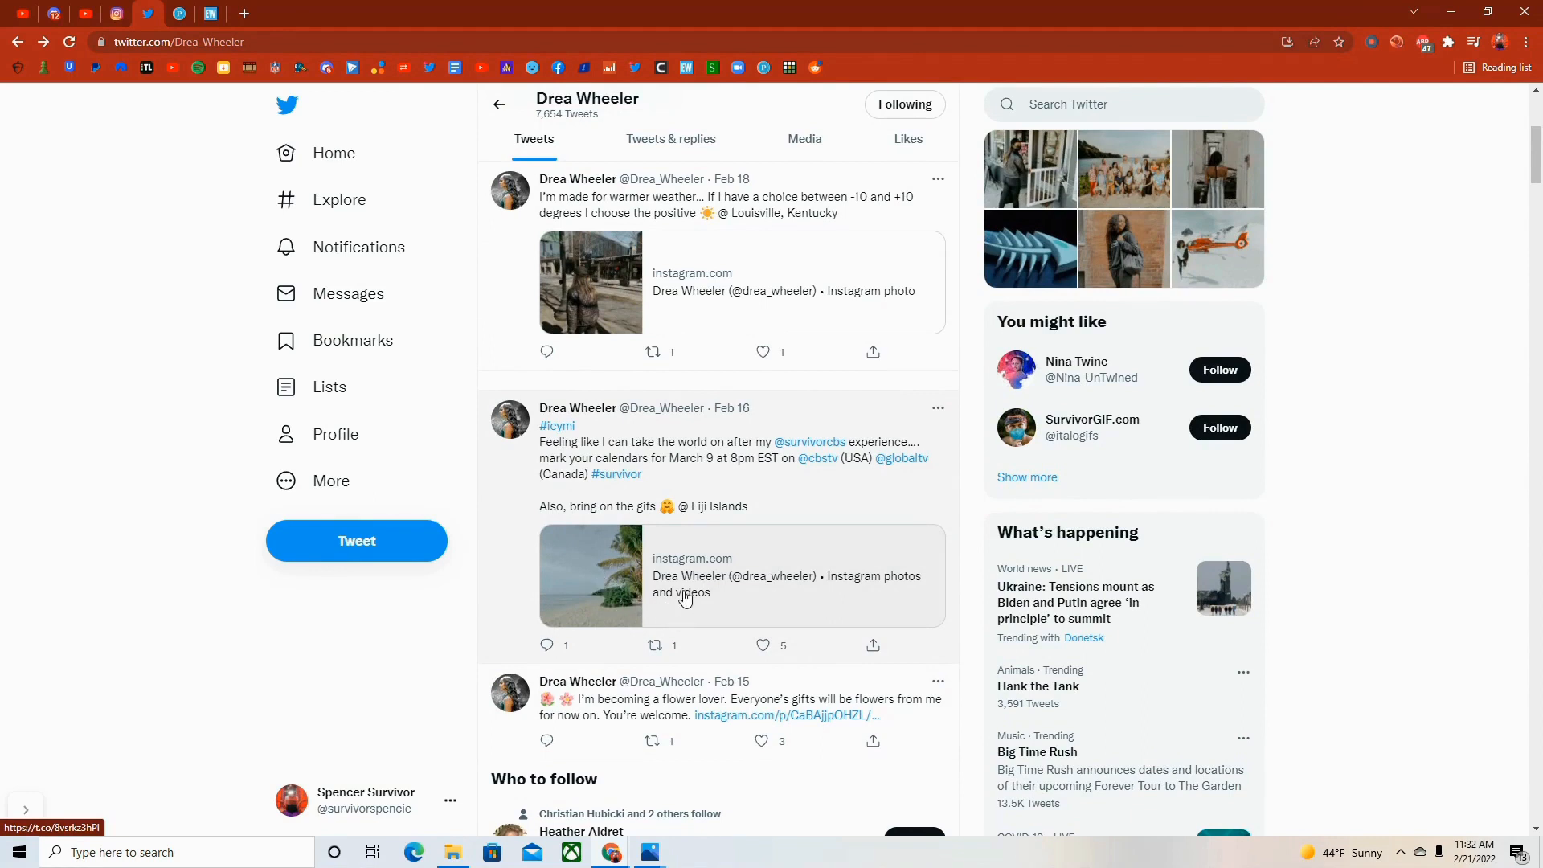
mouse_move(712, 565)
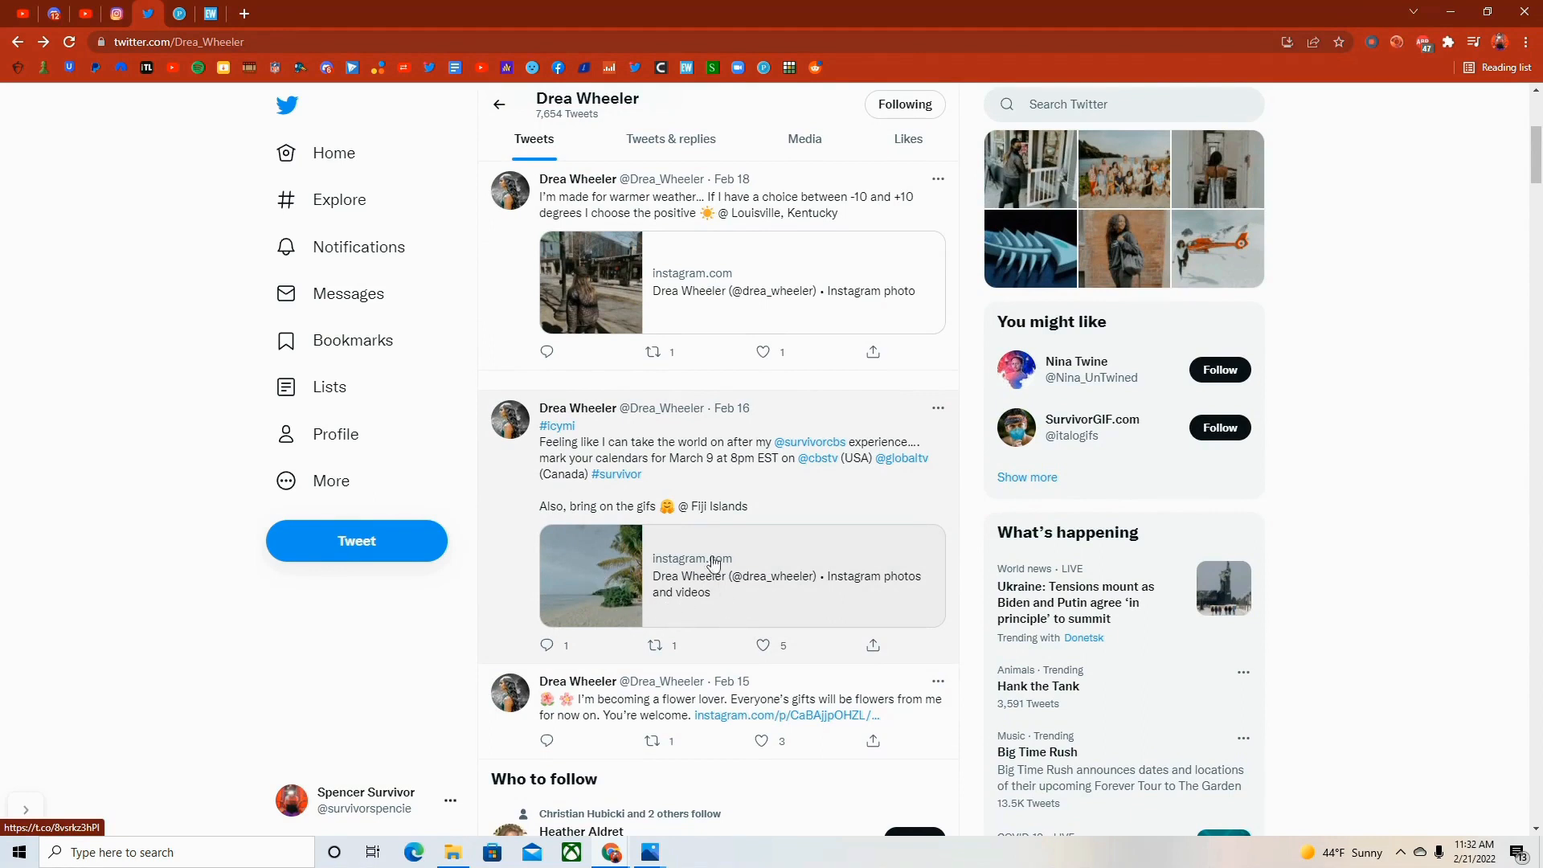
scroll("down", 3)
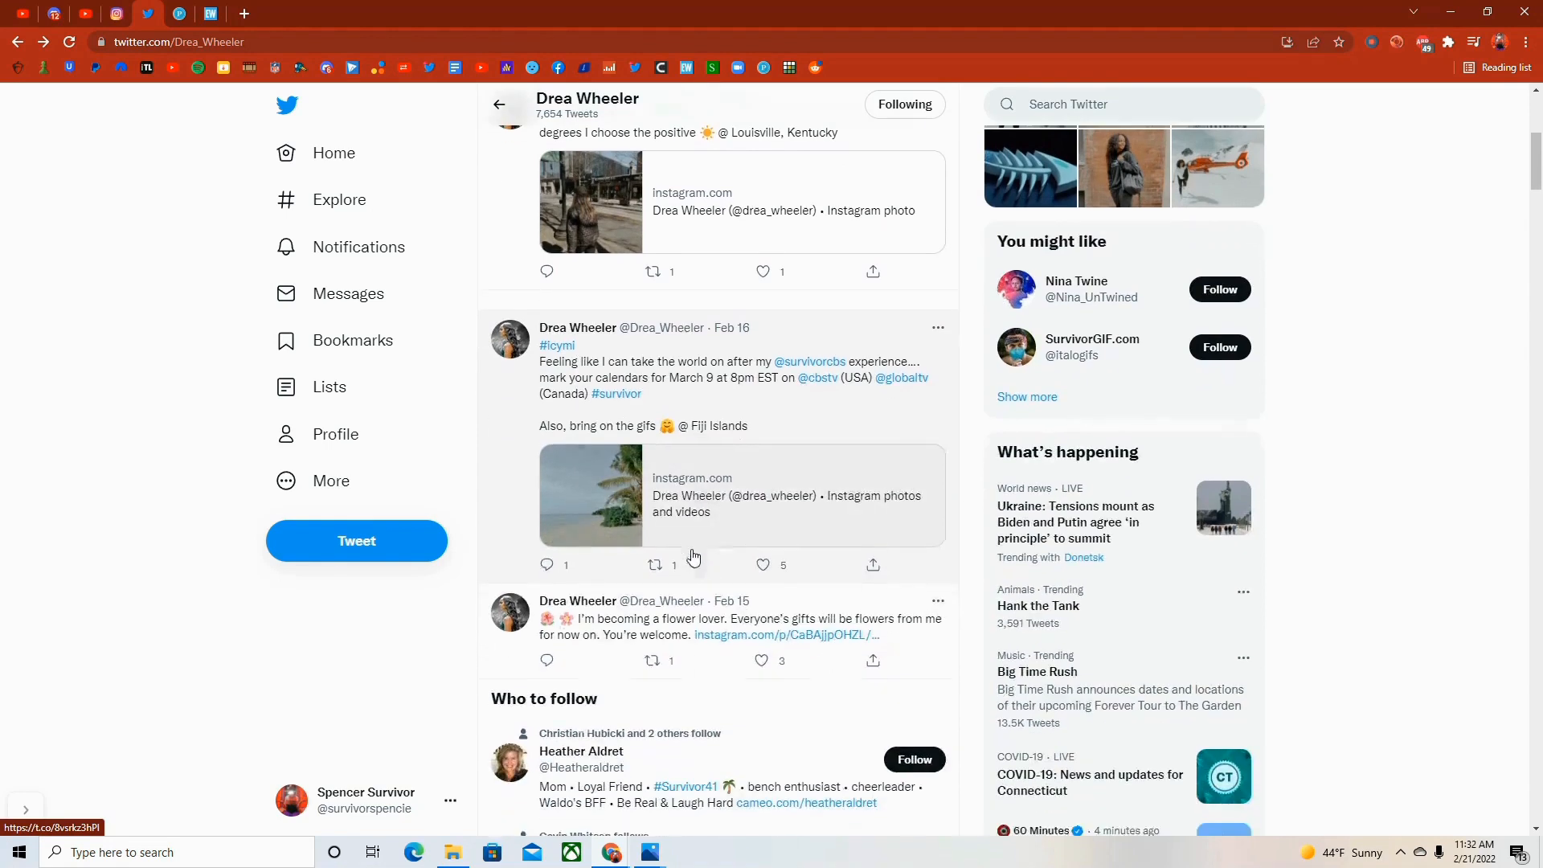
scroll("down", 3)
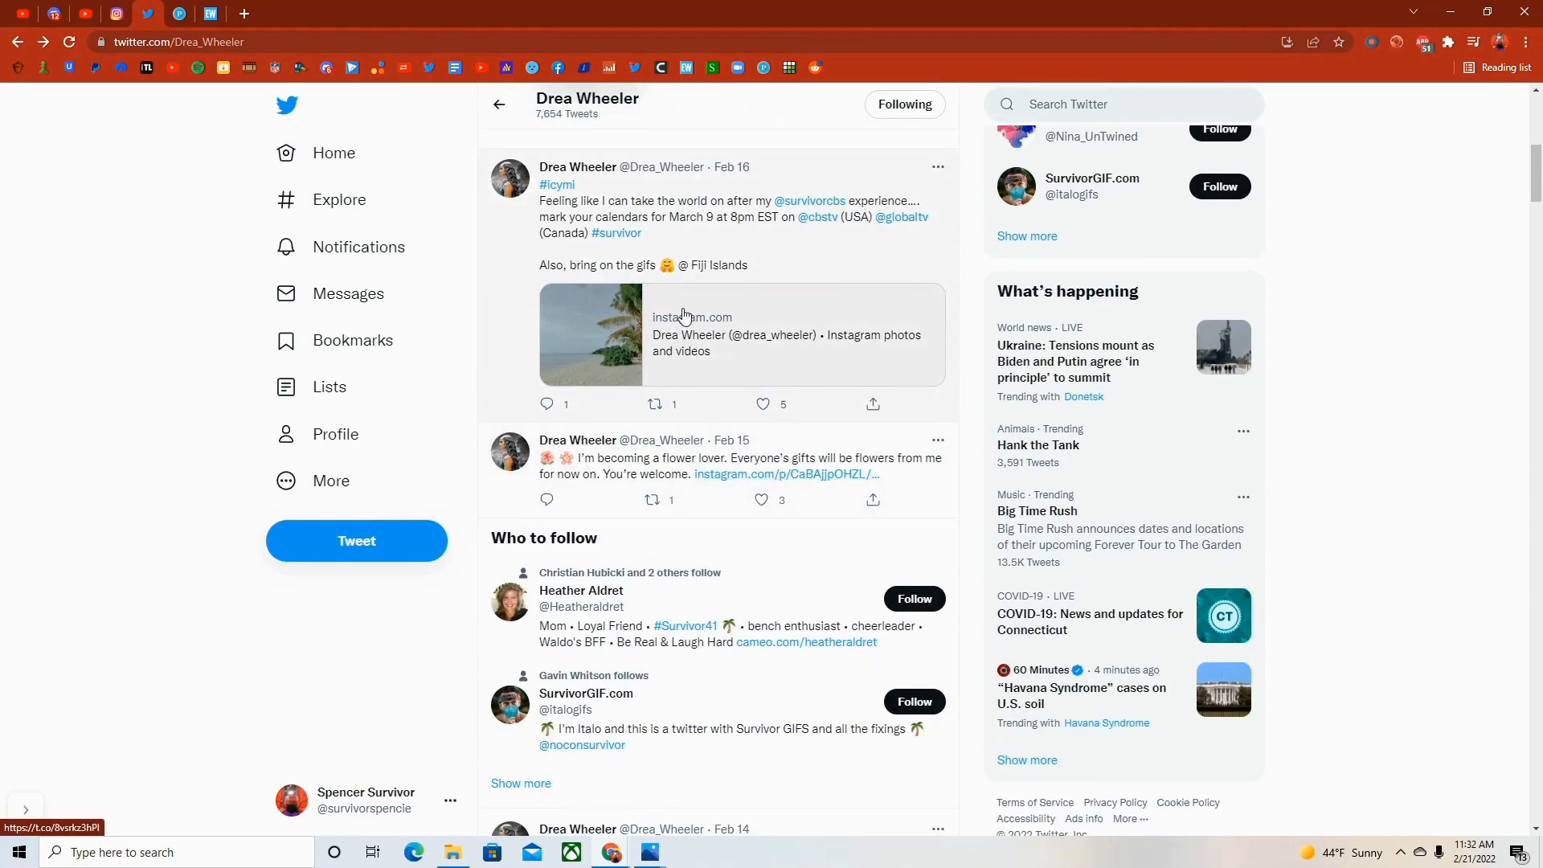
scroll("down", 3)
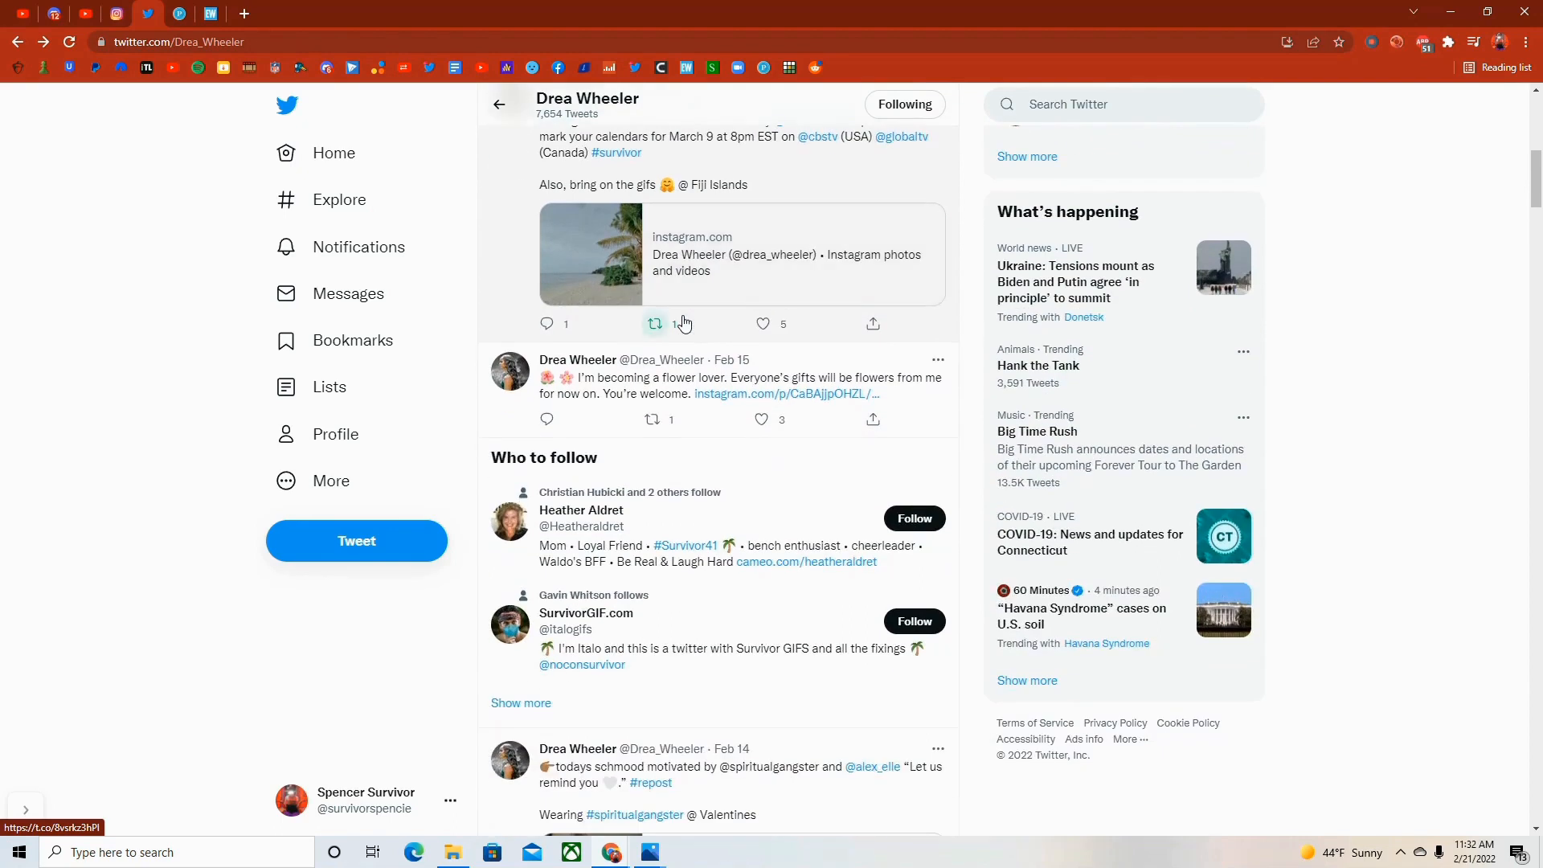
scroll("down", 3)
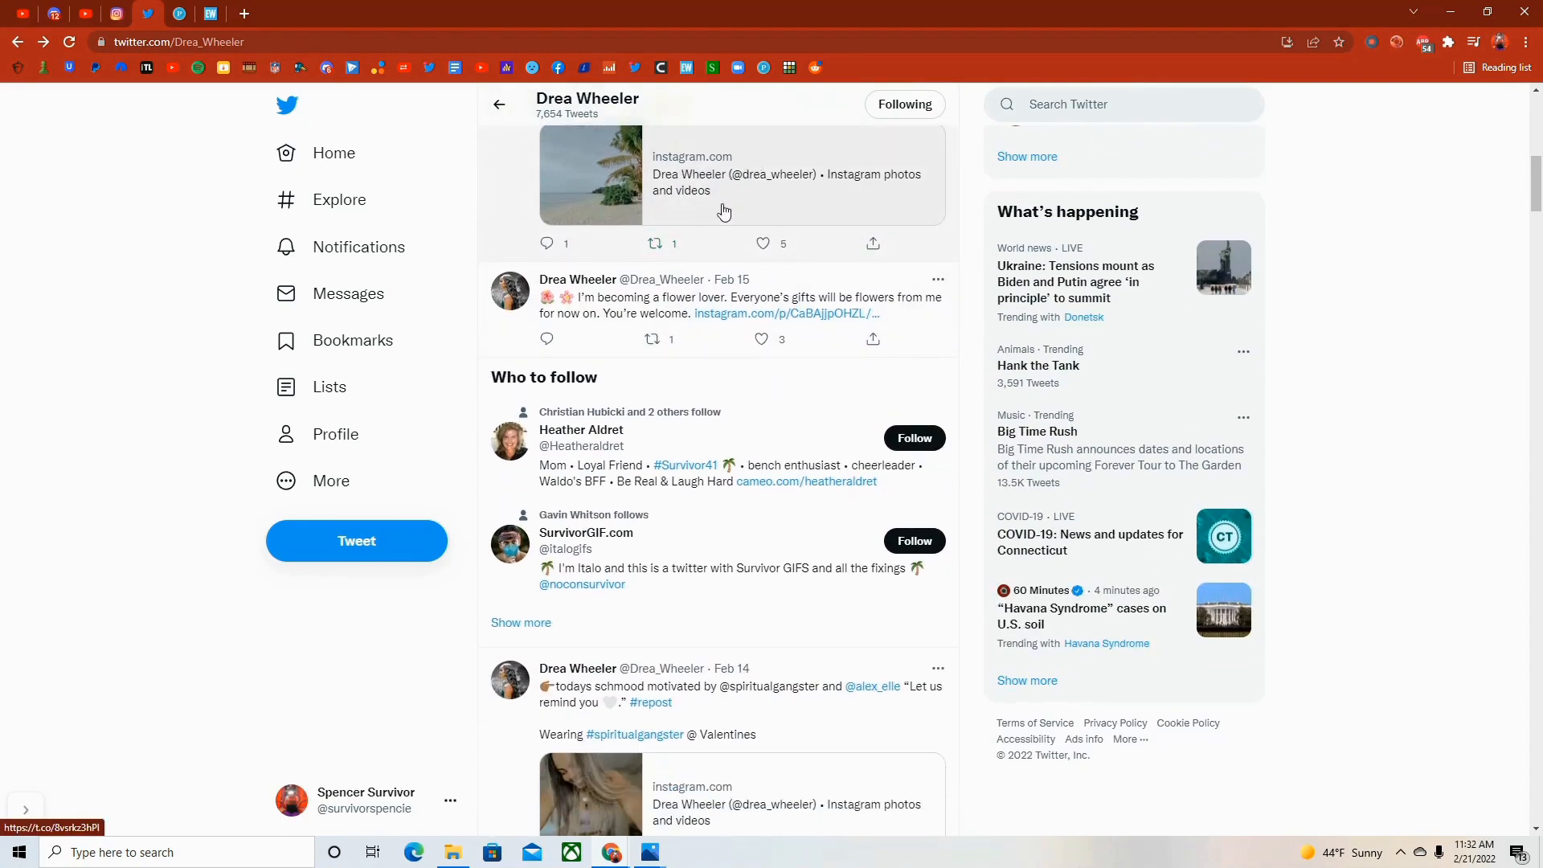
scroll("down", 3)
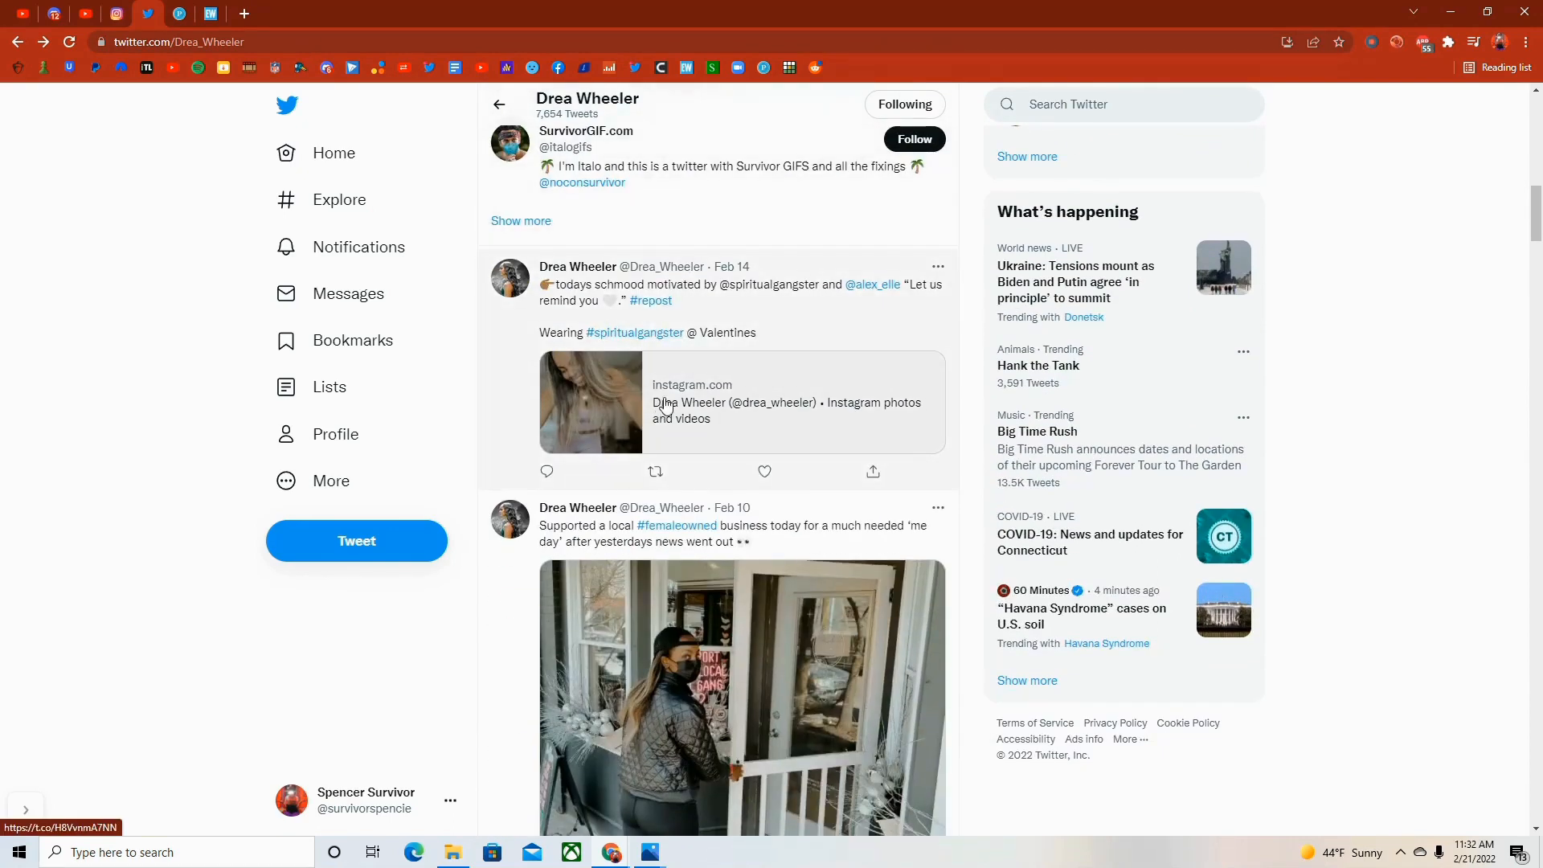
mouse_move(673, 428)
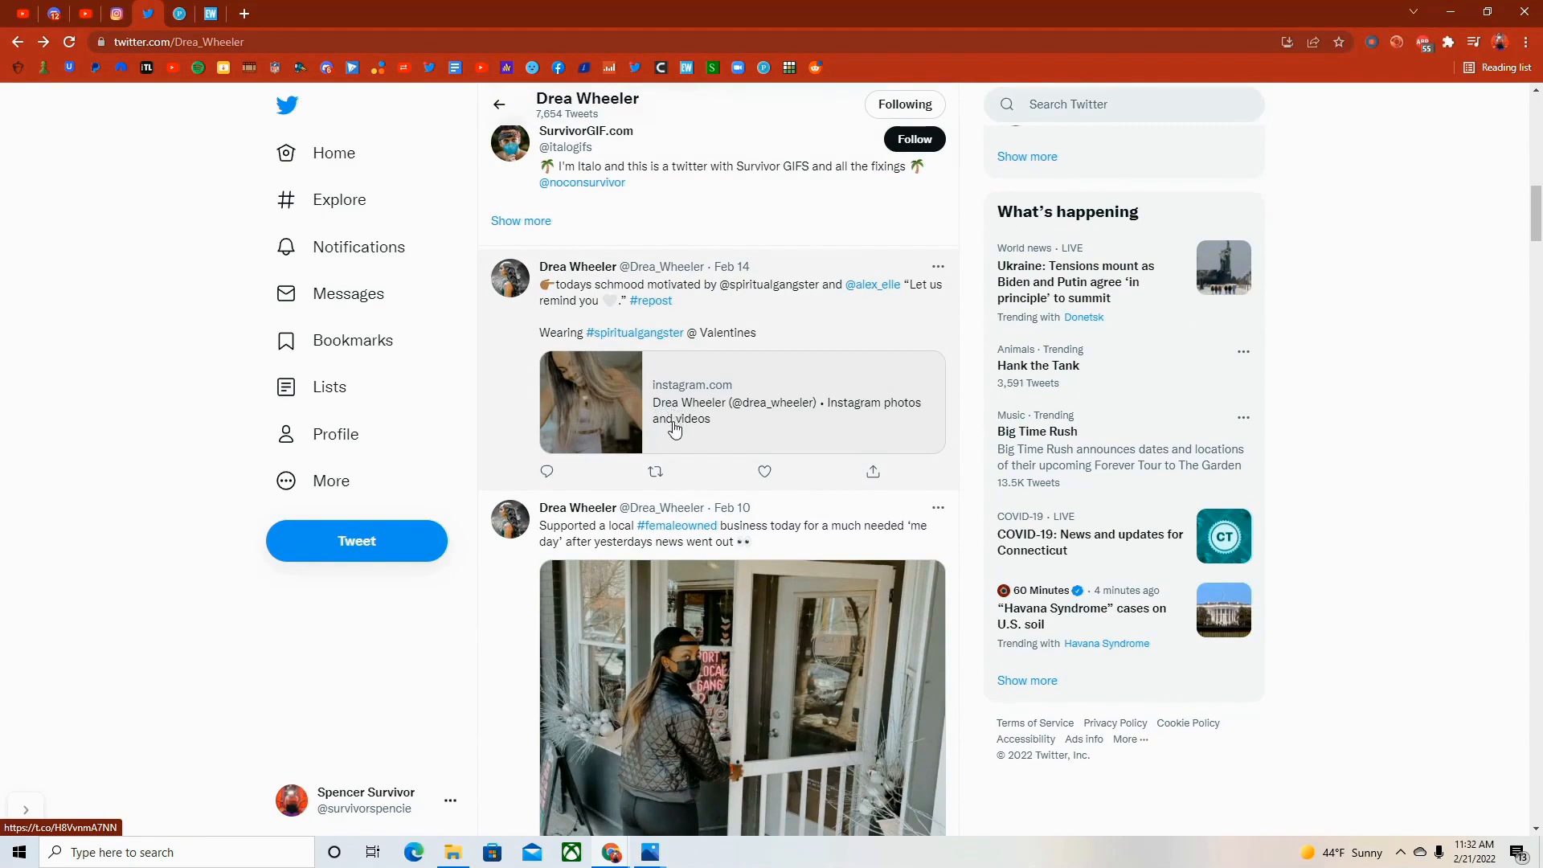
scroll("down", 3)
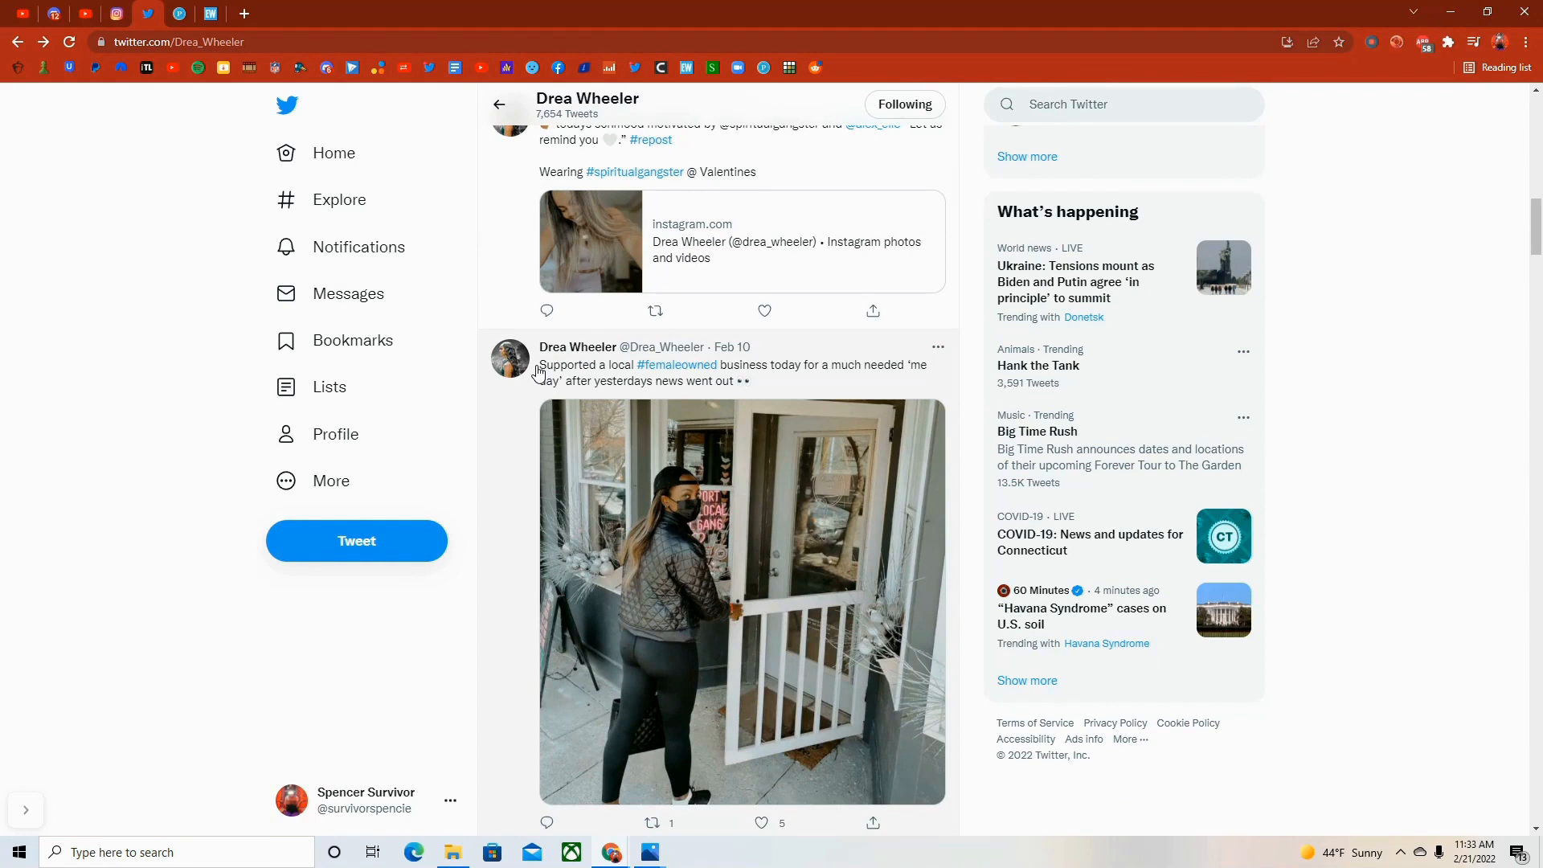
- Highlight the opening words of the Feb 10 tweet, clear it, and continue down the feed
left_click_drag(540, 365, 631, 365)
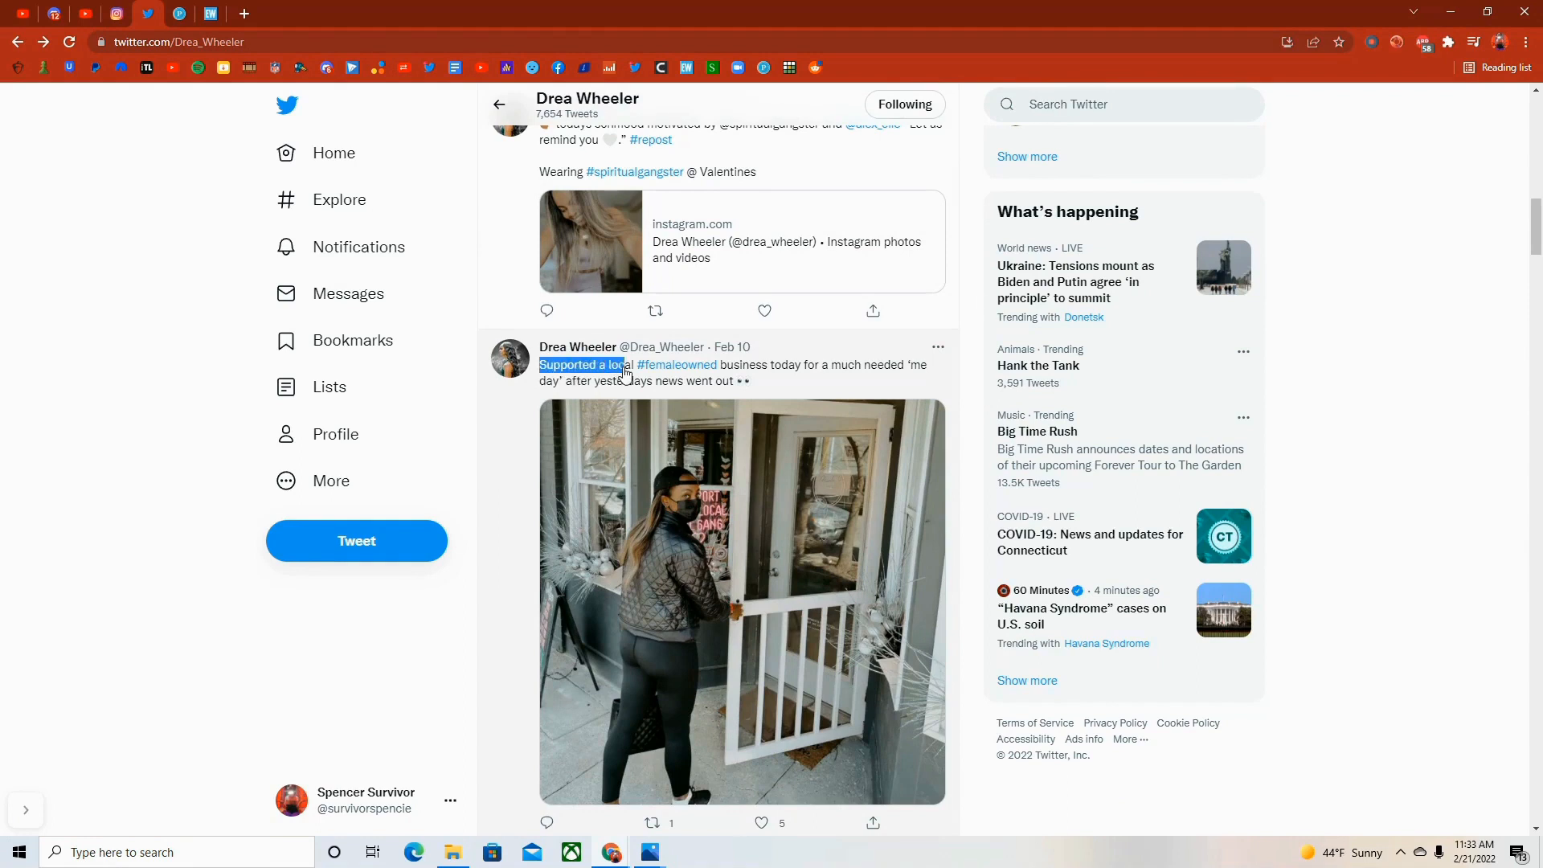
left_click_drag(561, 365, 714, 381)
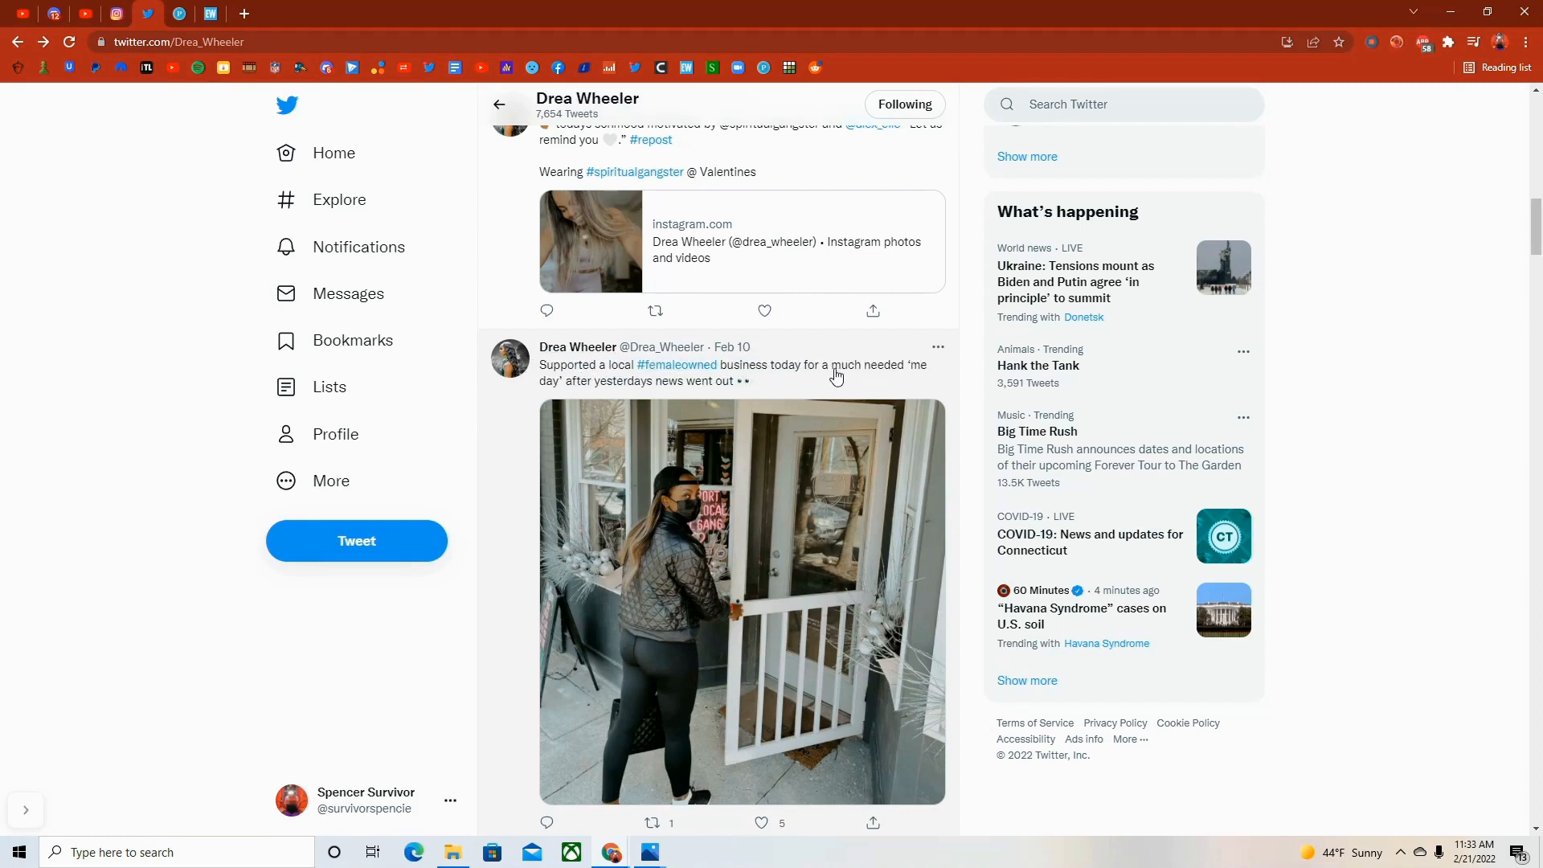
mouse_move(608, 401)
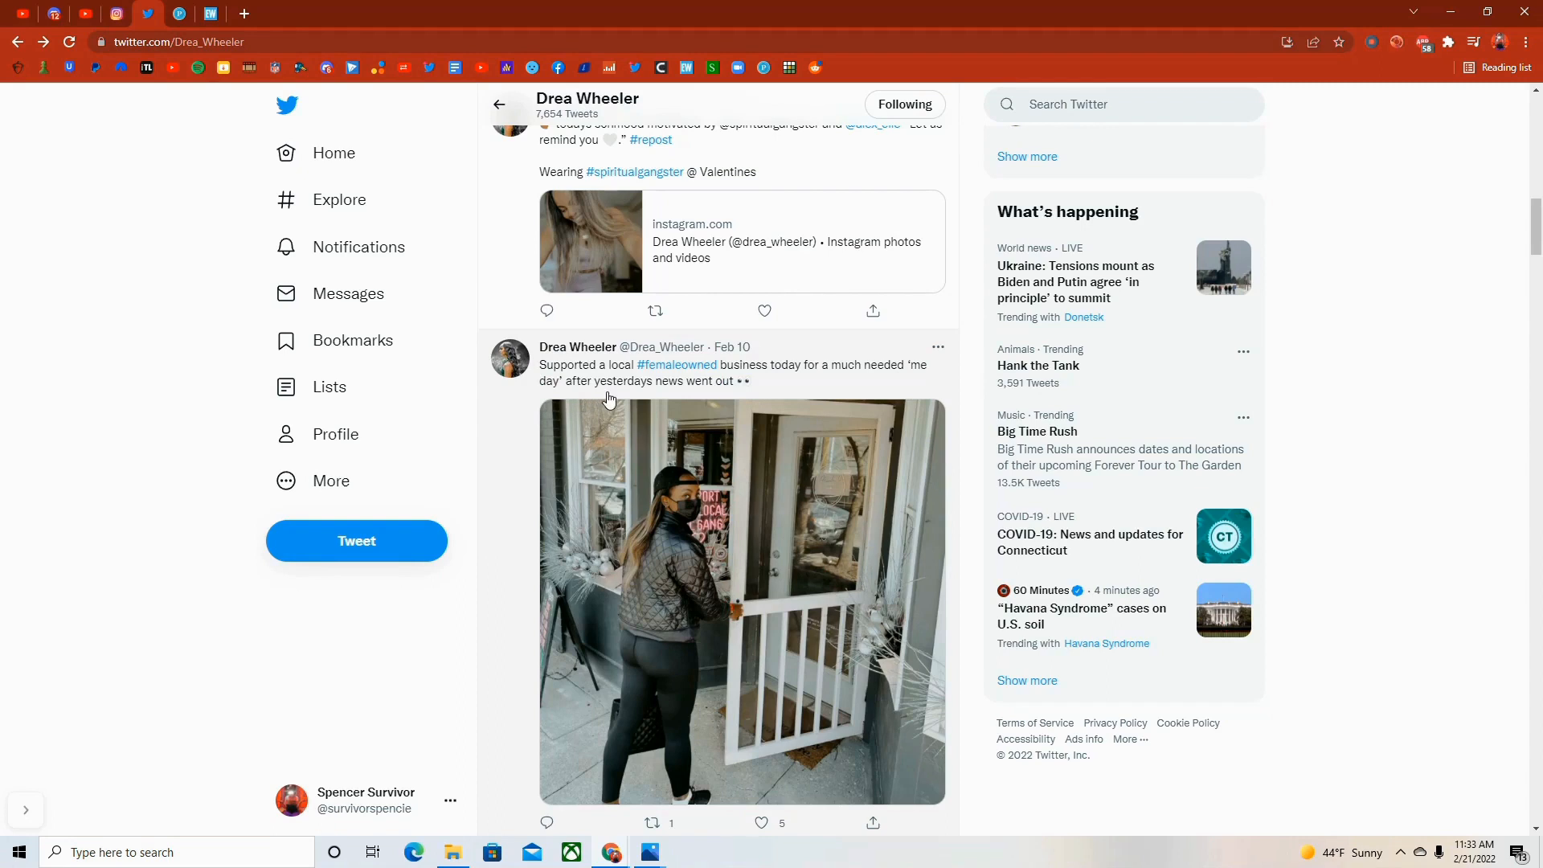
mouse_move(700, 382)
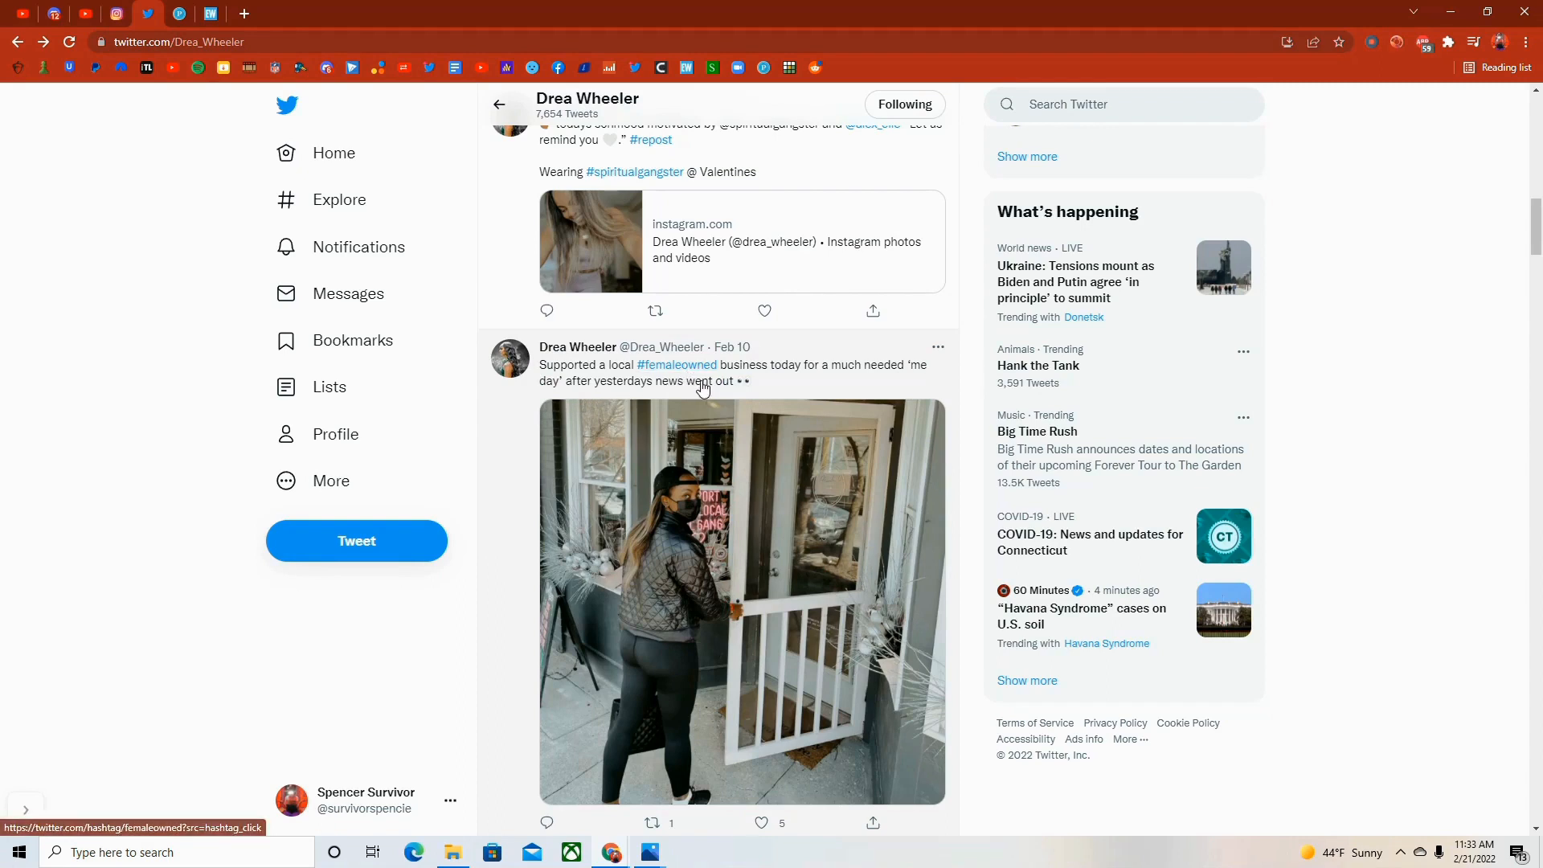
mouse_move(633, 397)
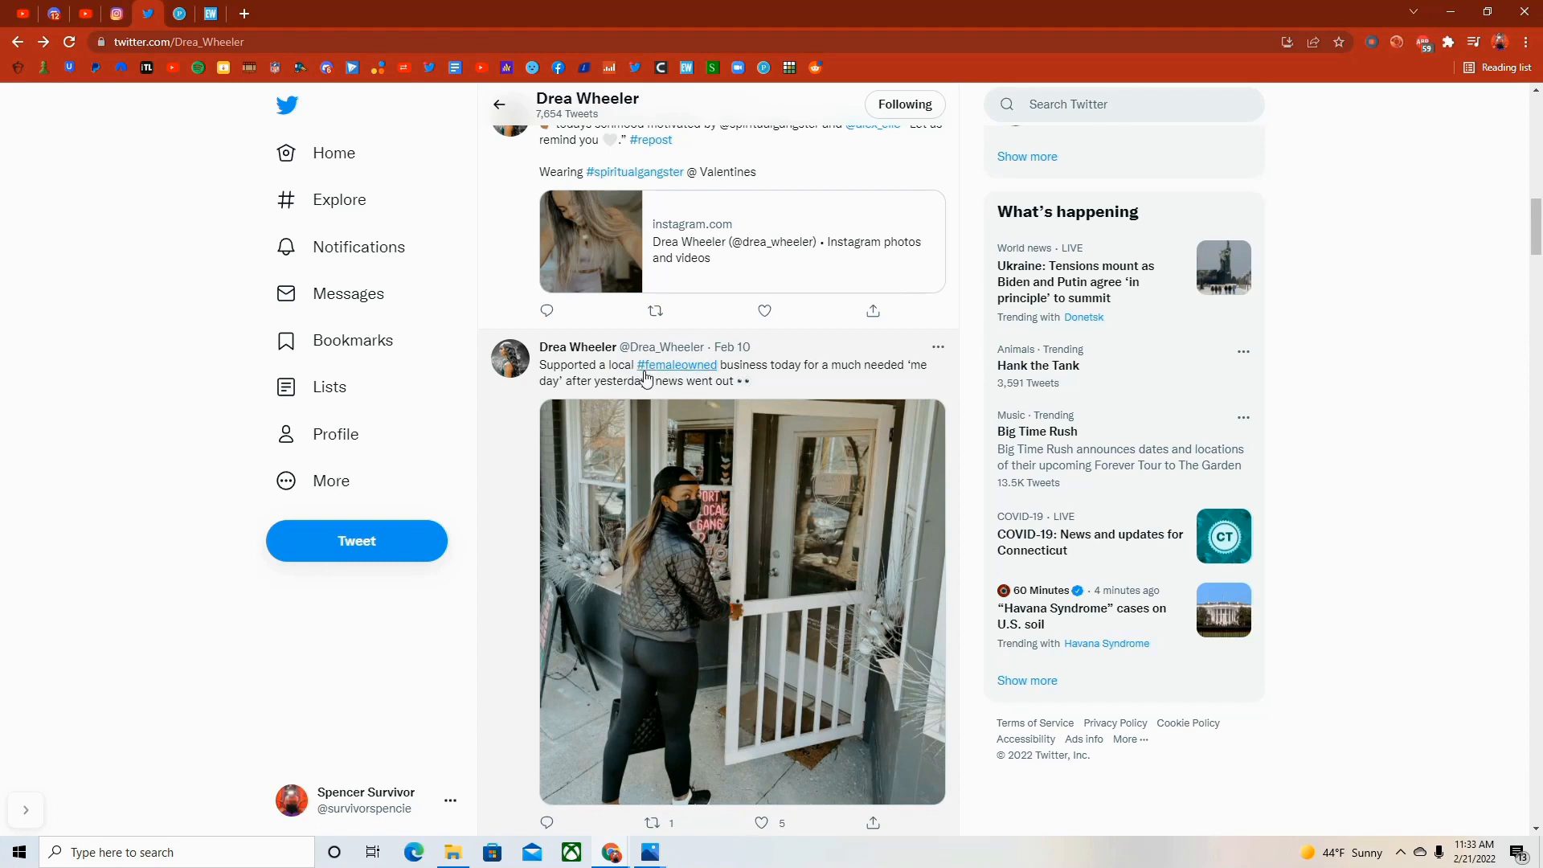
mouse_move(617, 384)
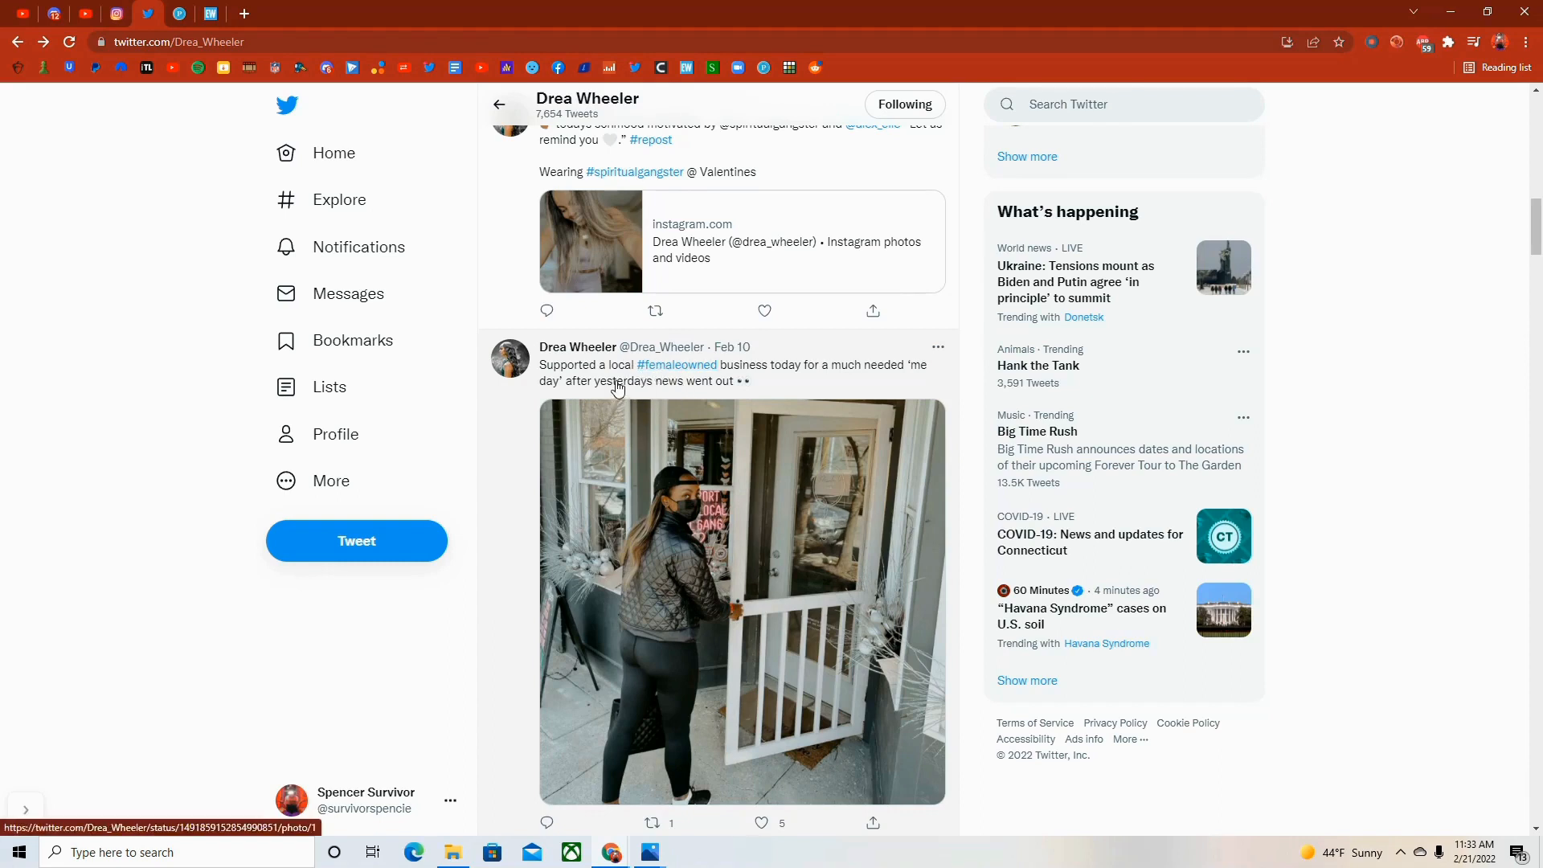
mouse_move(633, 380)
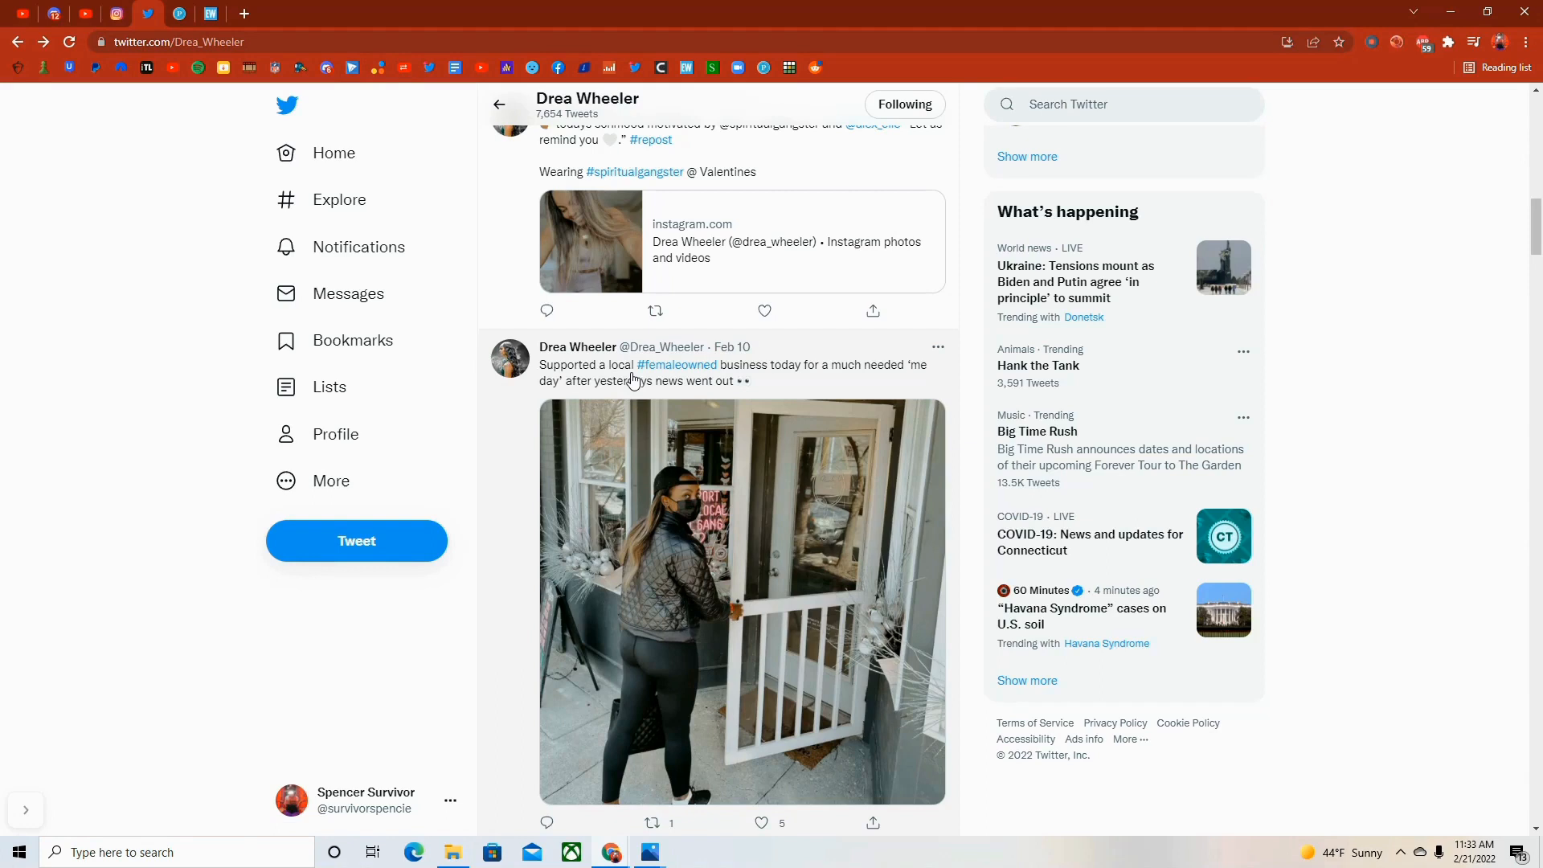
scroll("down", 3)
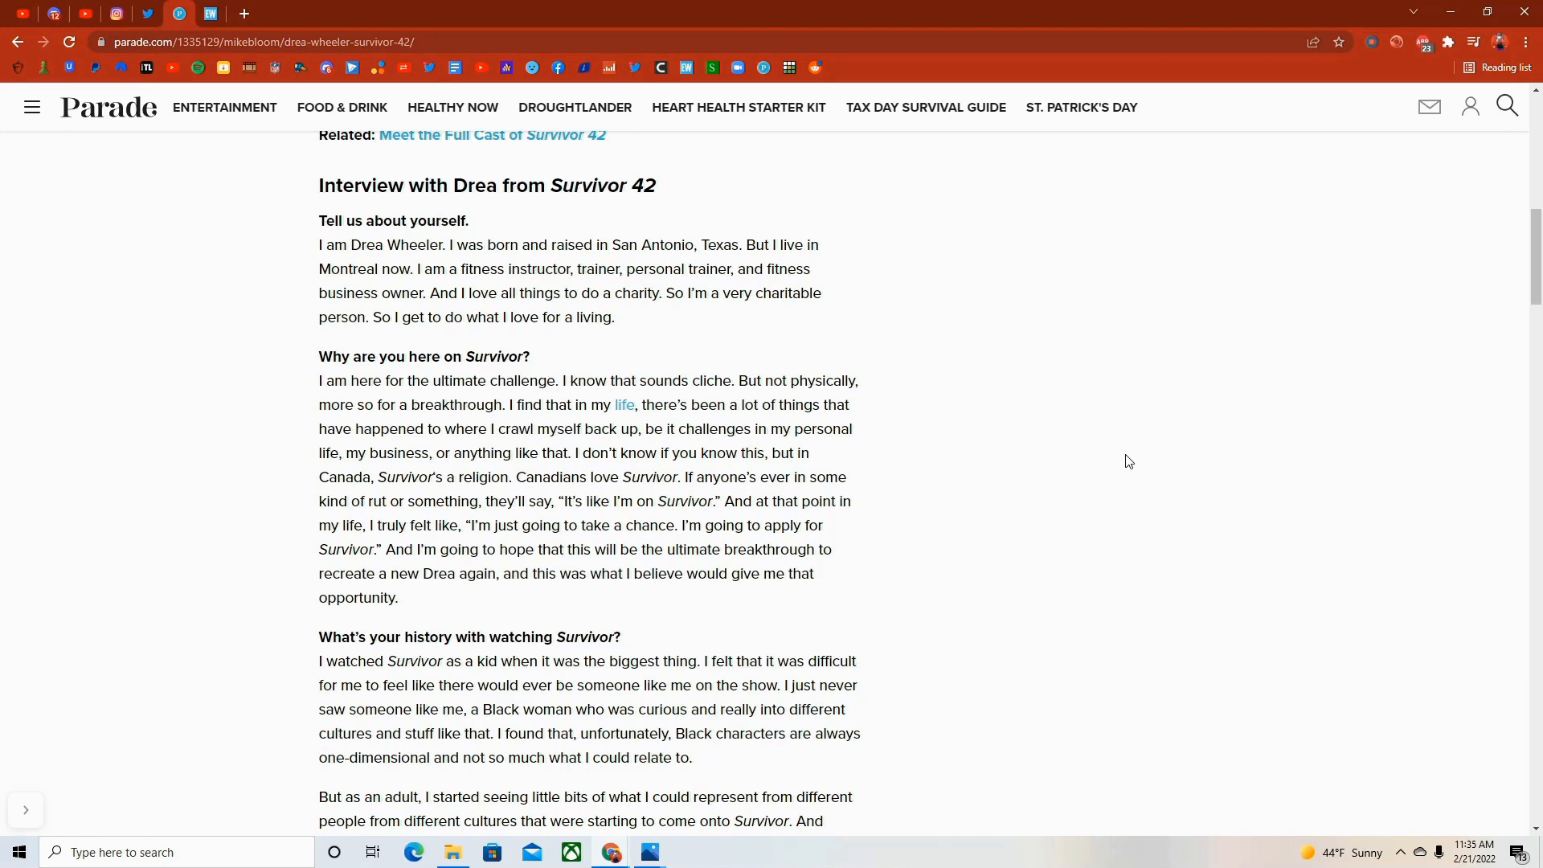
mouse_move(580, 555)
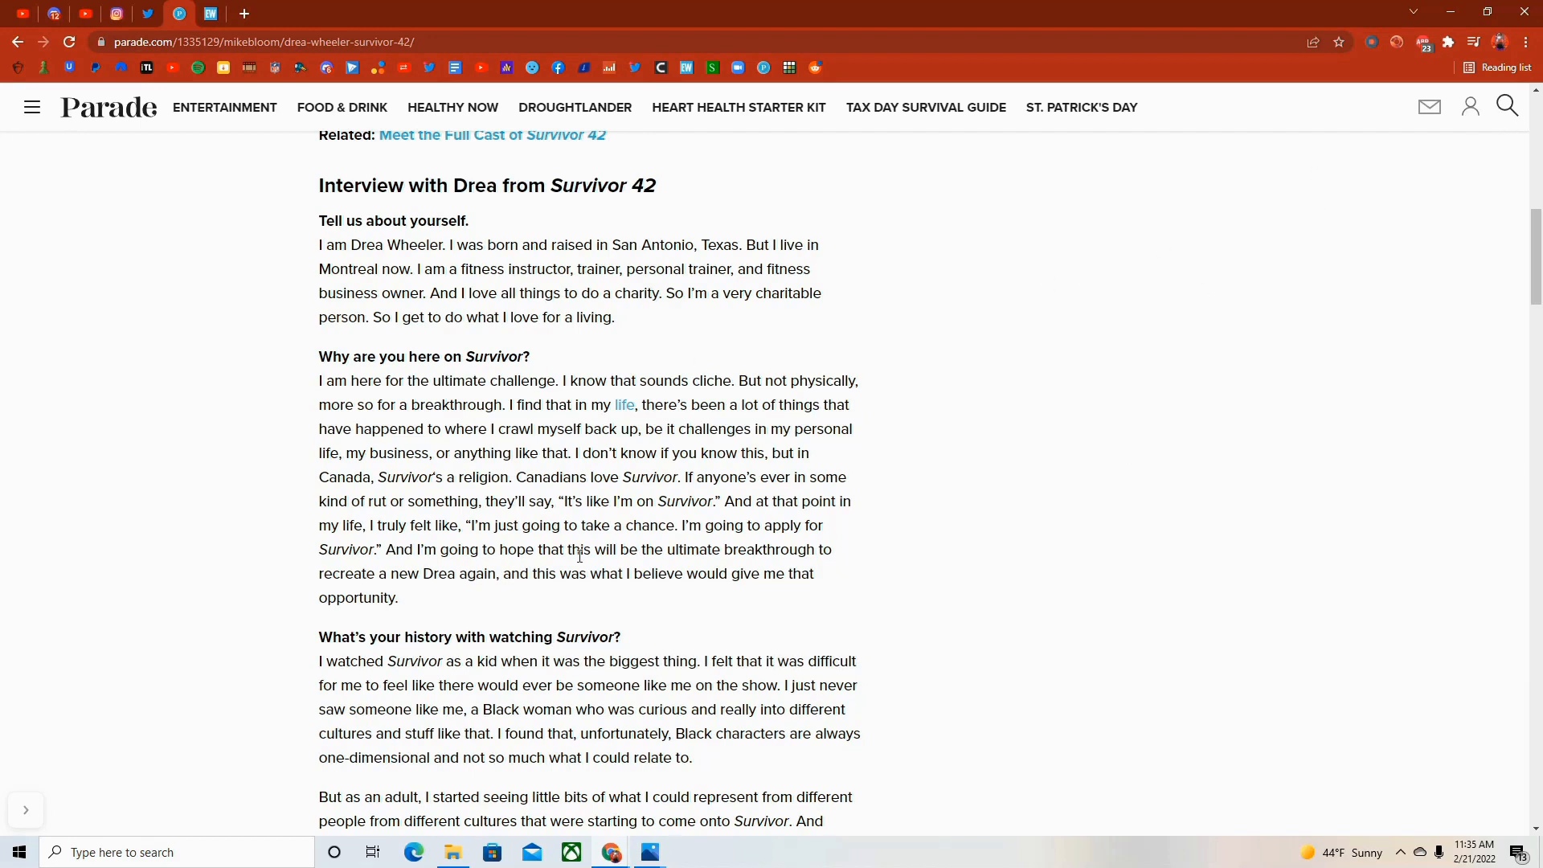
mouse_move(424, 389)
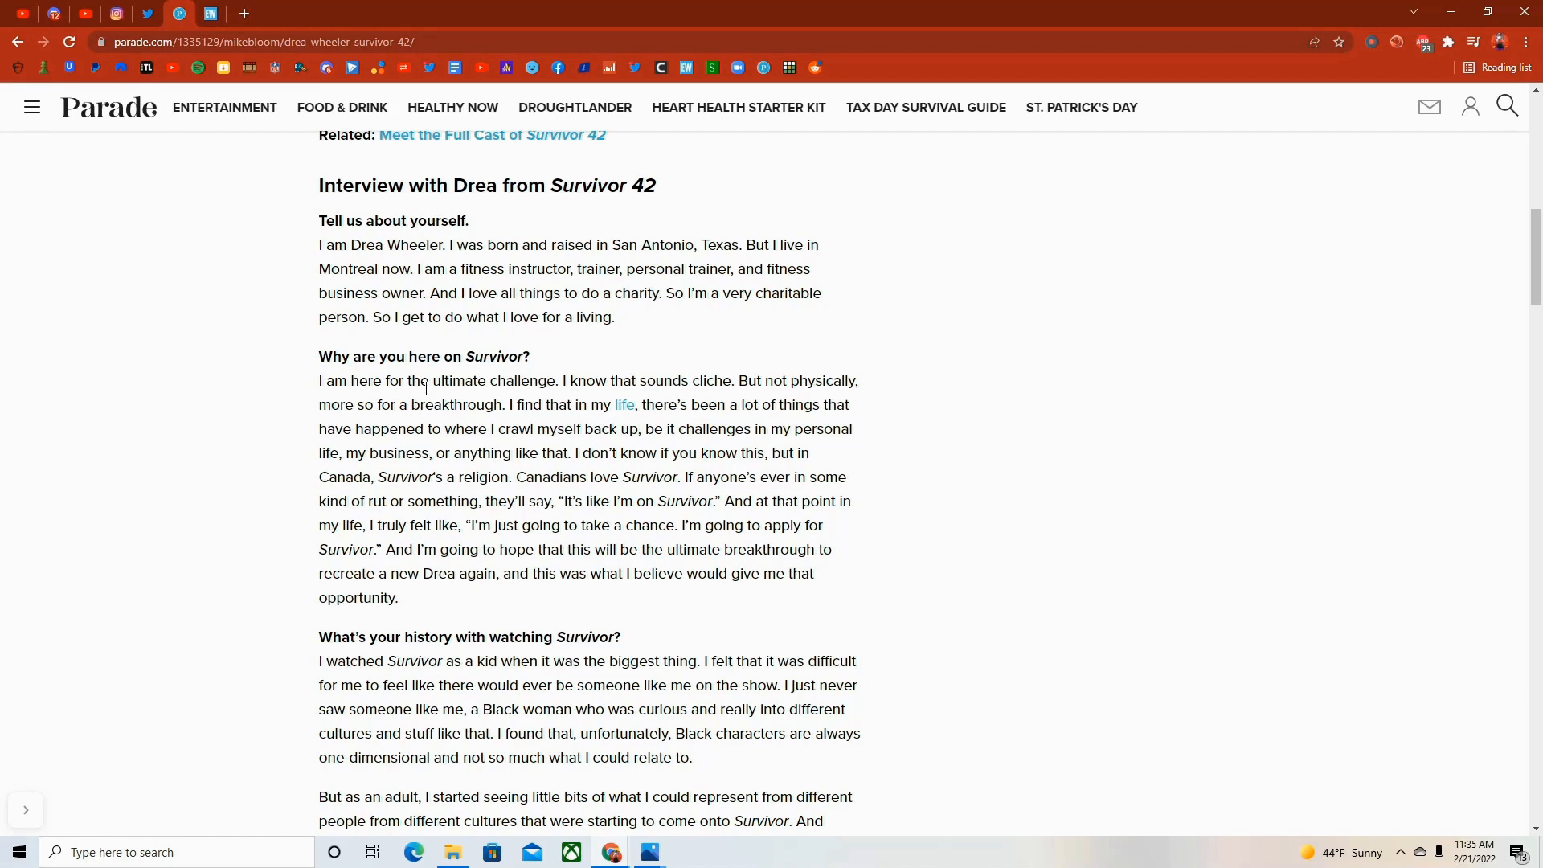
- Scroll through the Parade interview from her Survivor history to her ideal alliance partner
scroll("down", 3)
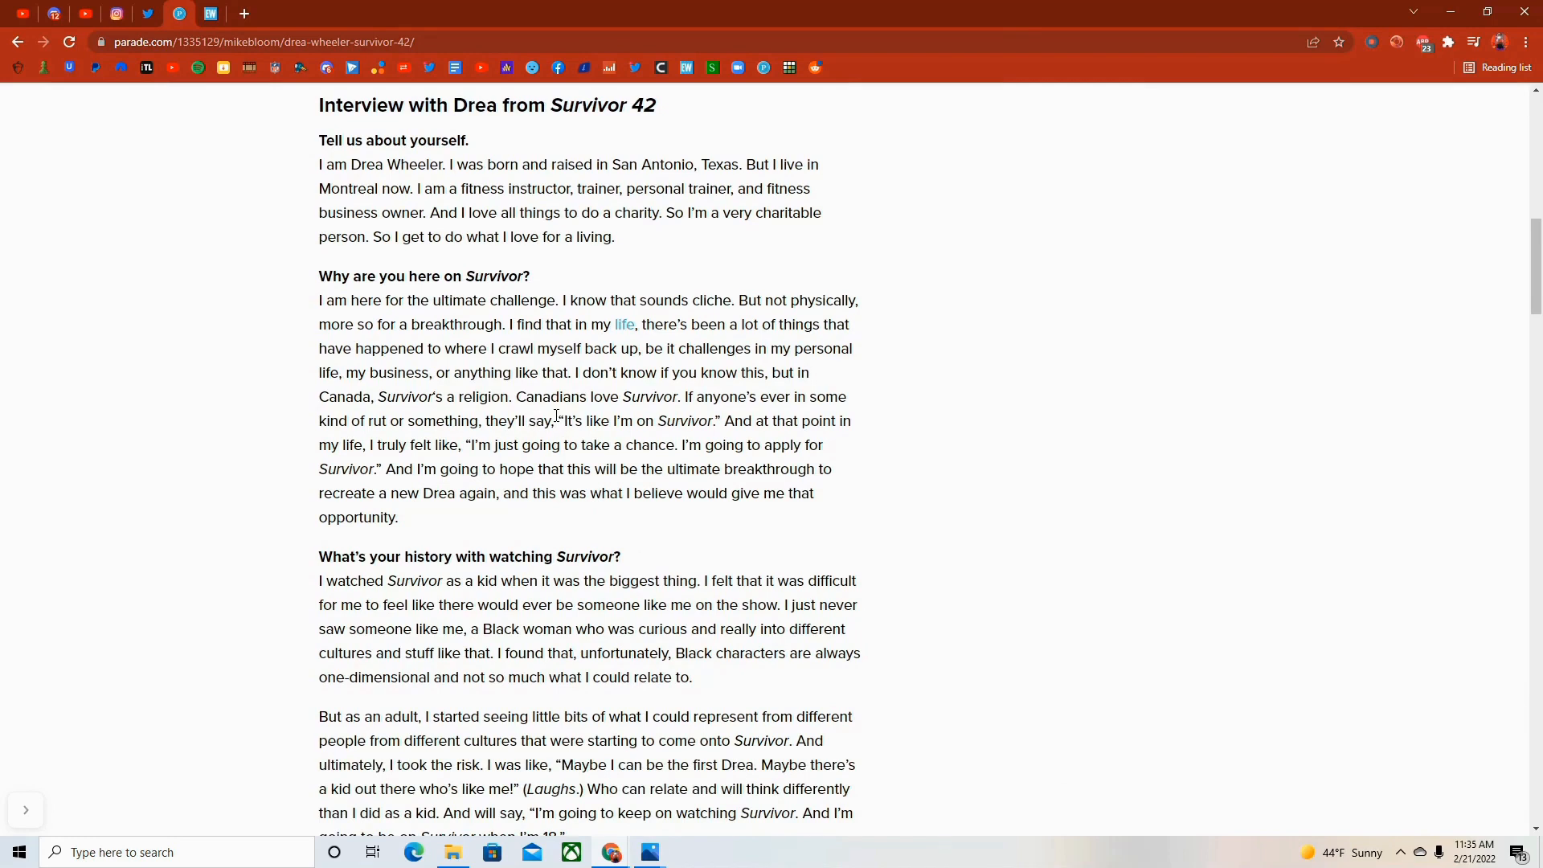
scroll("down", 3)
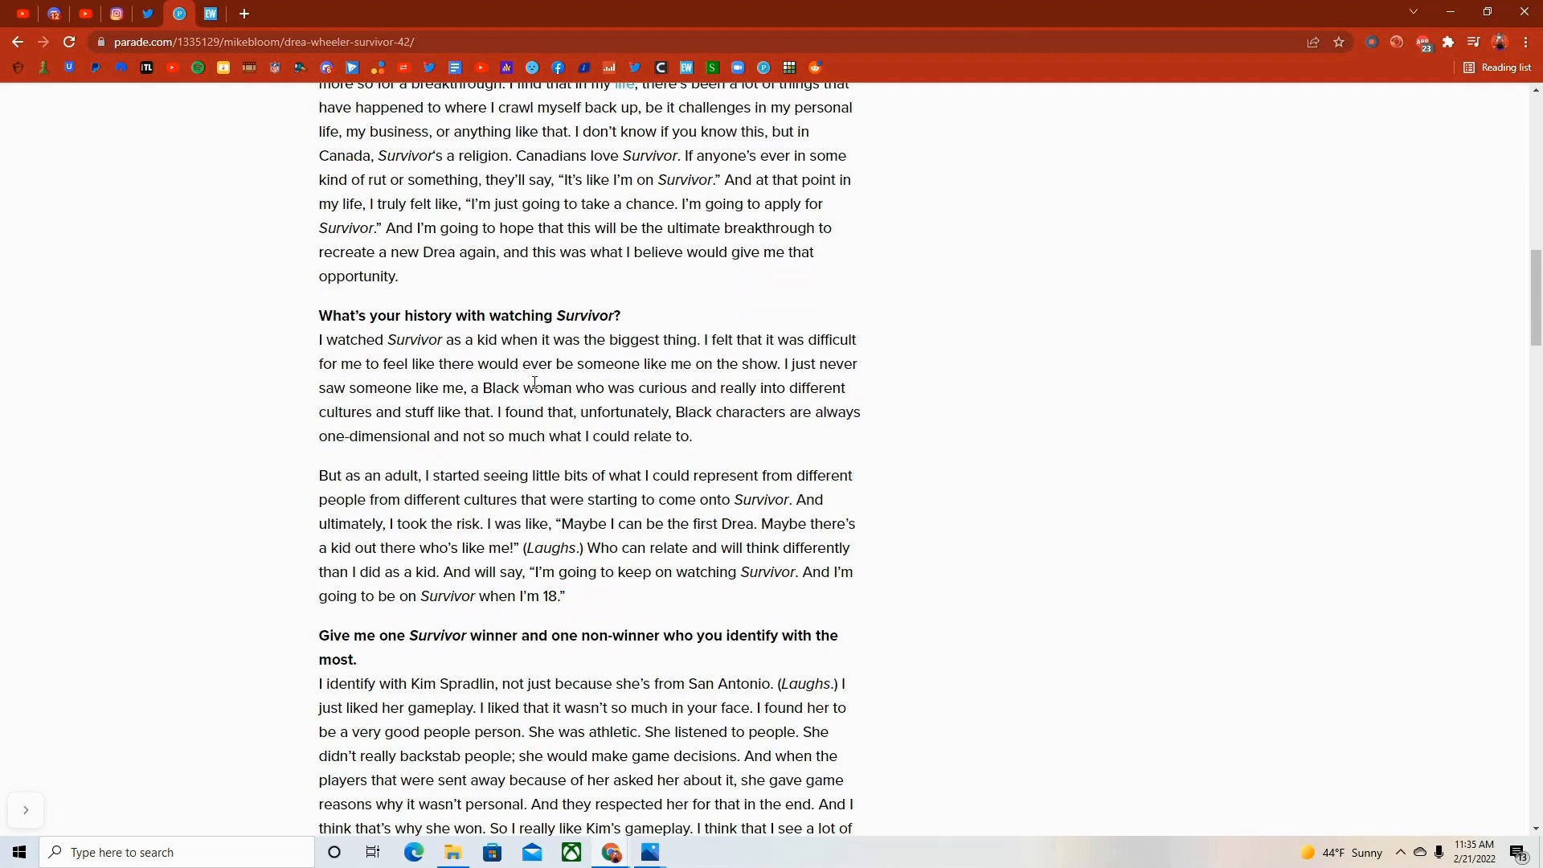
mouse_move(519, 383)
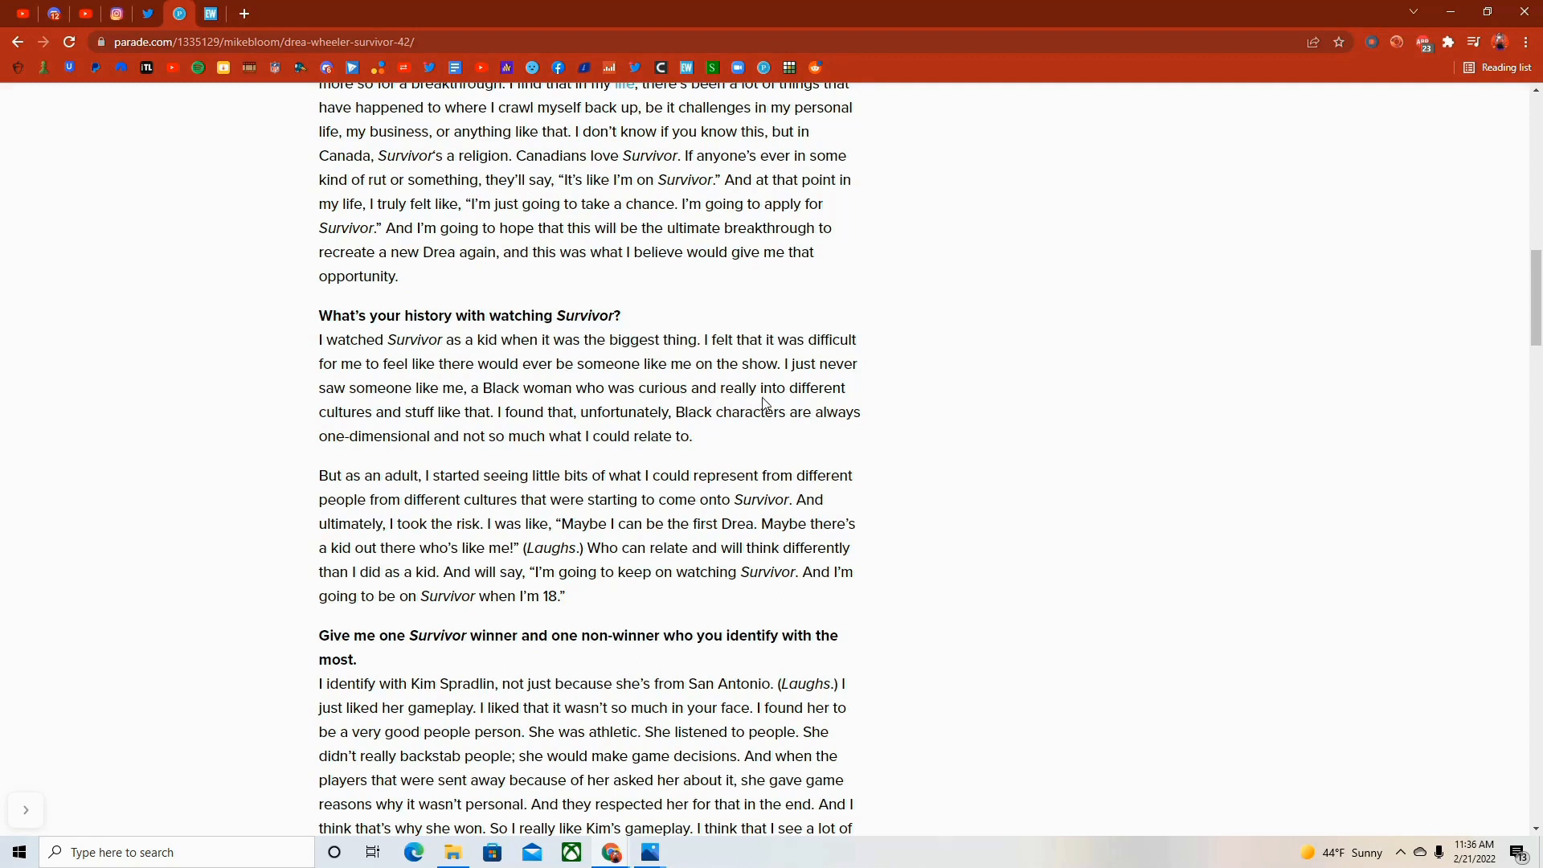
scroll("down", 3)
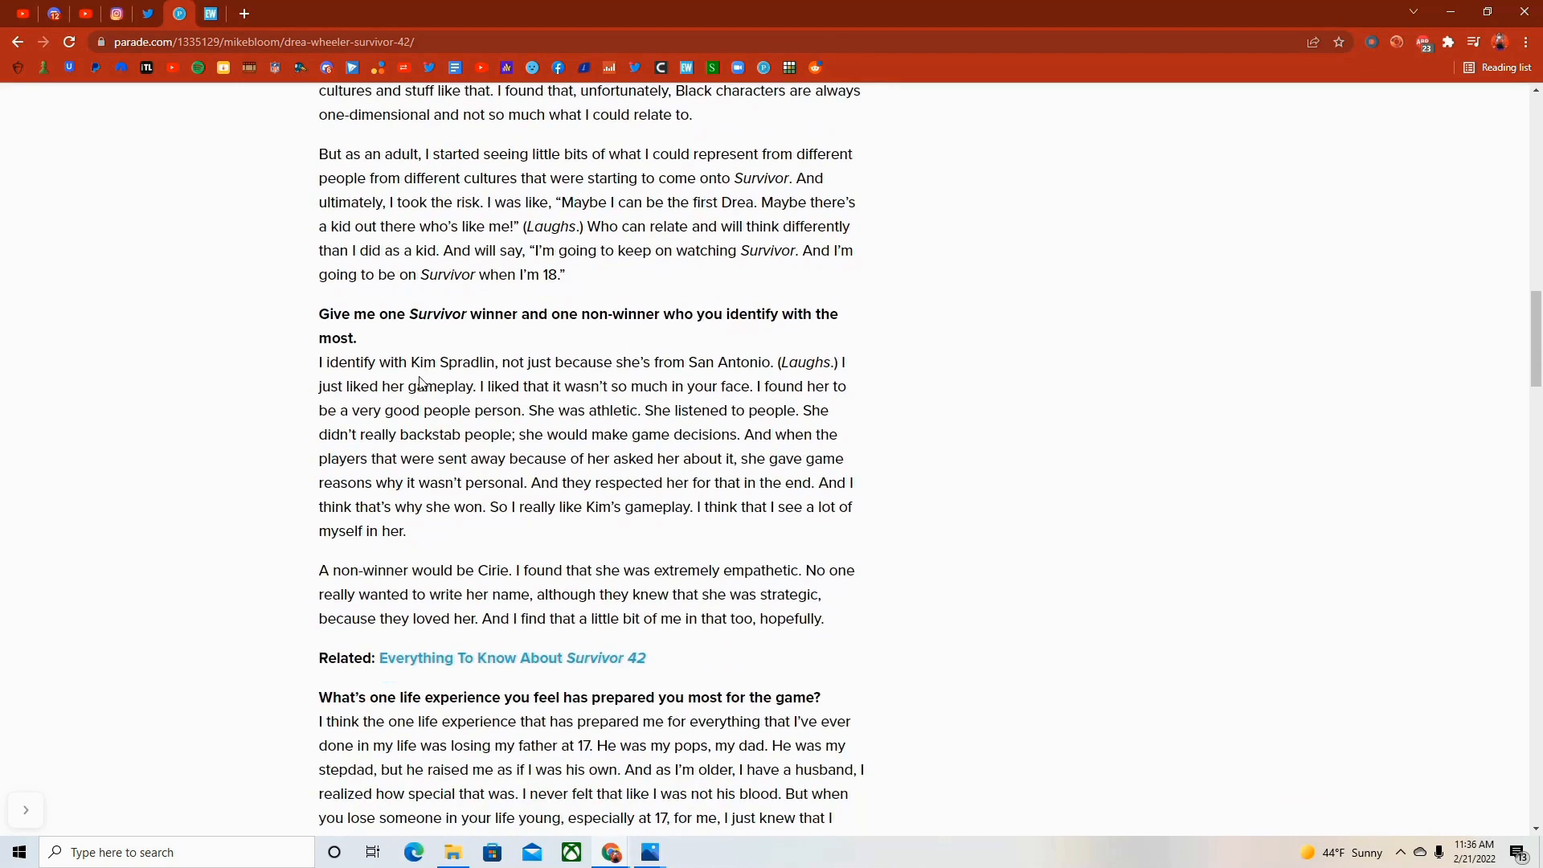
scroll("down", 3)
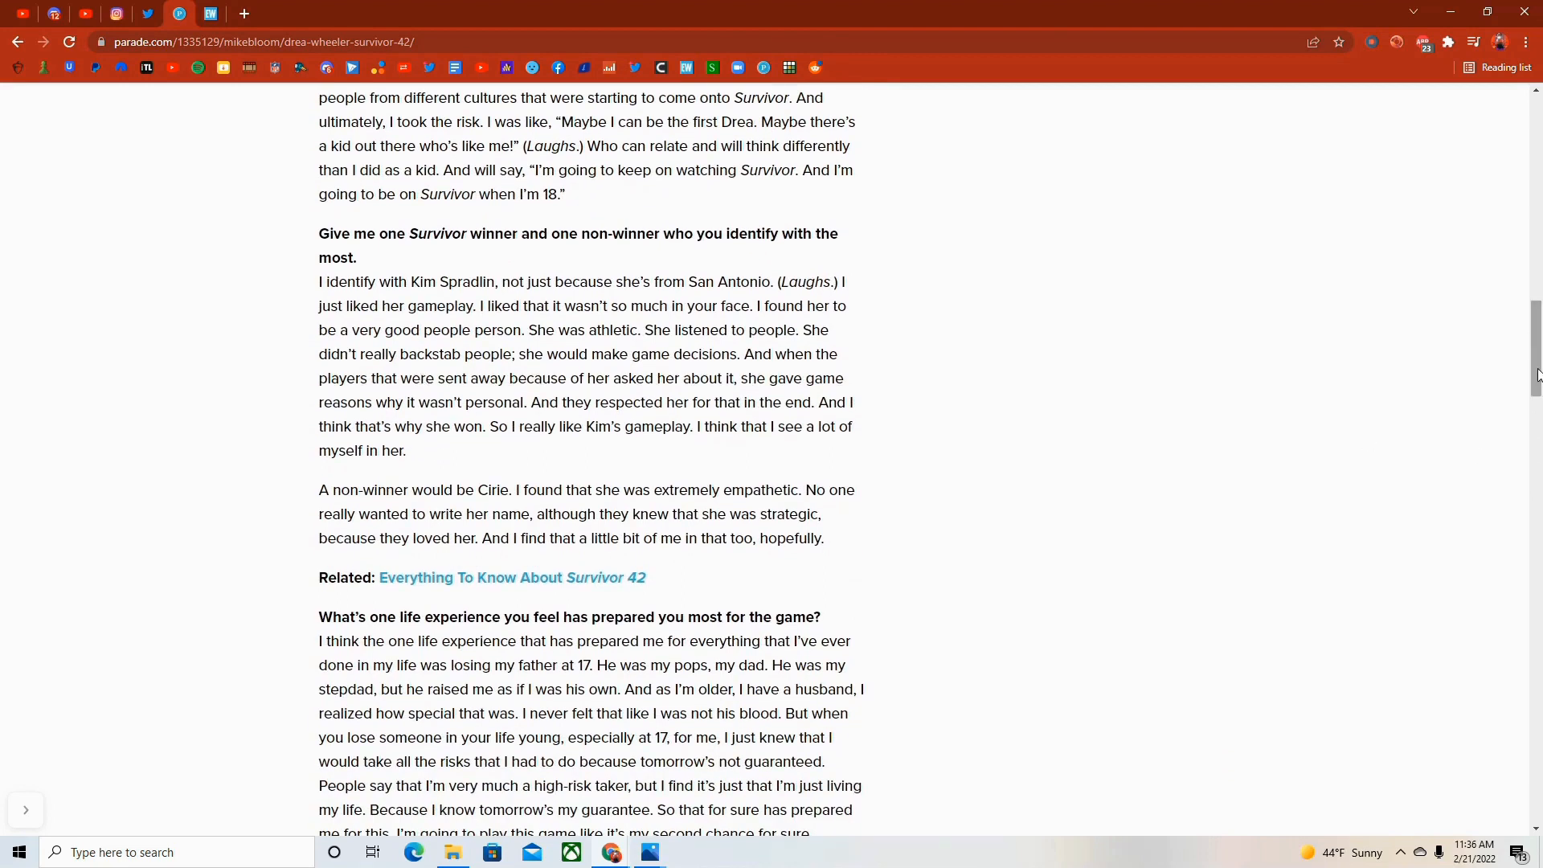
scroll("down", 3)
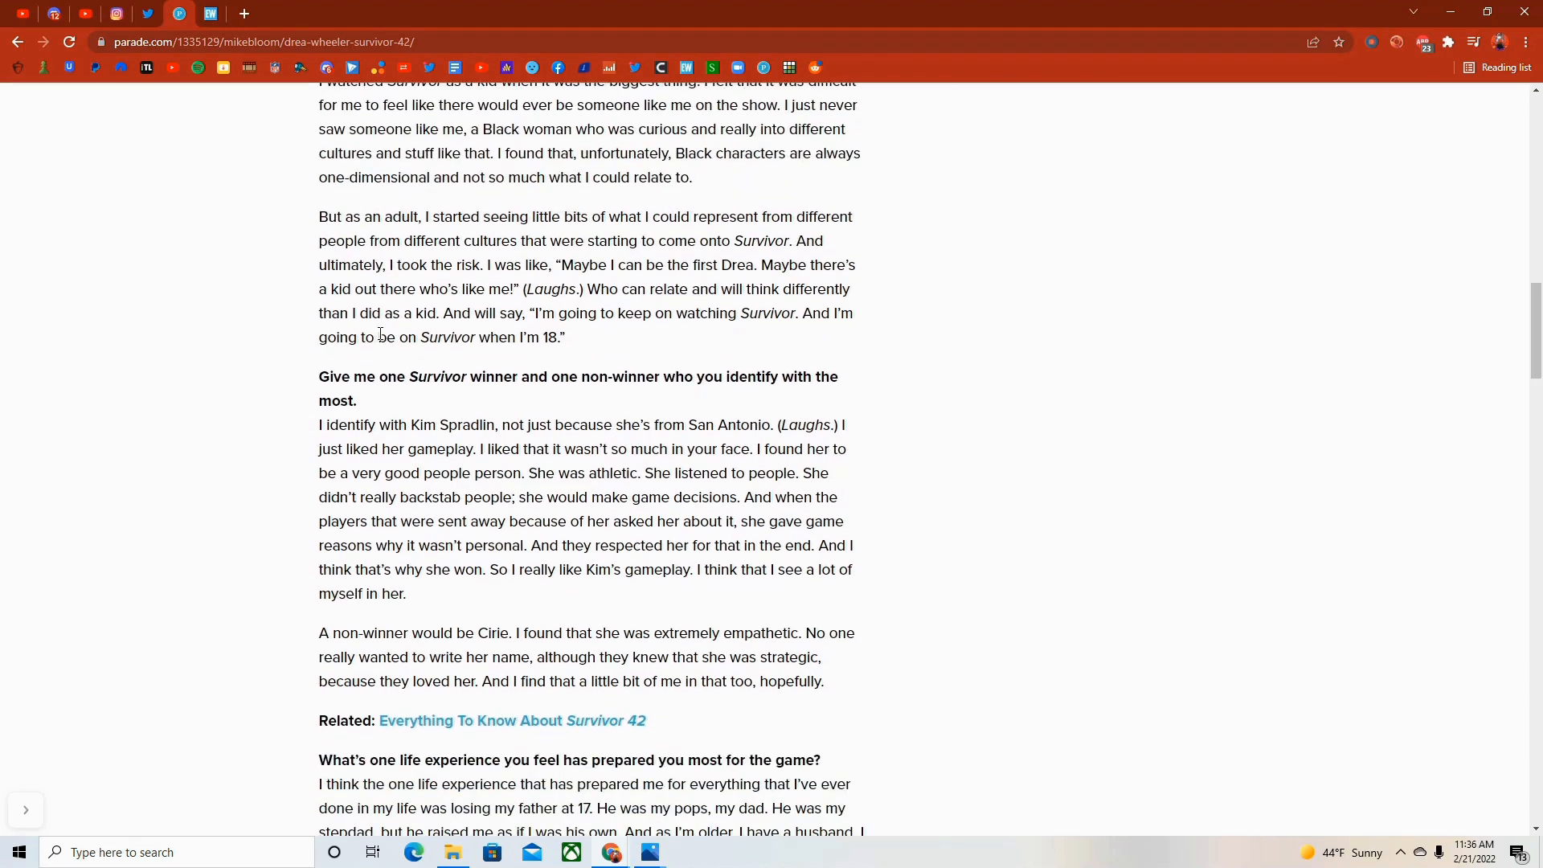
scroll("down", 3)
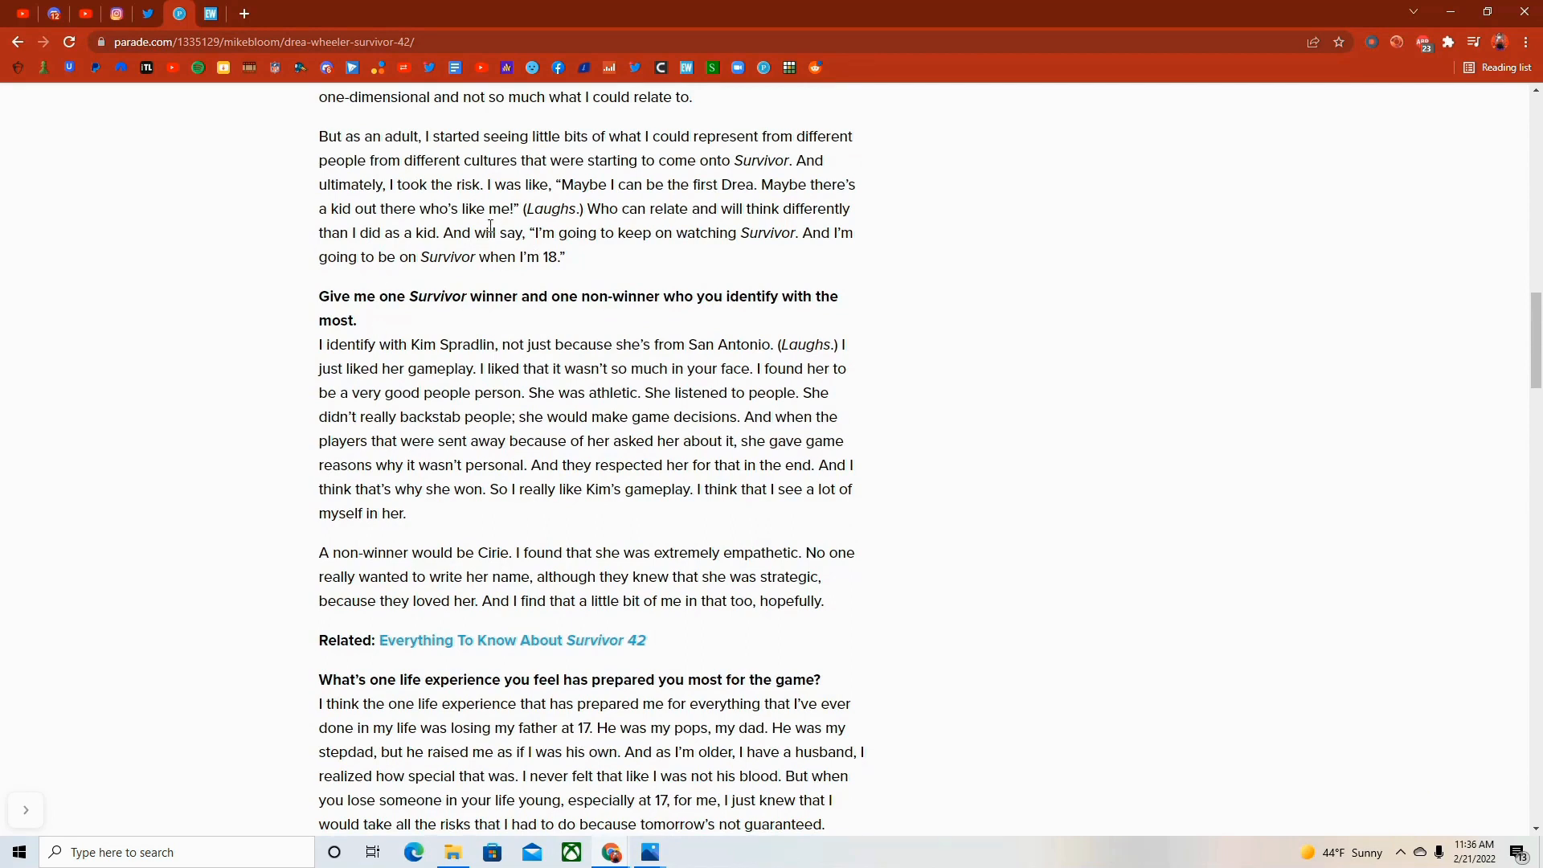
mouse_move(323, 148)
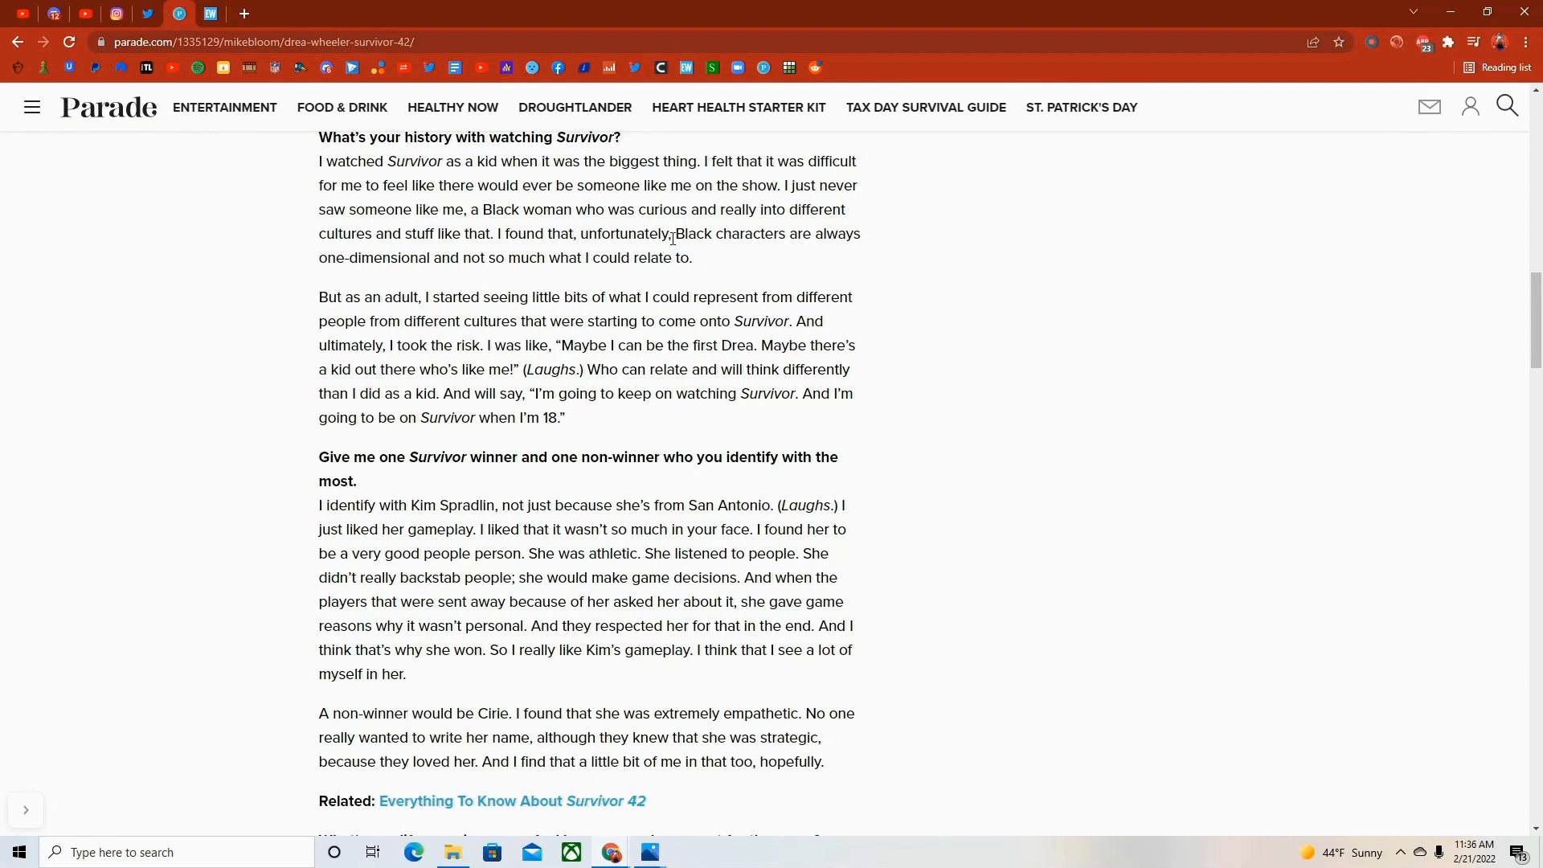
scroll("down", 3)
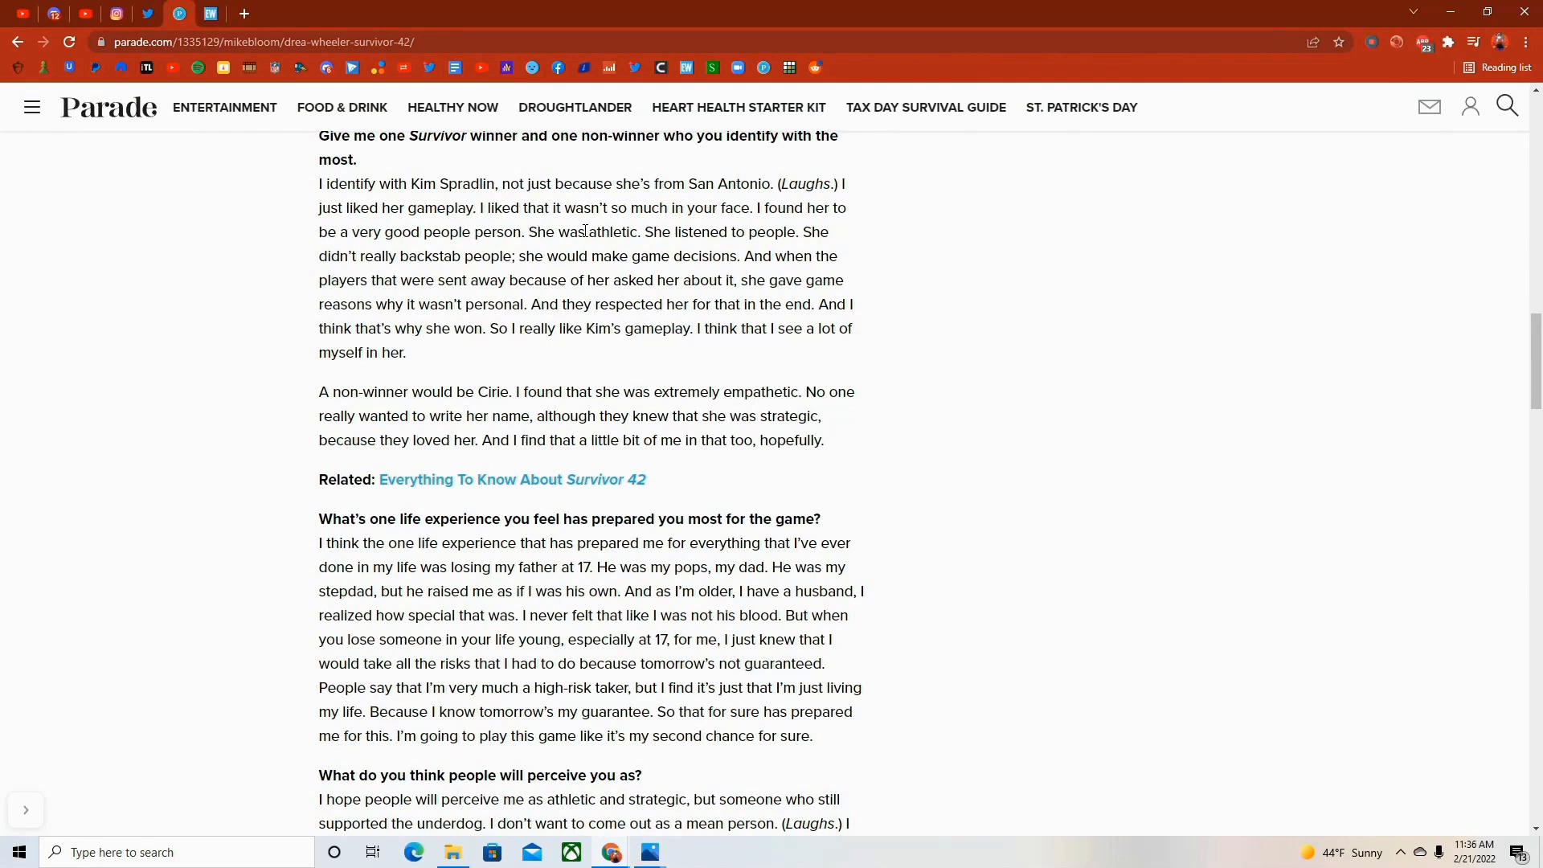
mouse_move(590, 249)
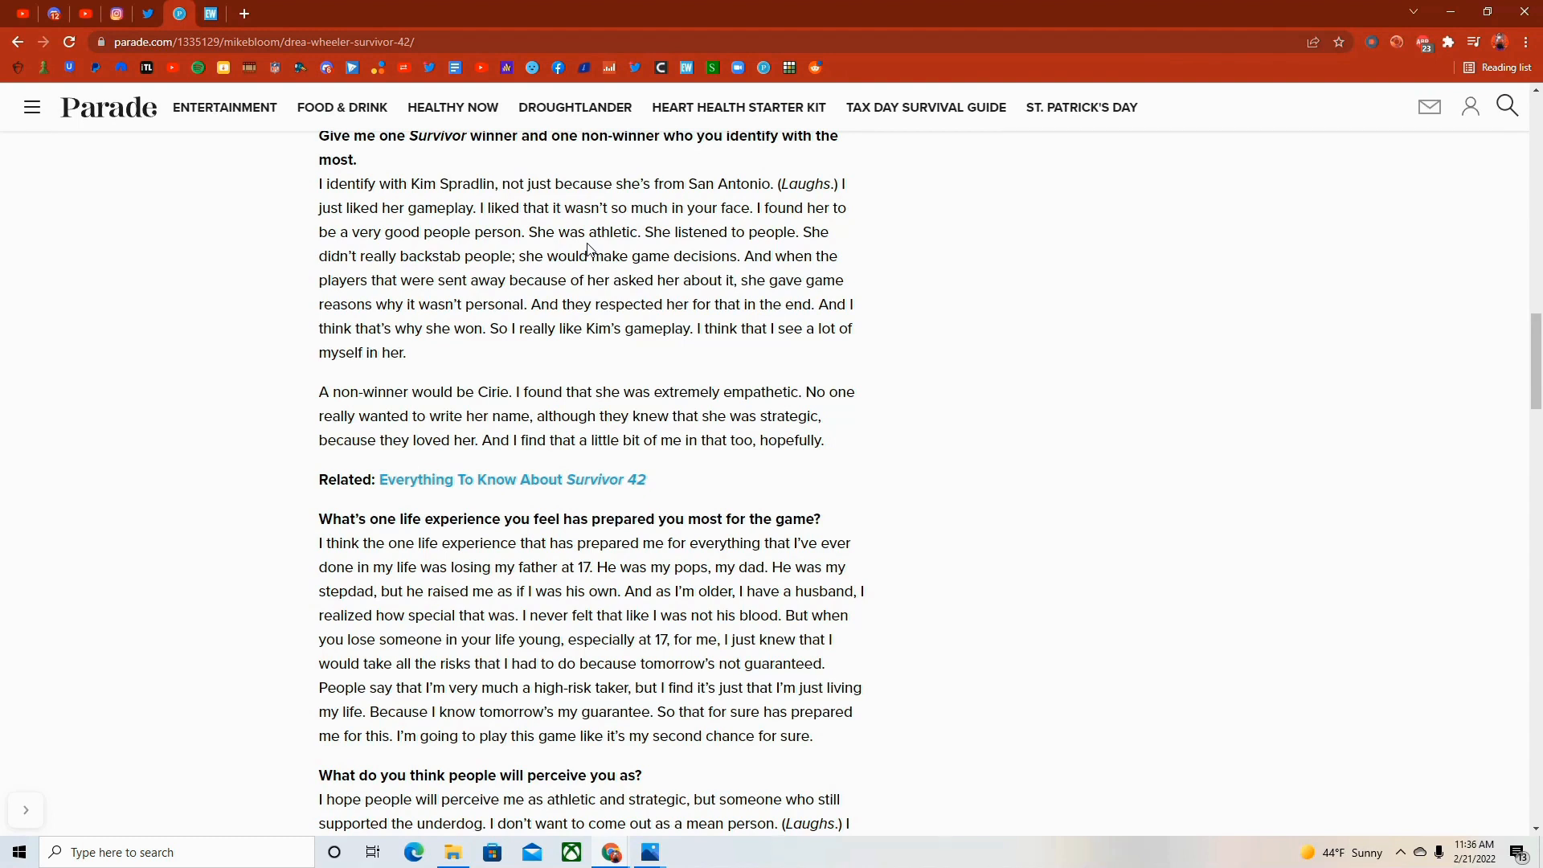
scroll("down", 3)
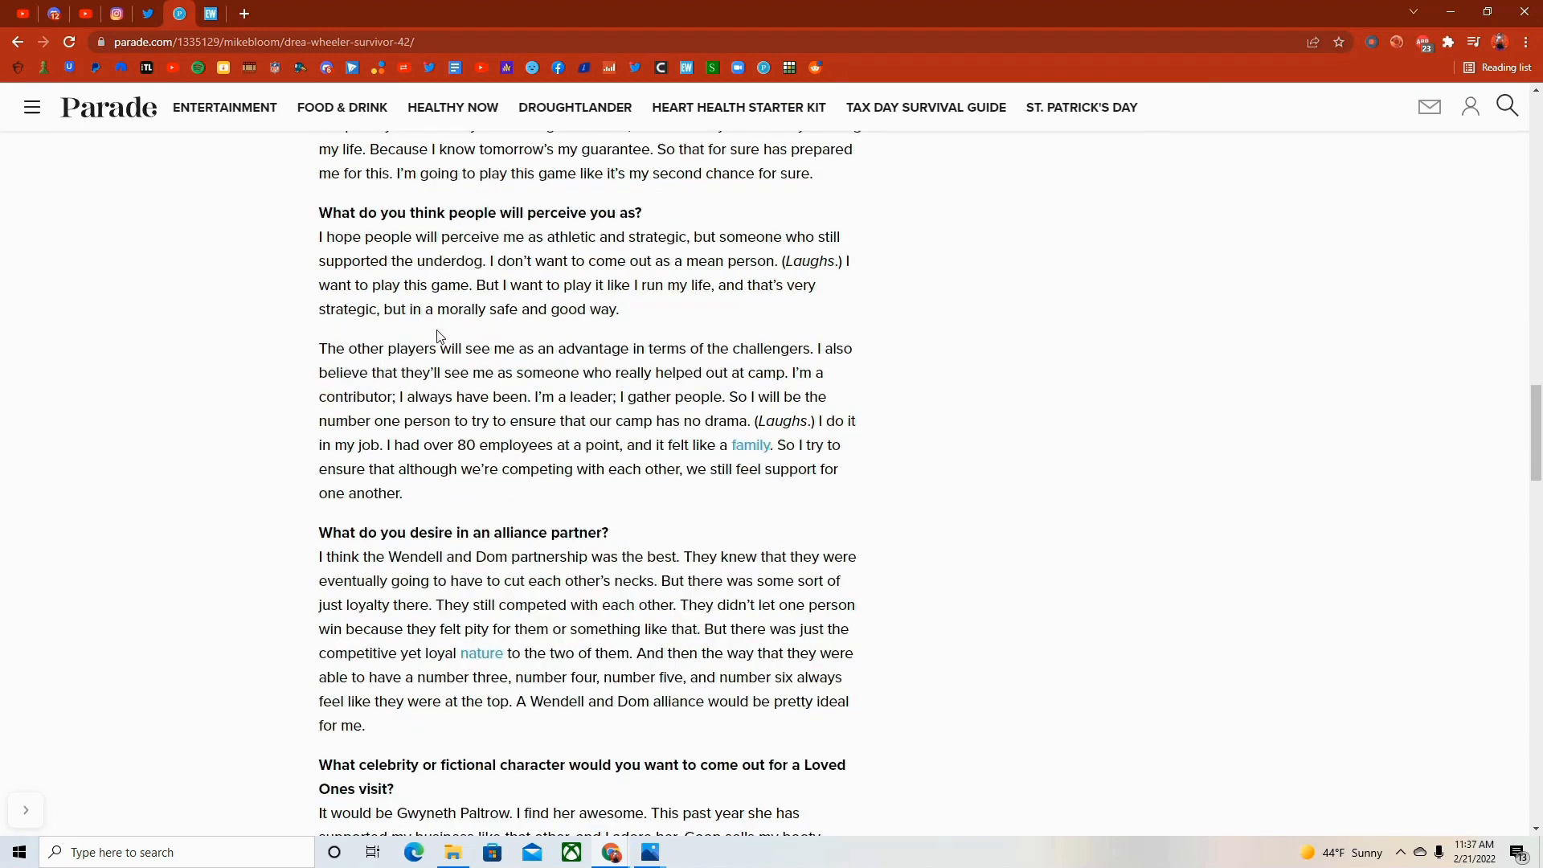
mouse_move(640, 255)
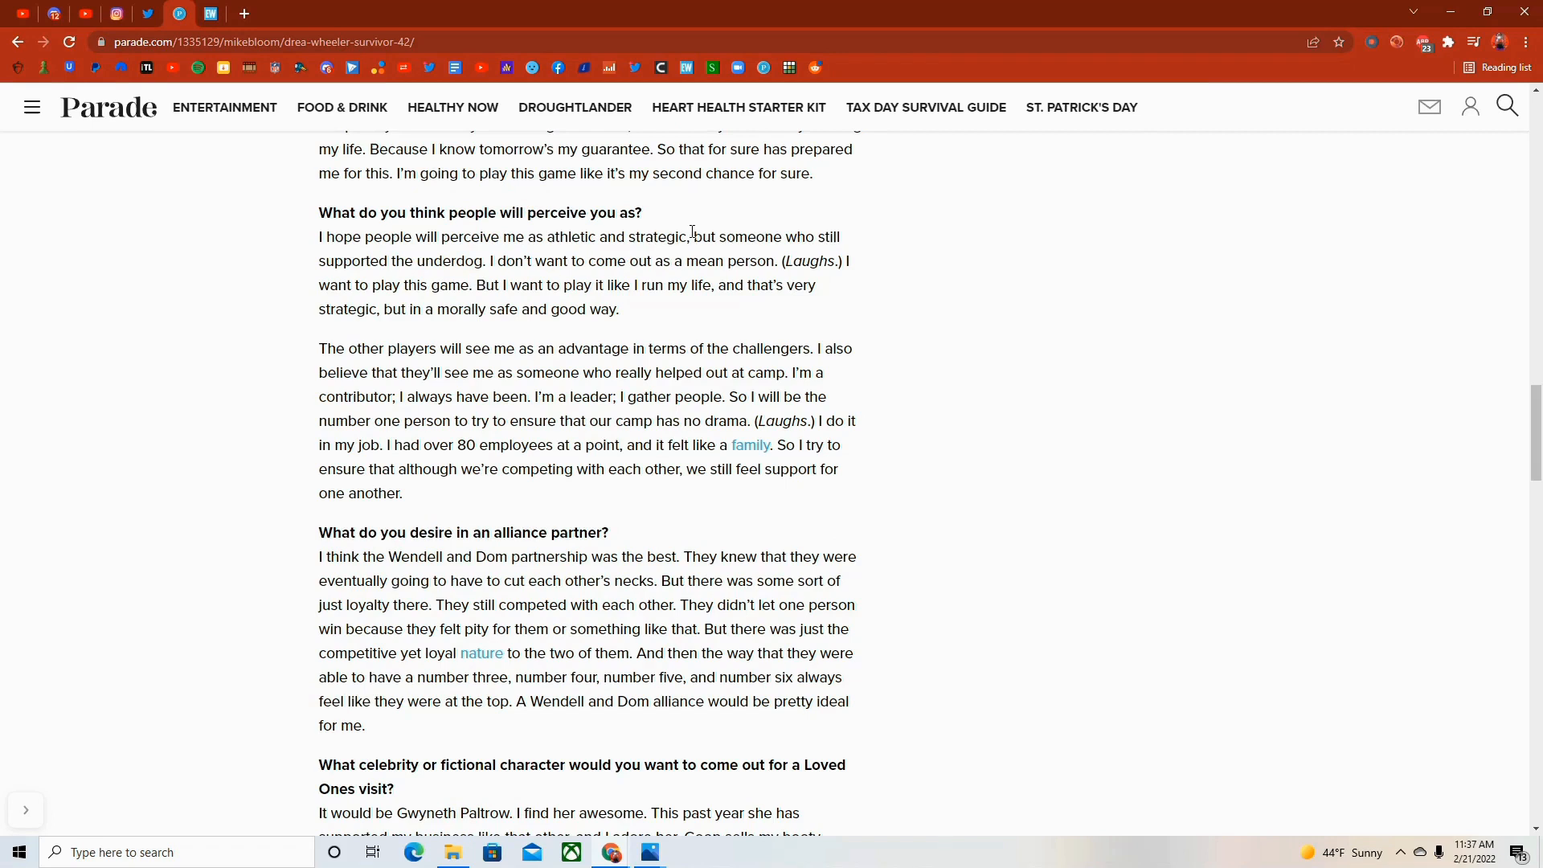
mouse_move(704, 217)
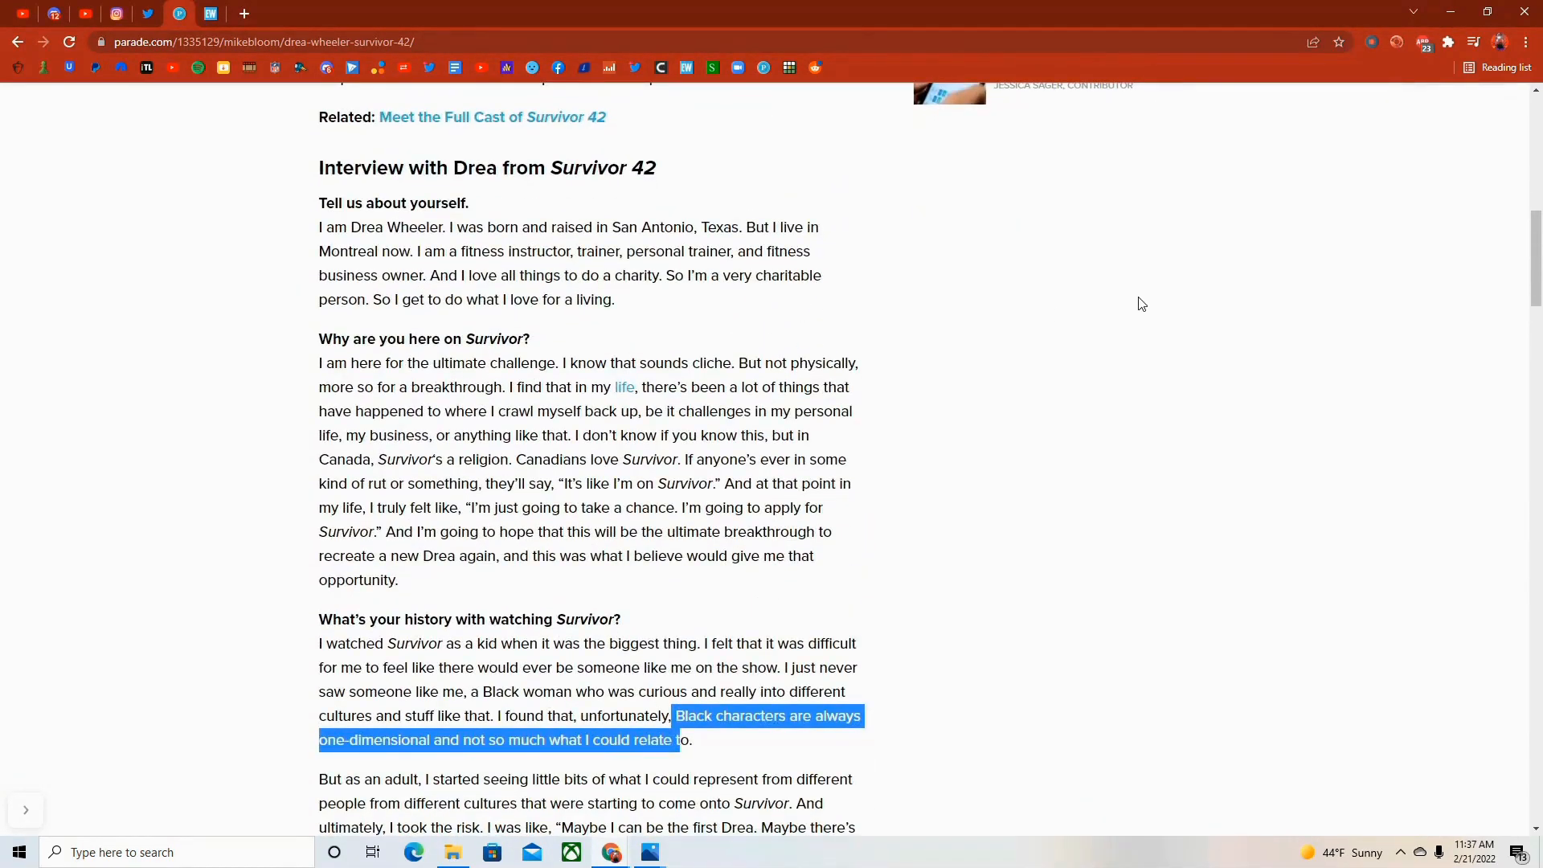
mouse_move(1095, 310)
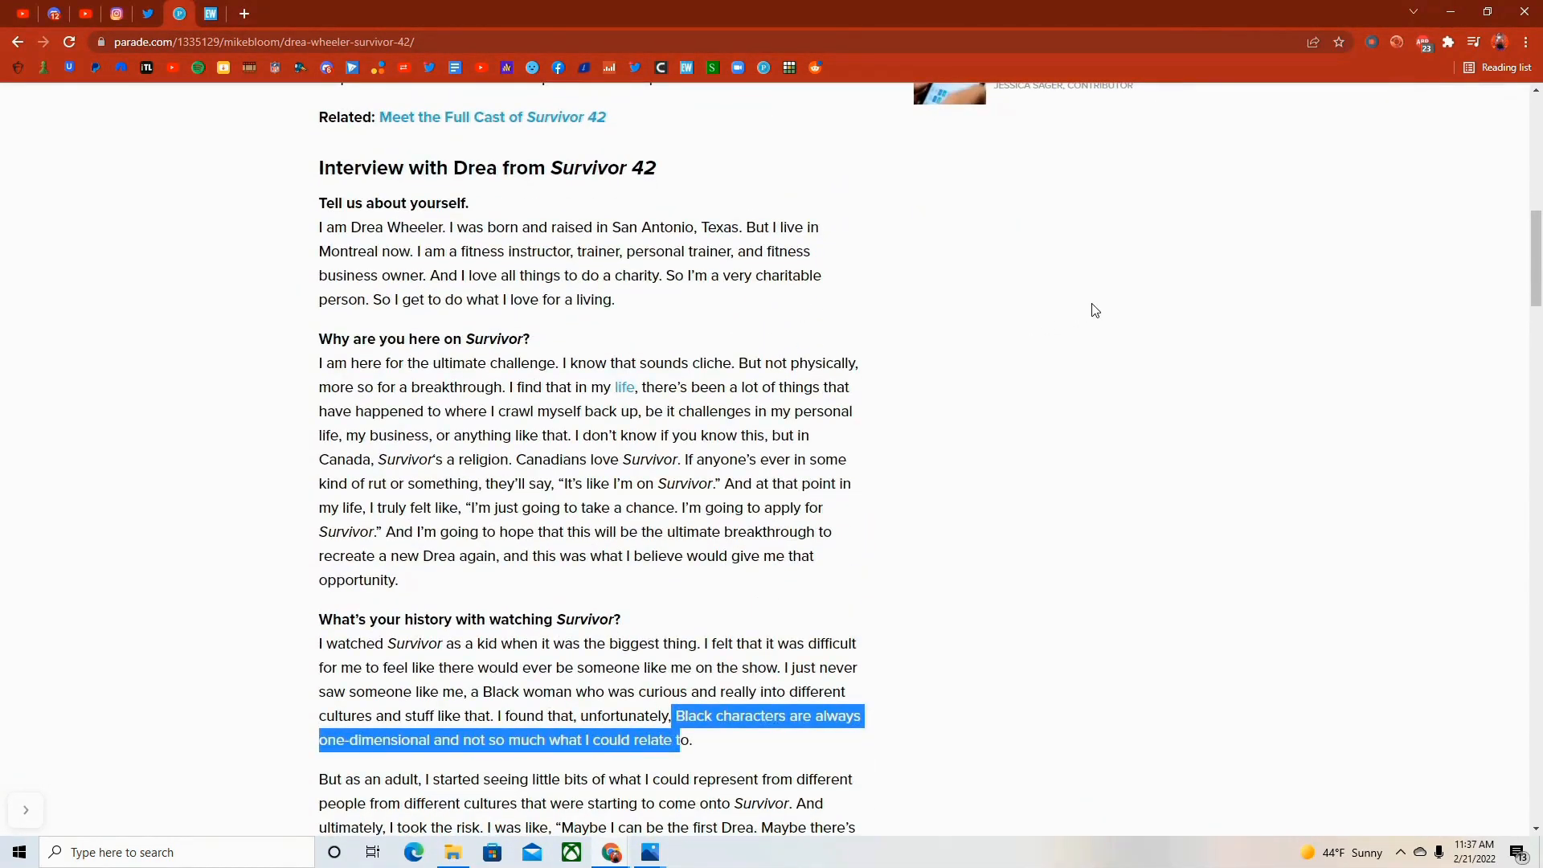
mouse_move(1003, 334)
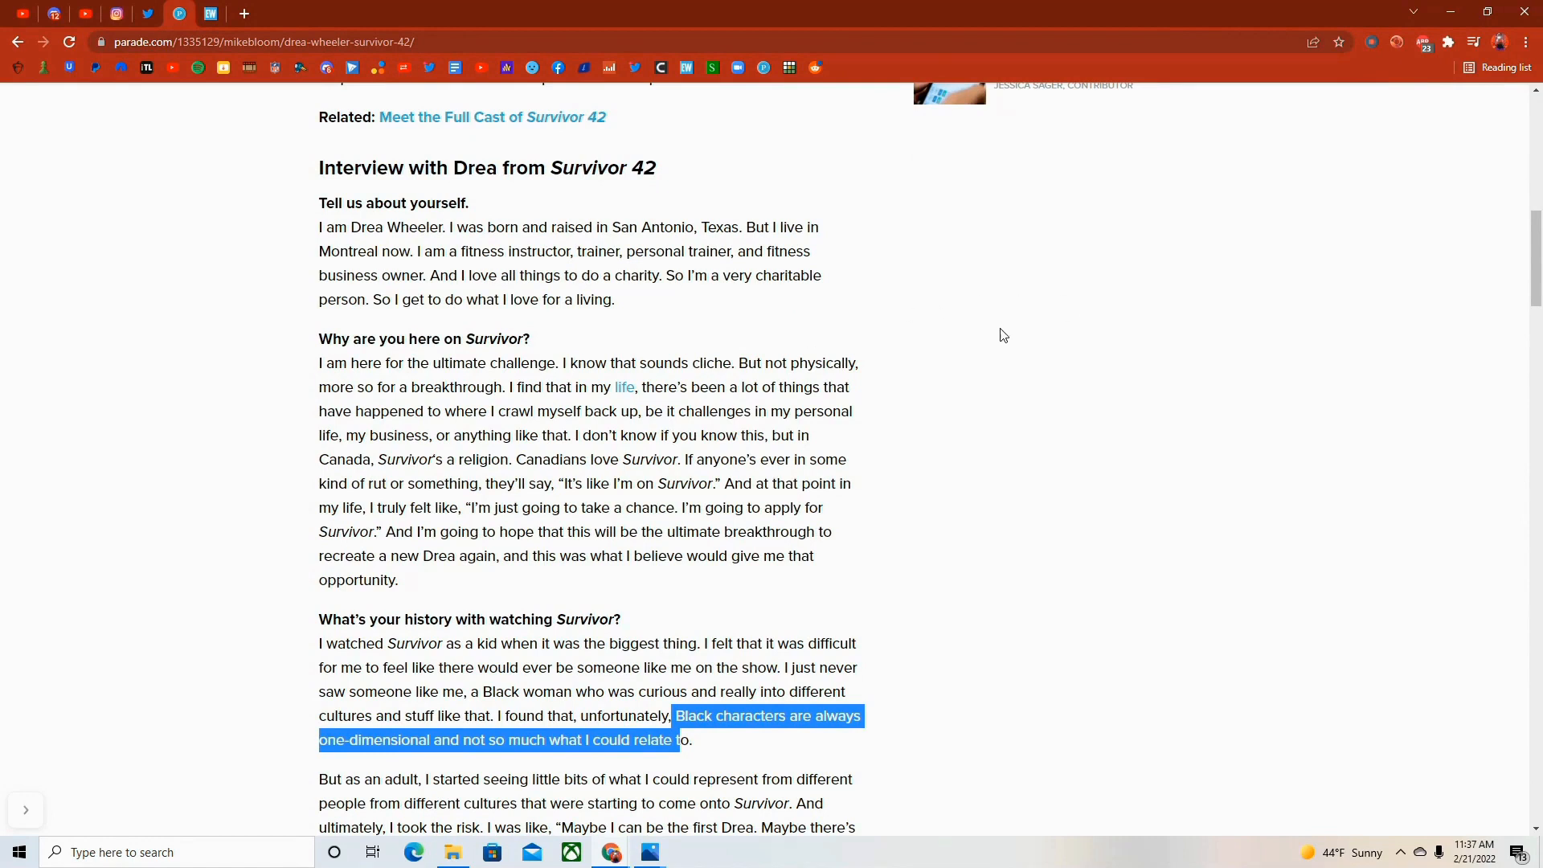
scroll("down", 3)
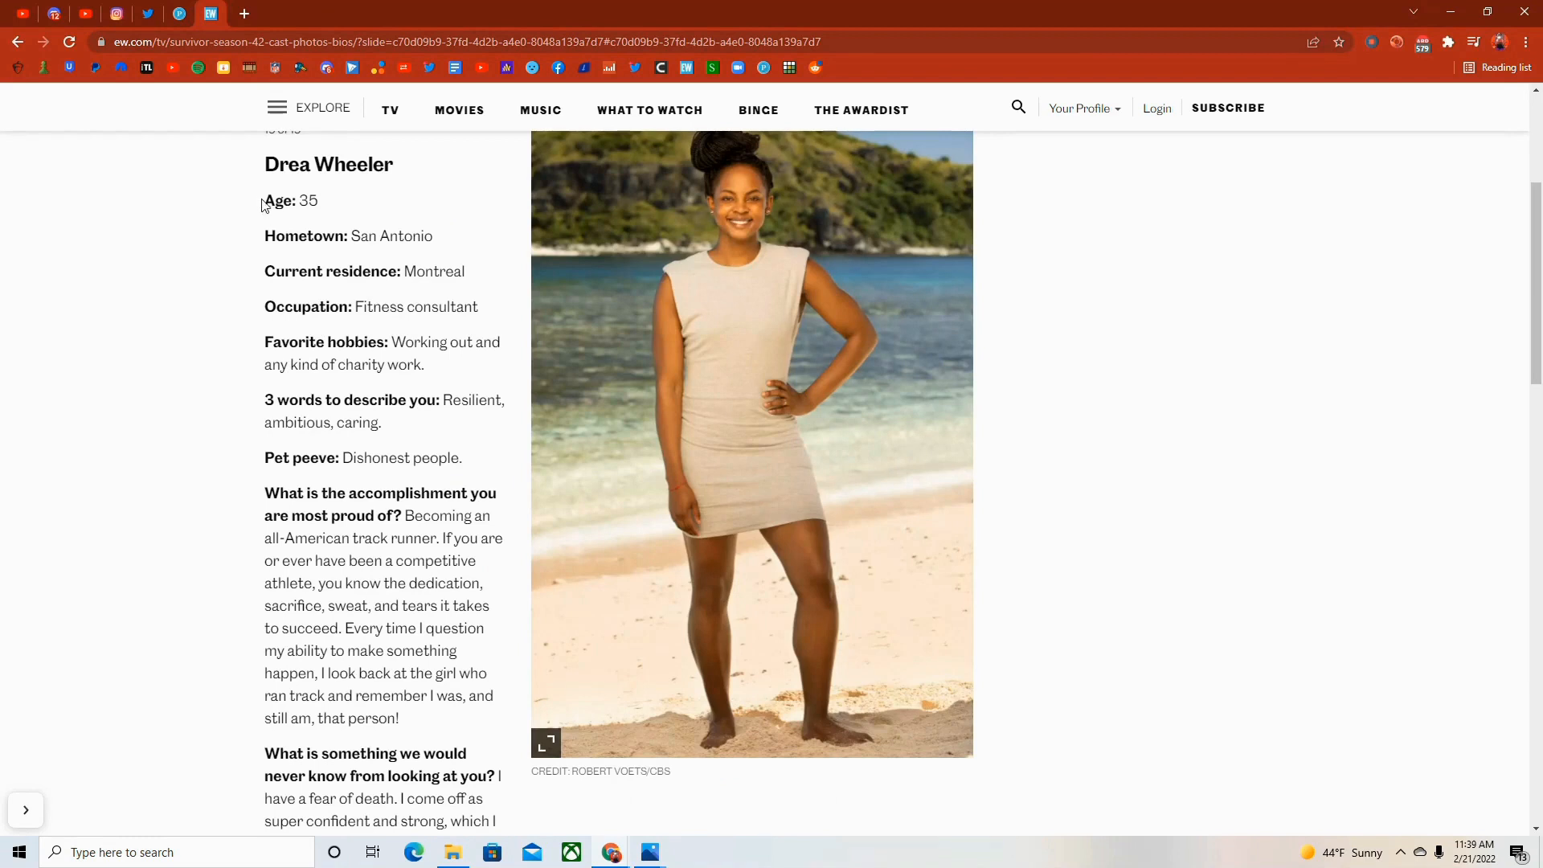
- Highlight her listed age of 35, then scroll the EW bio down to its Sole Survivor answer
left_click_drag(263, 199, 344, 235)
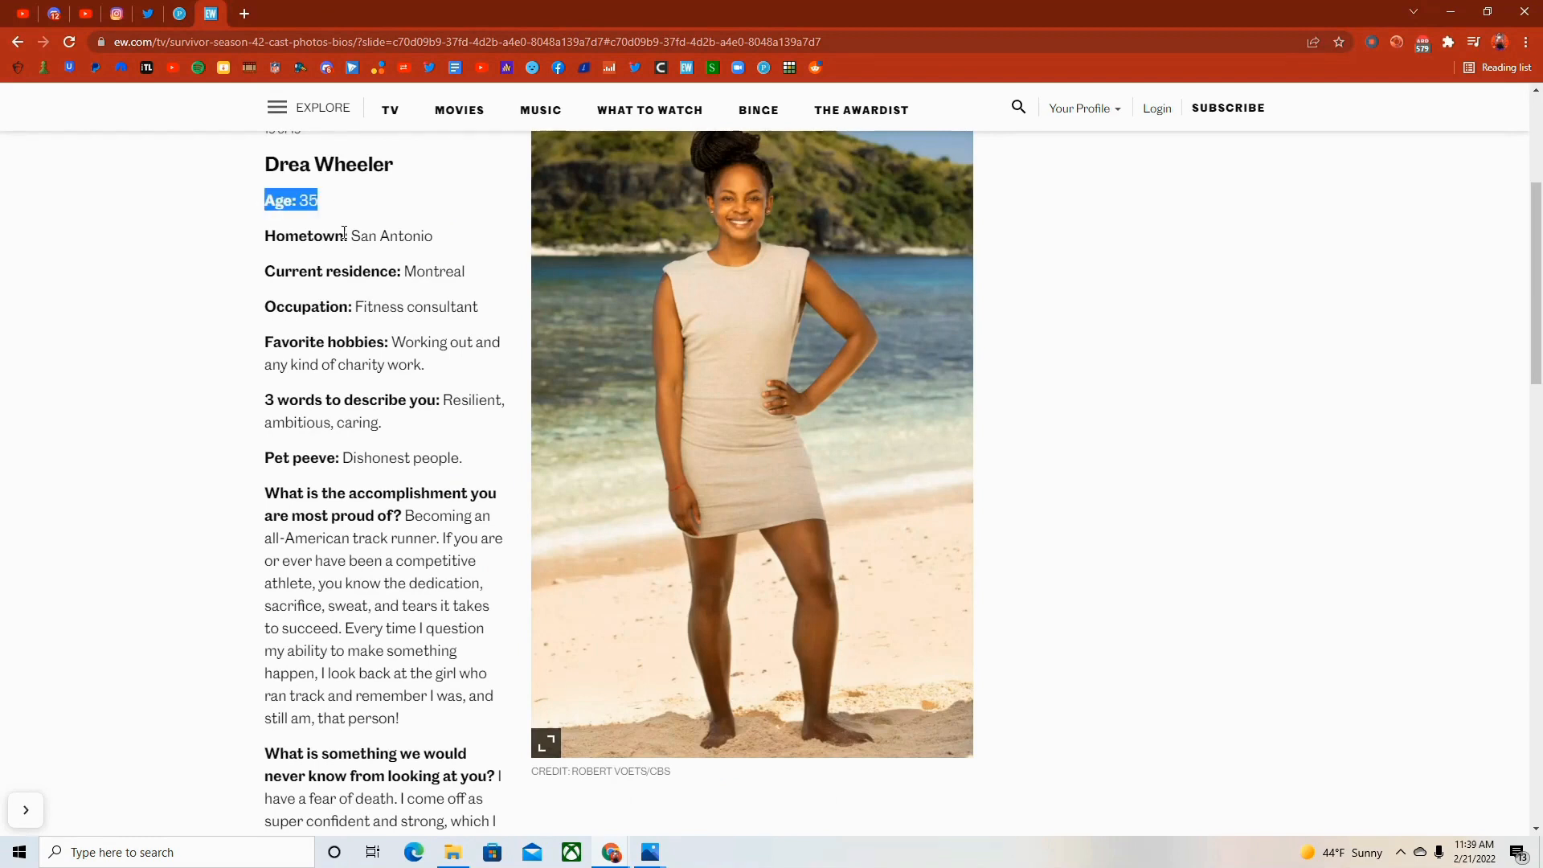
mouse_move(394, 272)
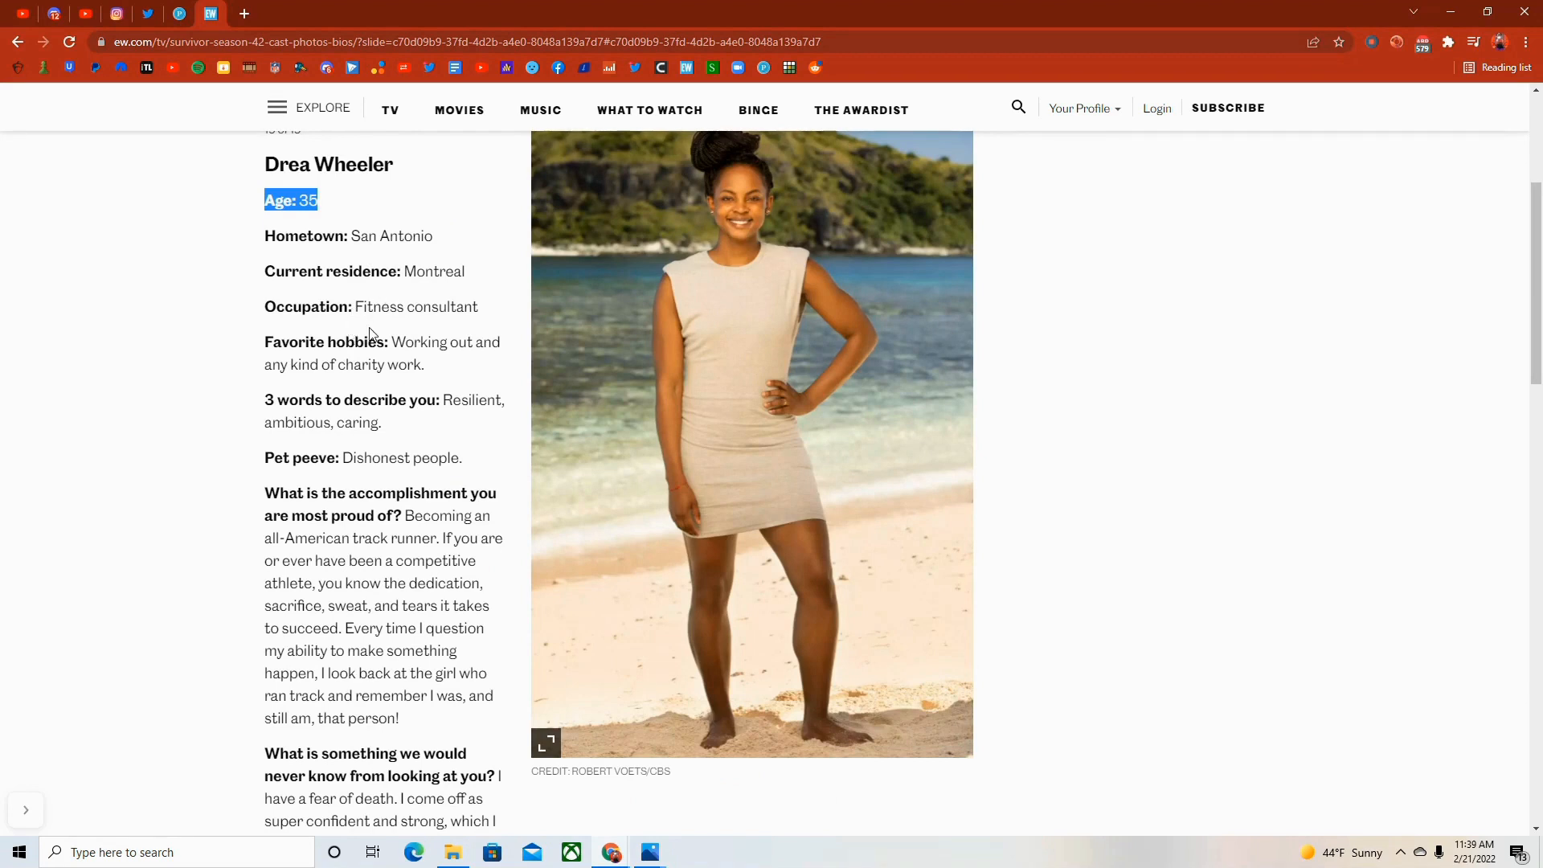
mouse_move(382, 335)
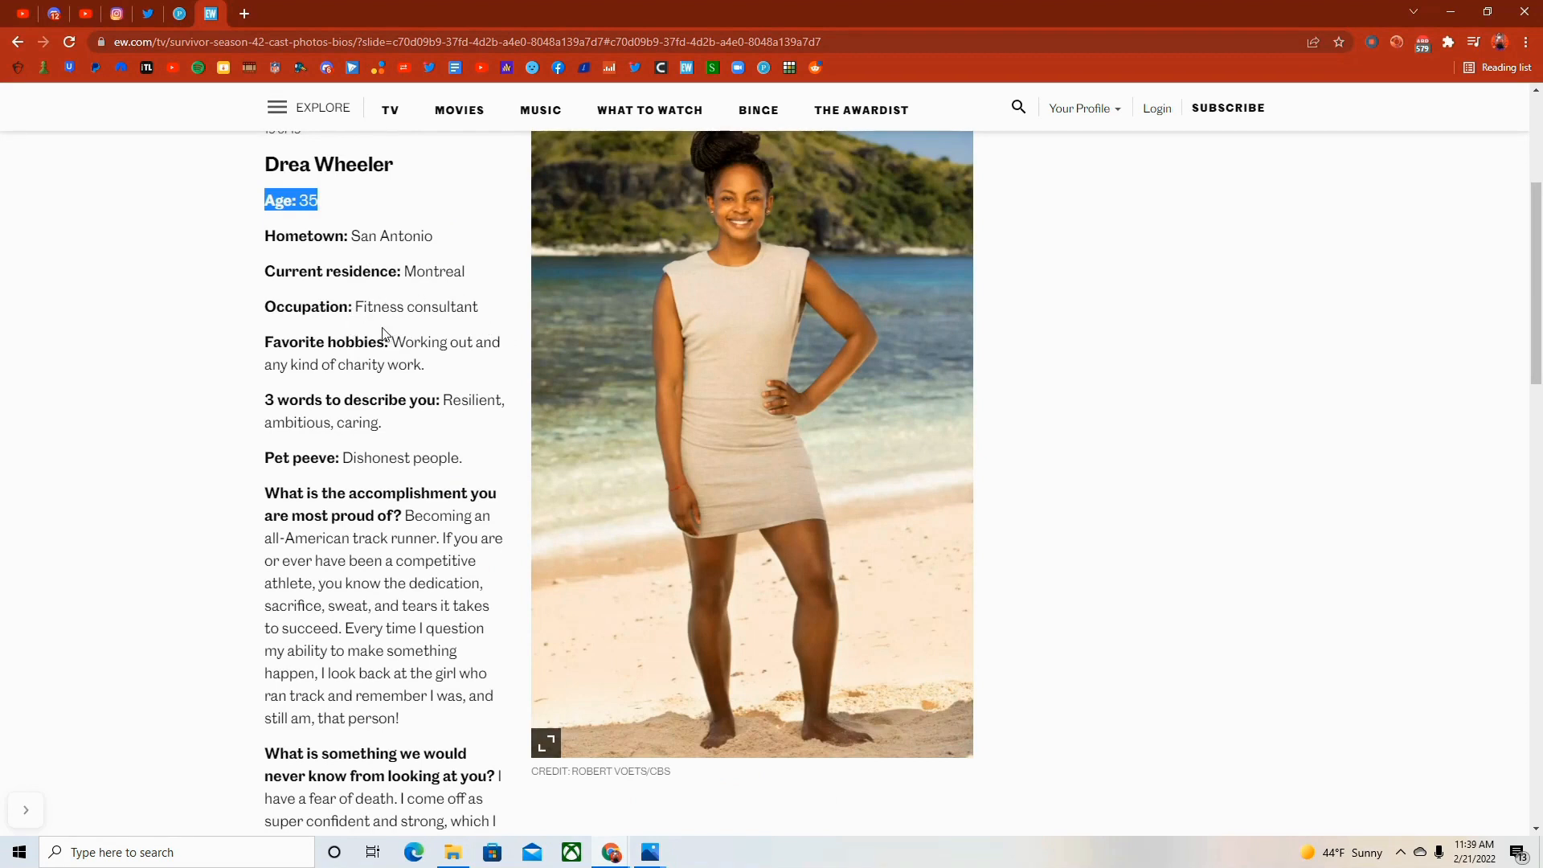
mouse_move(429, 450)
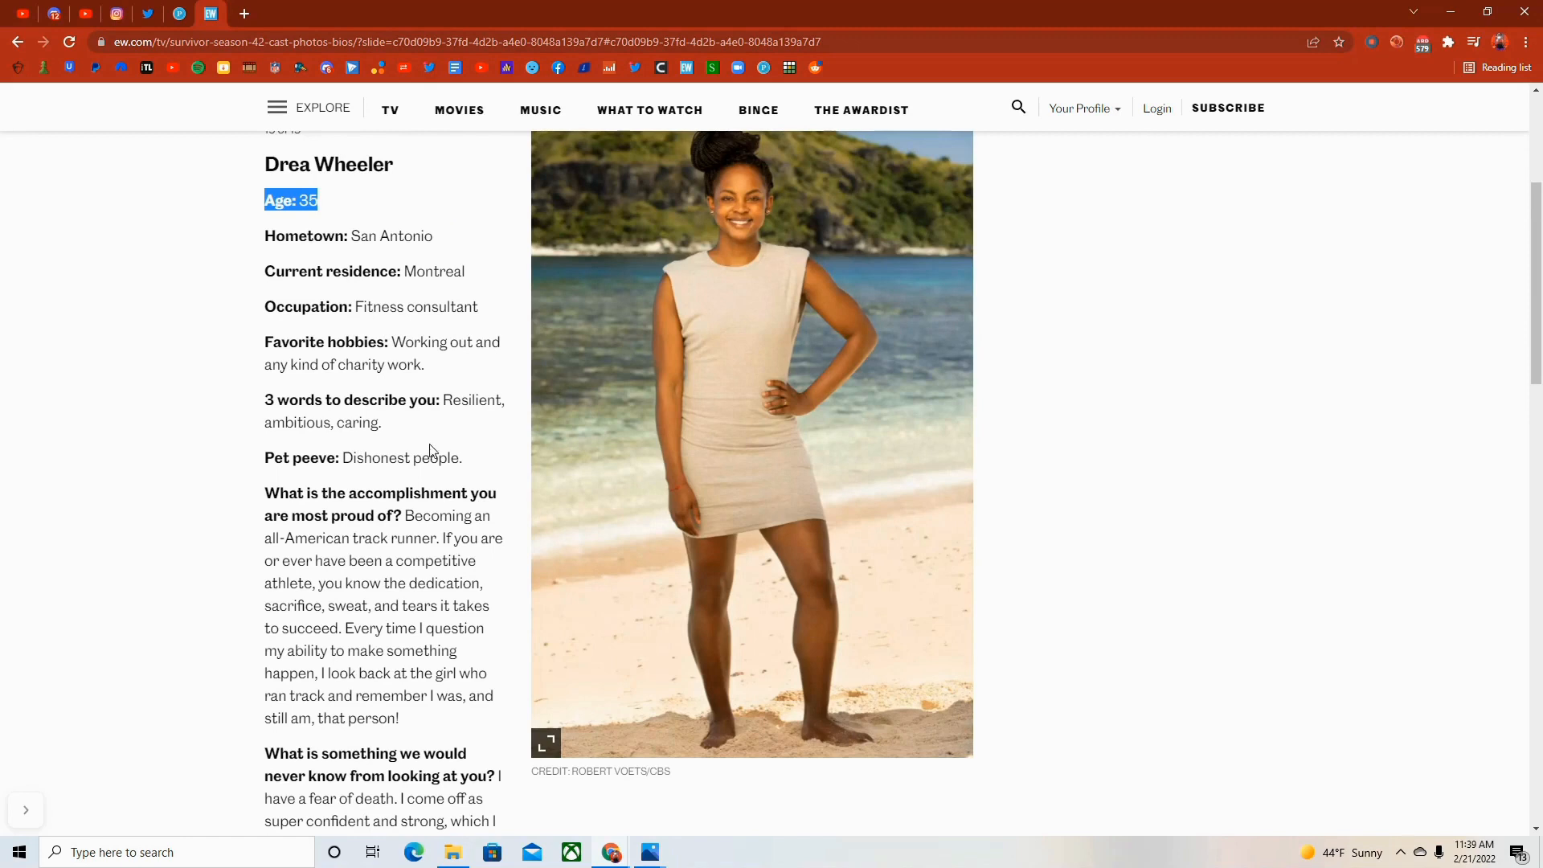
scroll("down", 3)
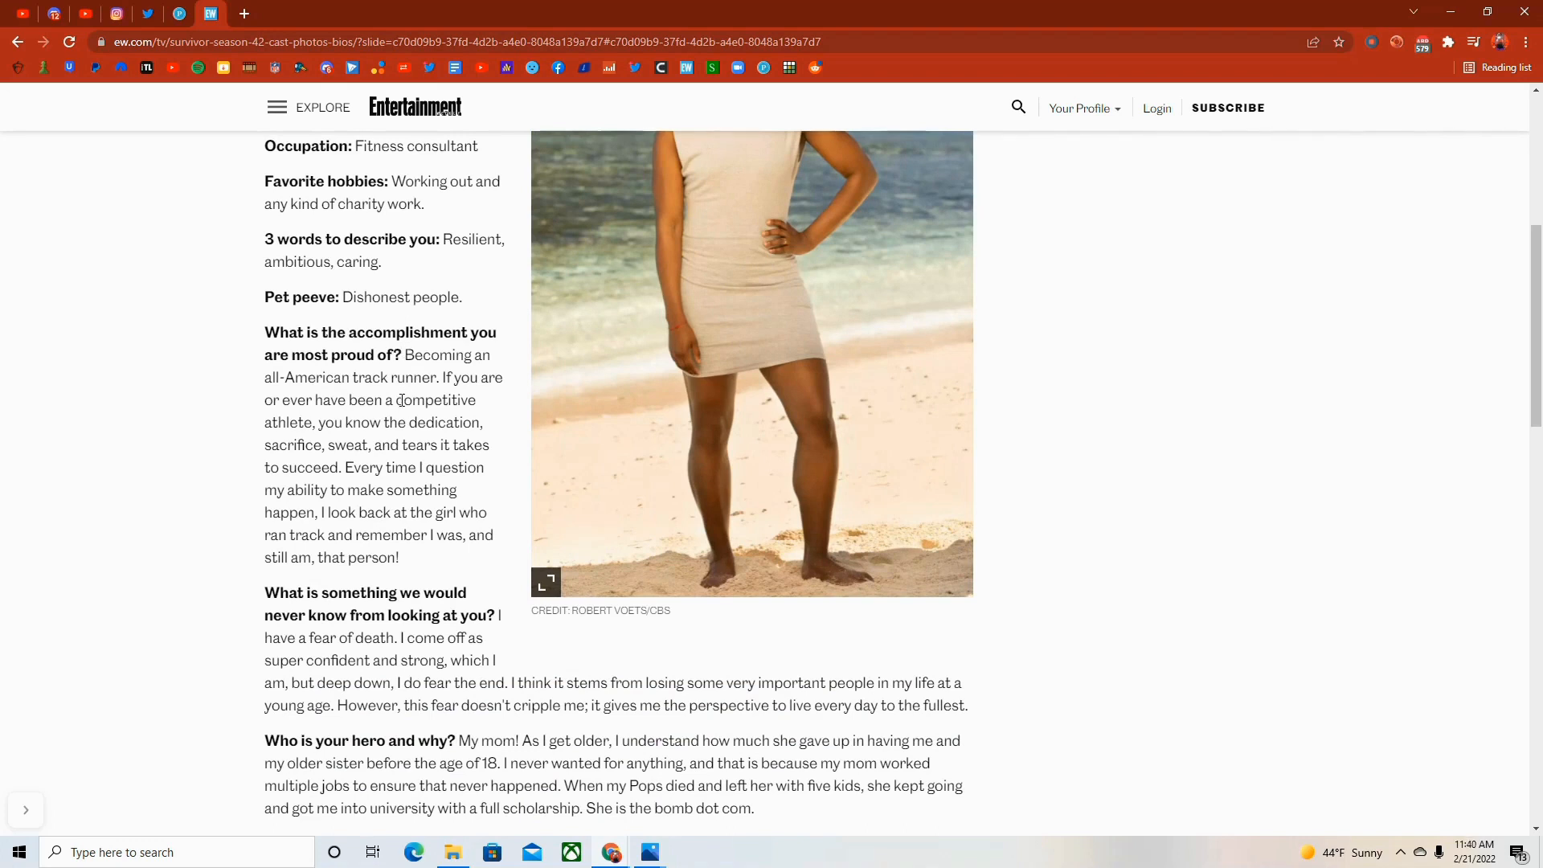
scroll("down", 3)
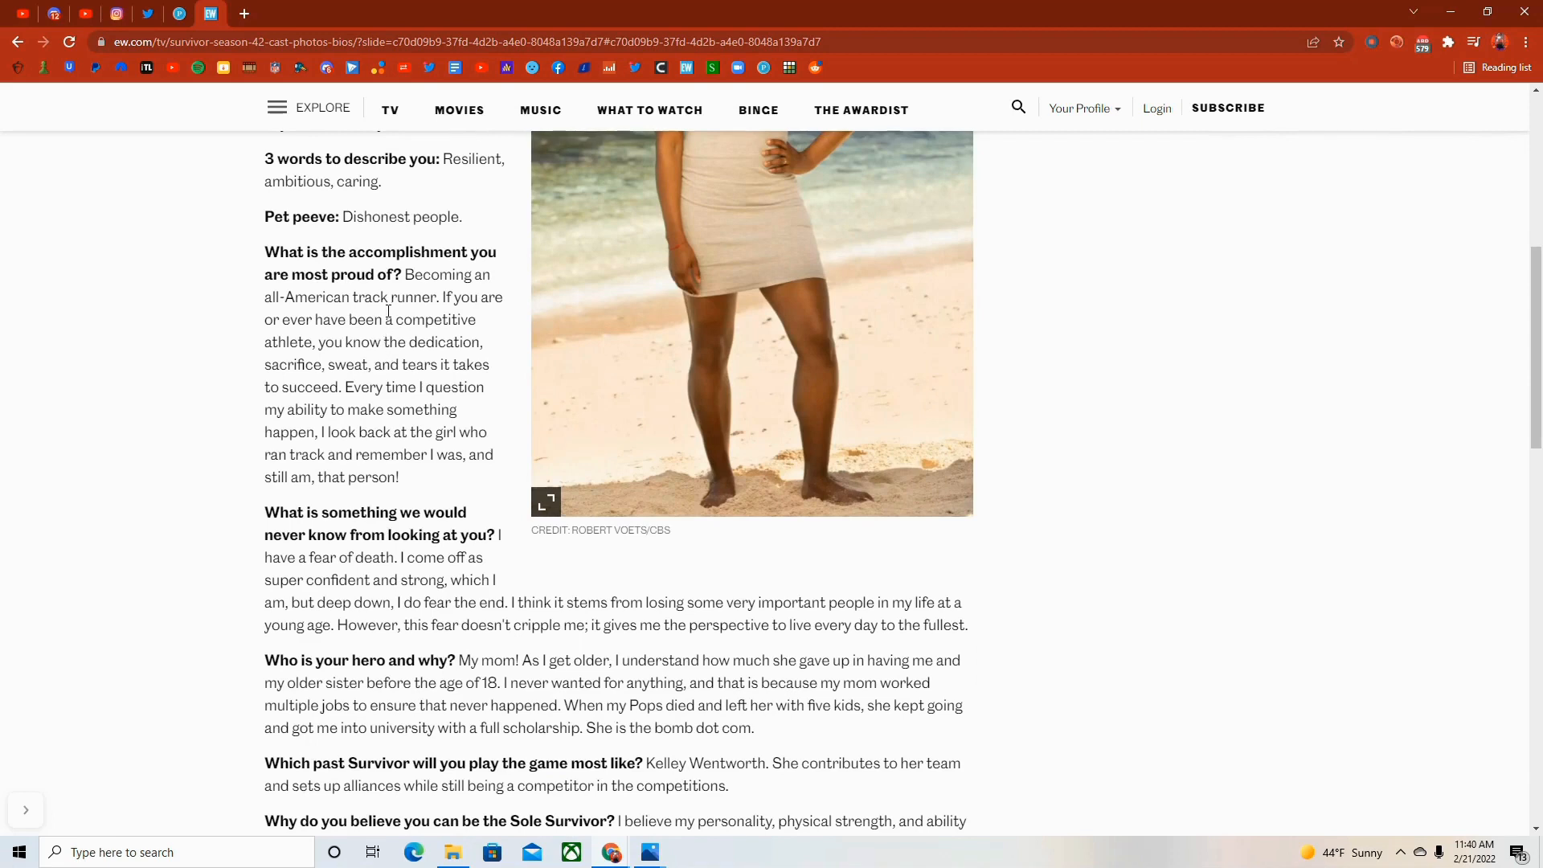
mouse_move(527, 8)
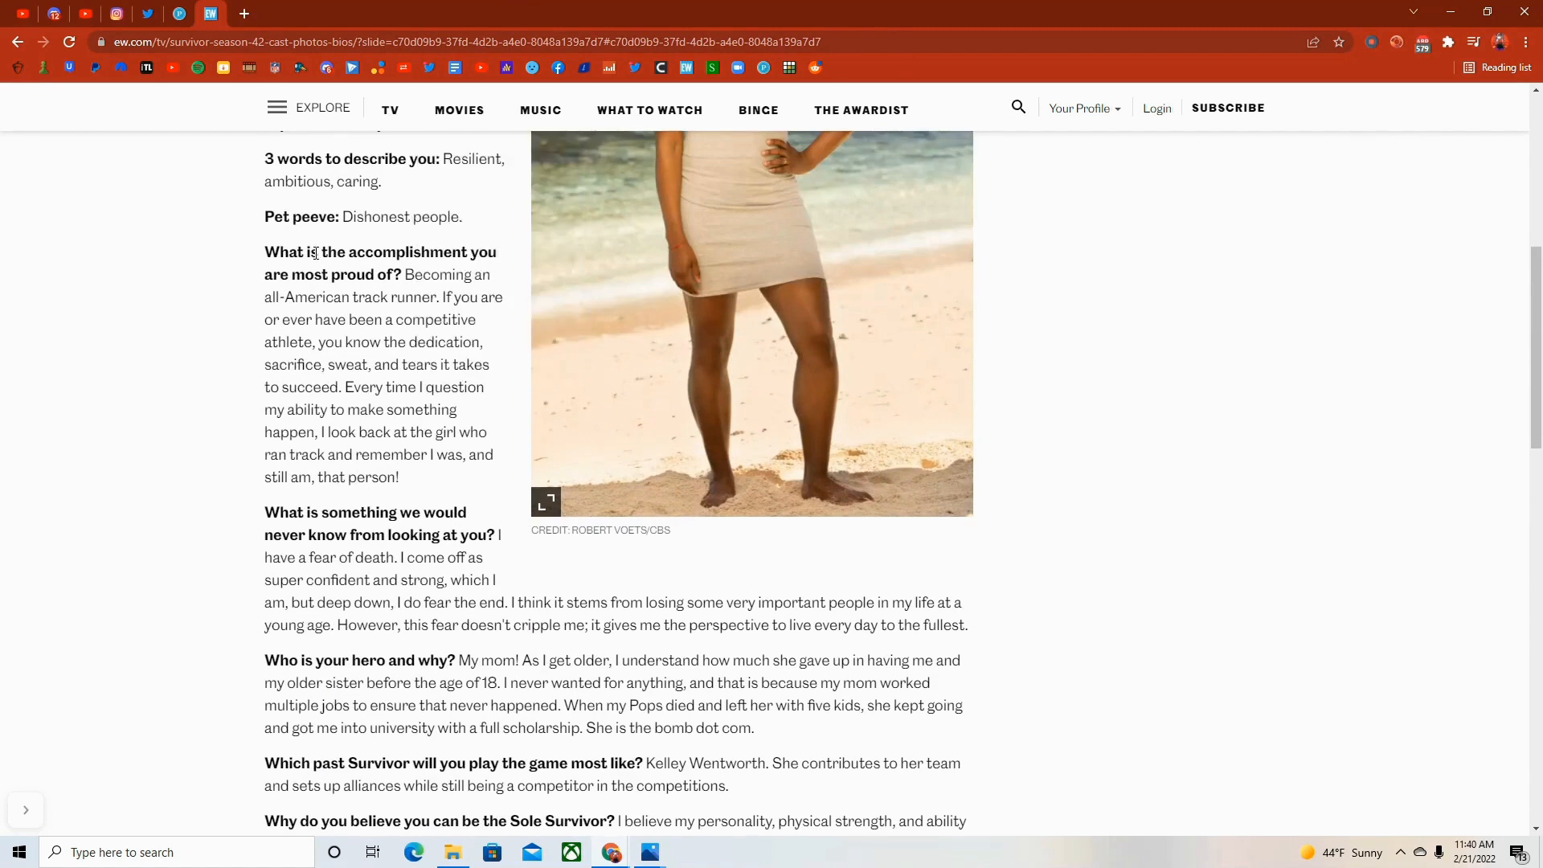
scroll("down", 3)
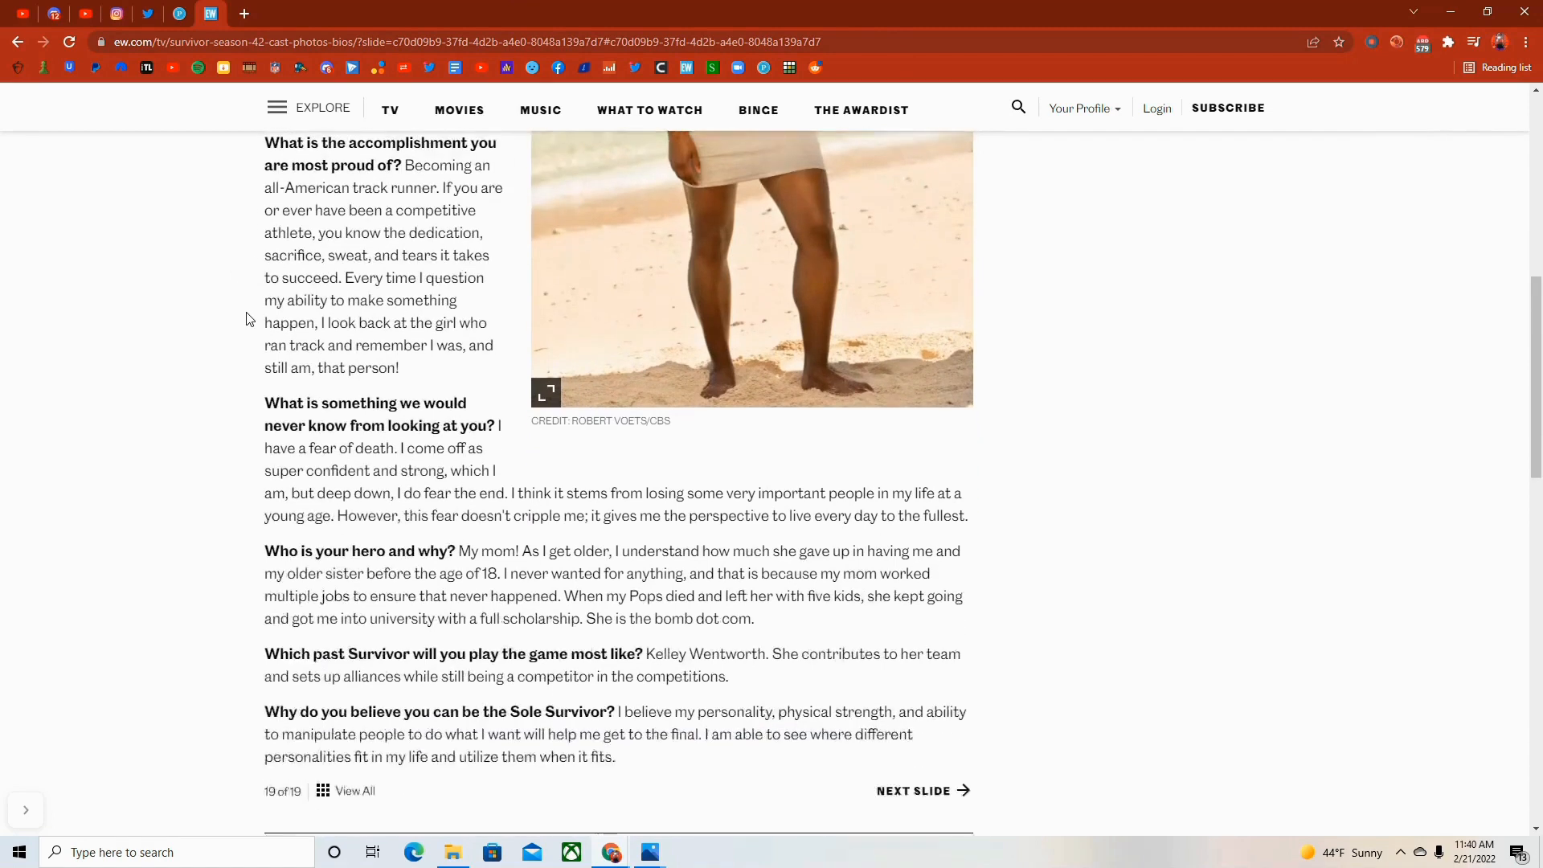
scroll("down", 3)
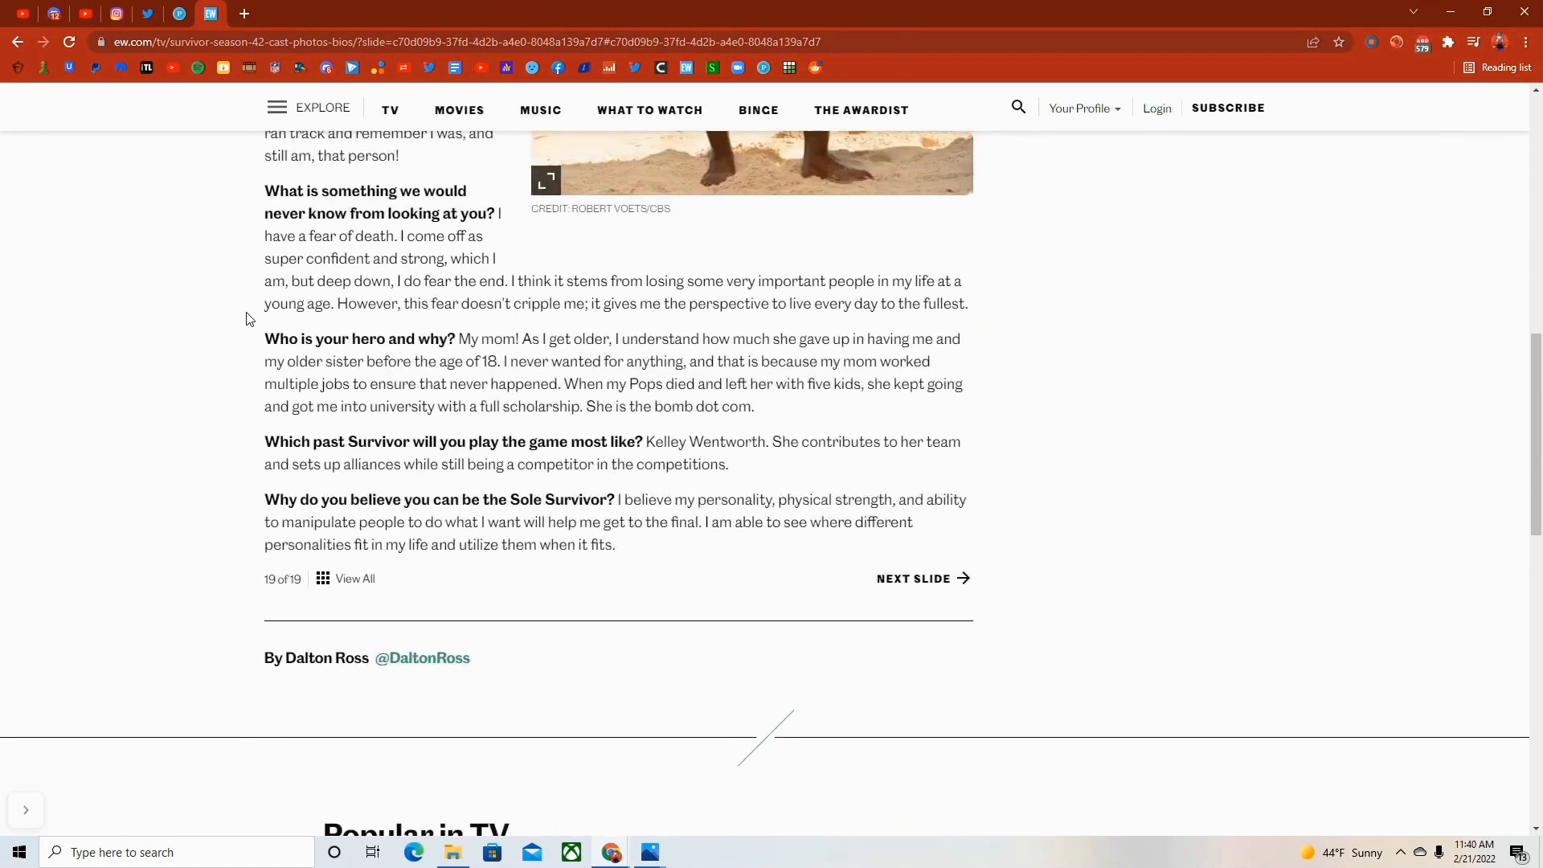
mouse_move(361, 286)
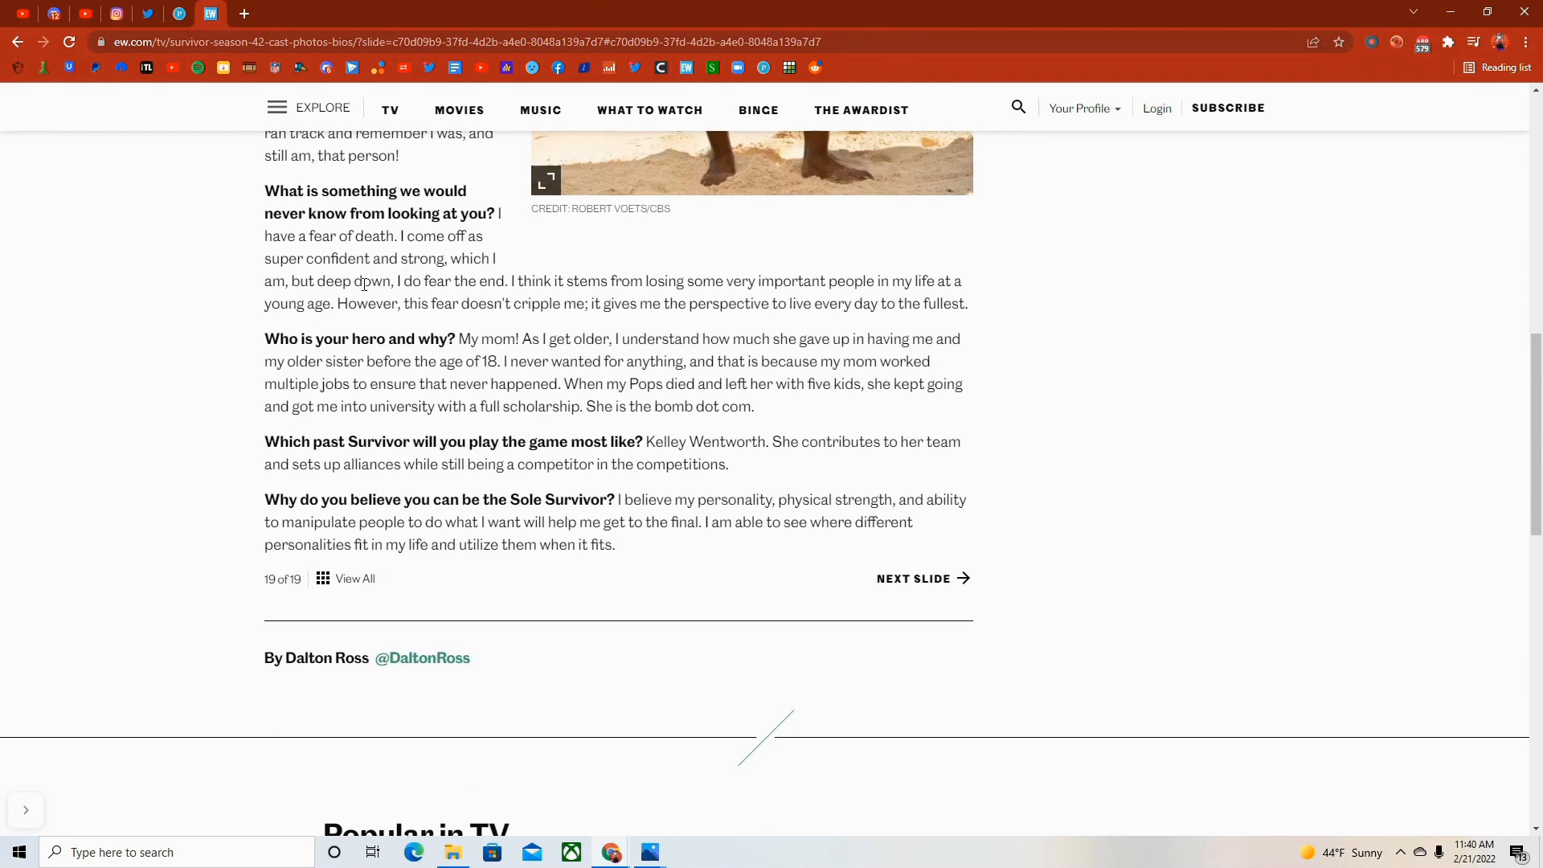
mouse_move(359, 327)
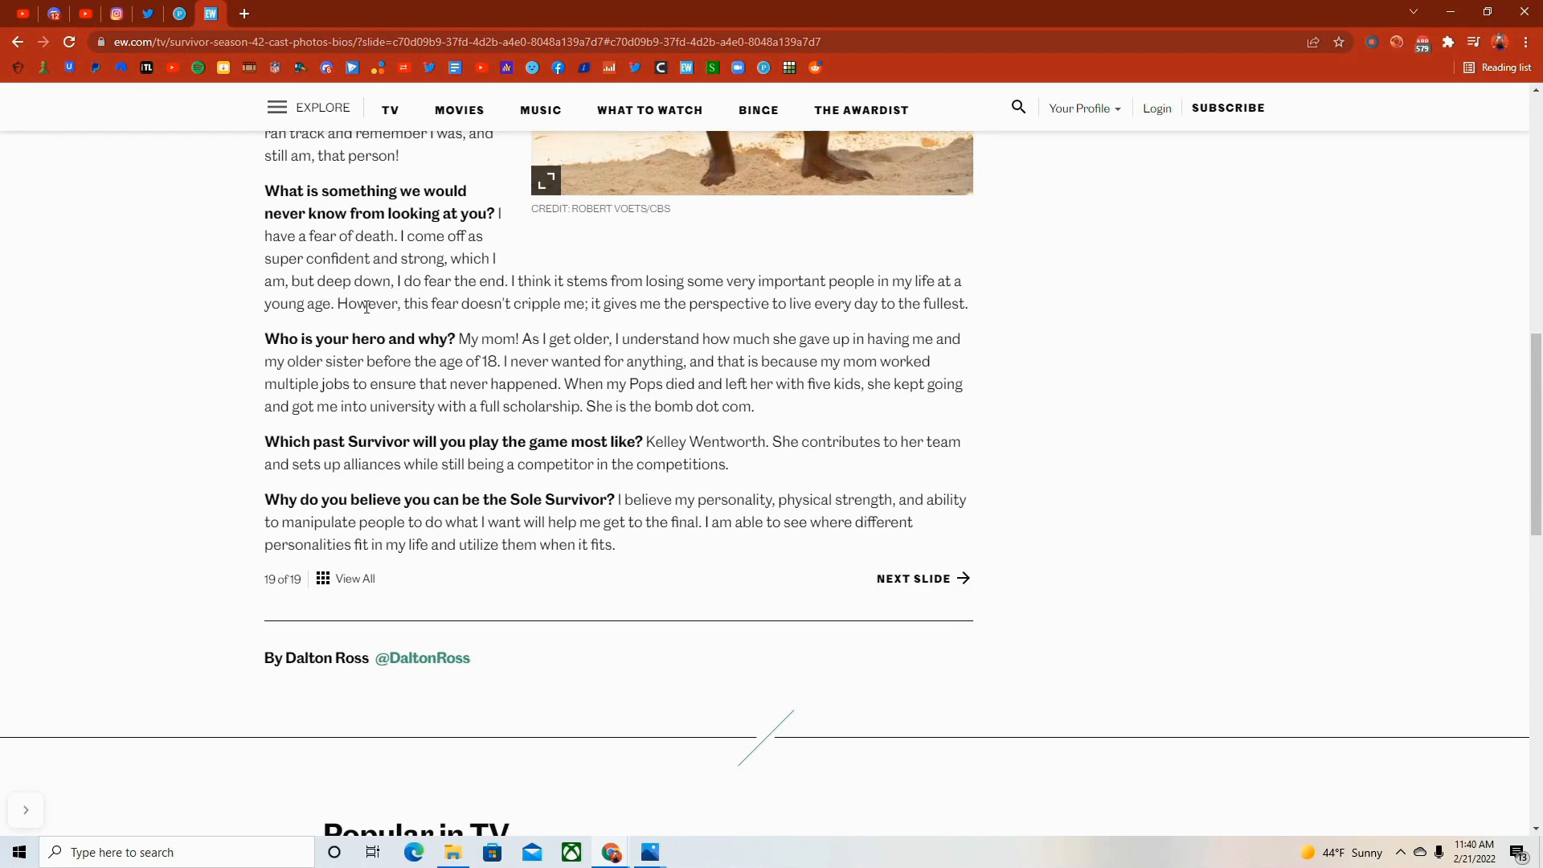
mouse_move(488, 336)
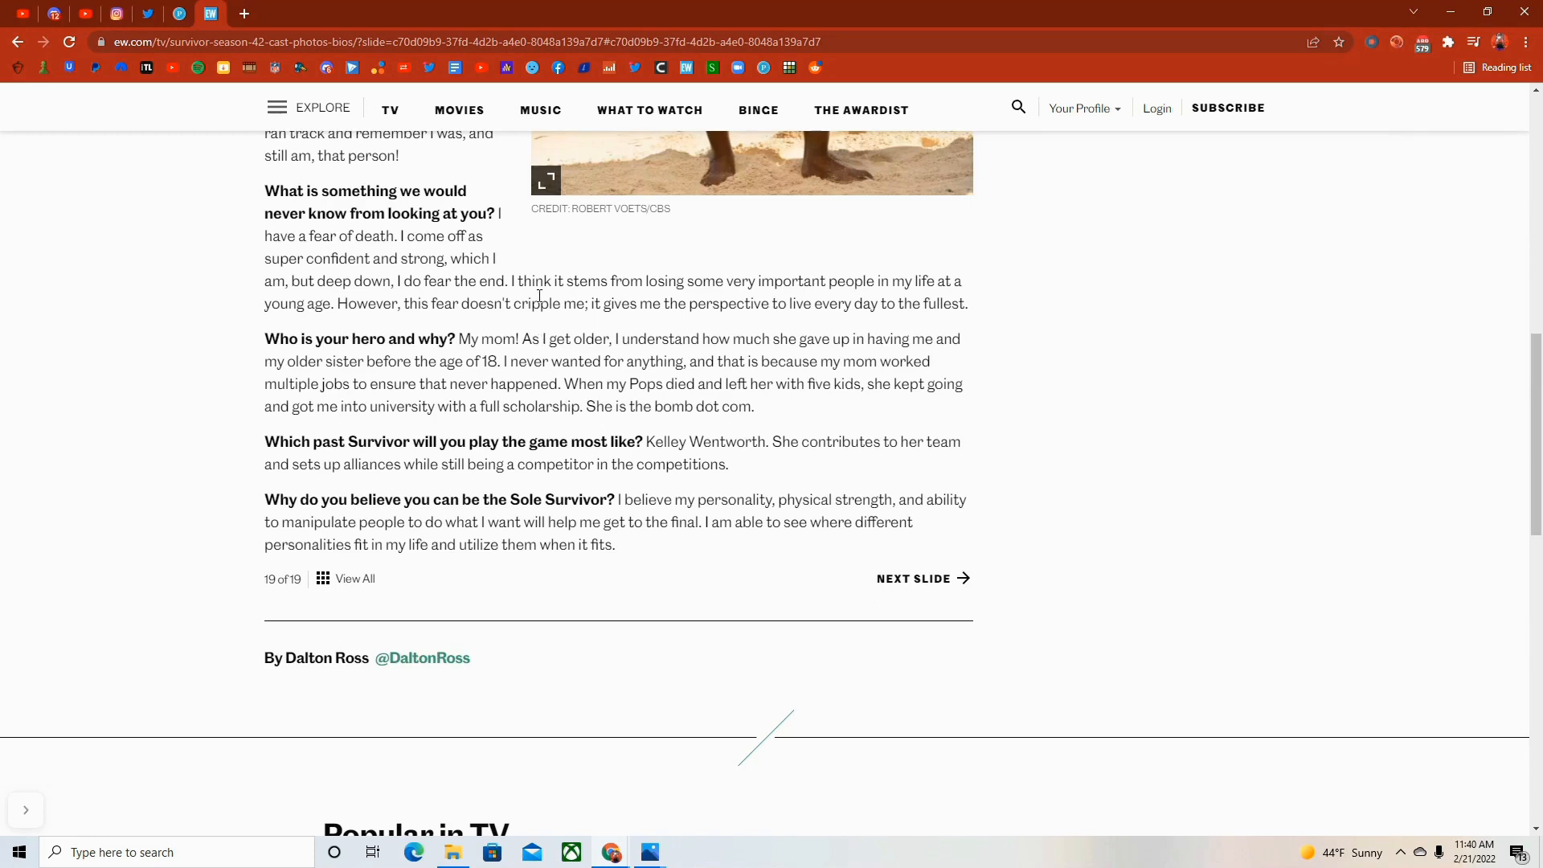
mouse_move(547, 344)
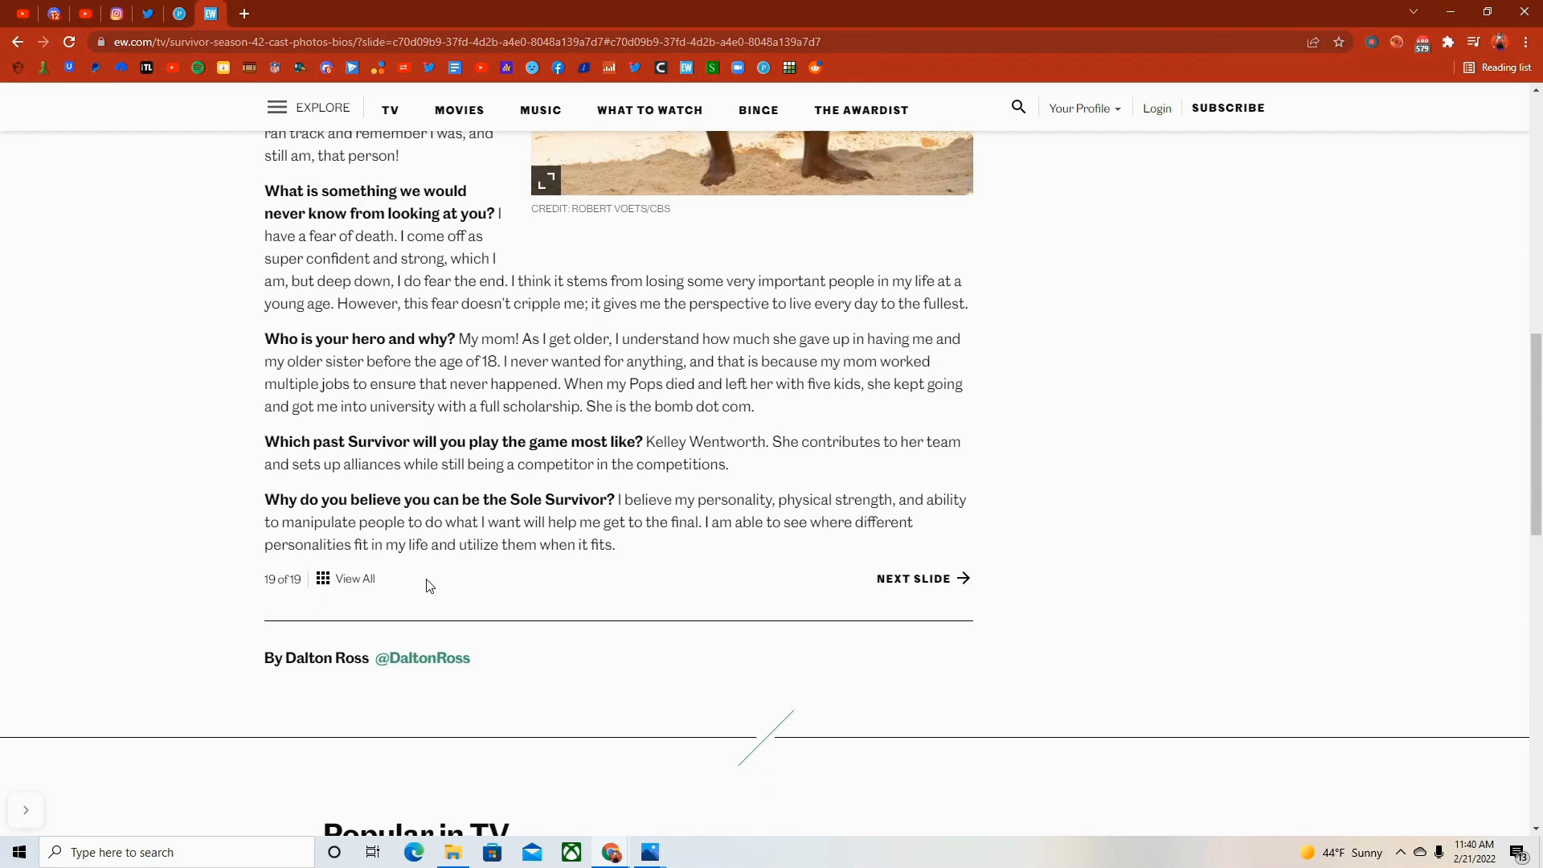
mouse_move(427, 439)
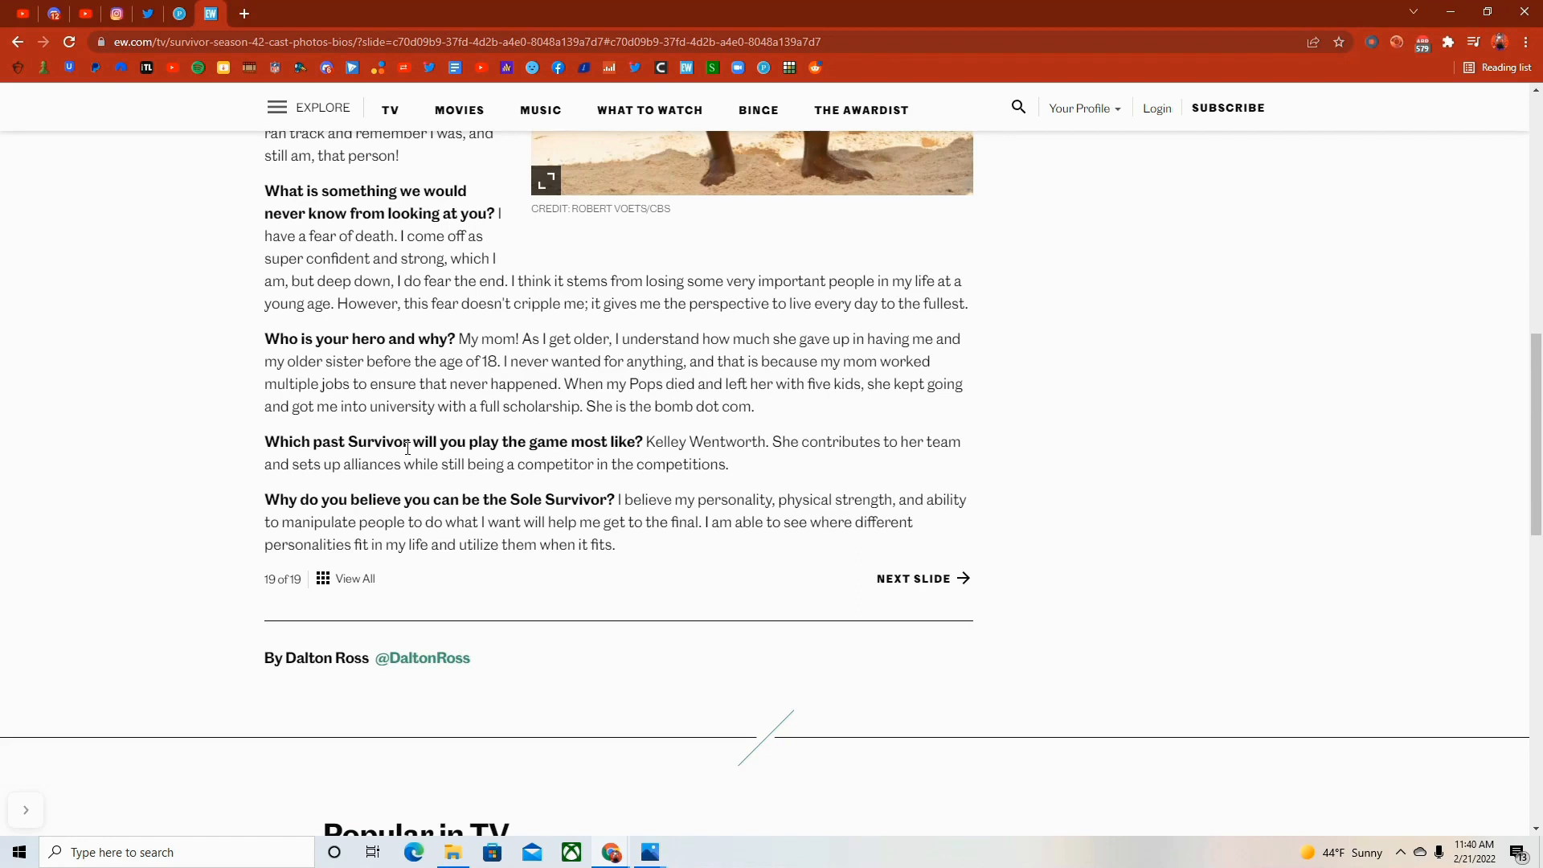
mouse_move(628, 434)
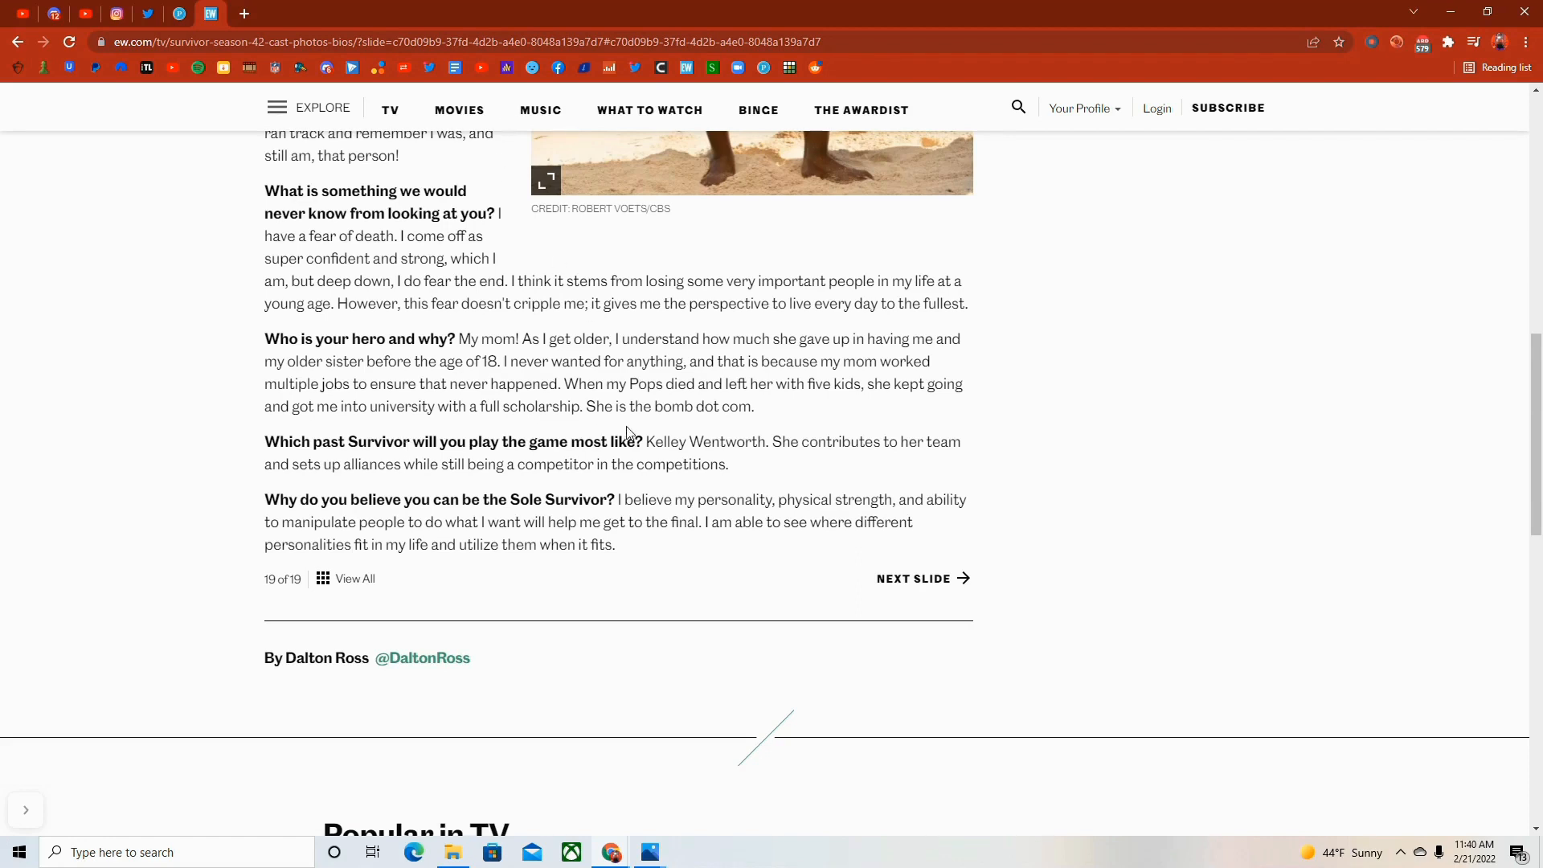
mouse_move(648, 441)
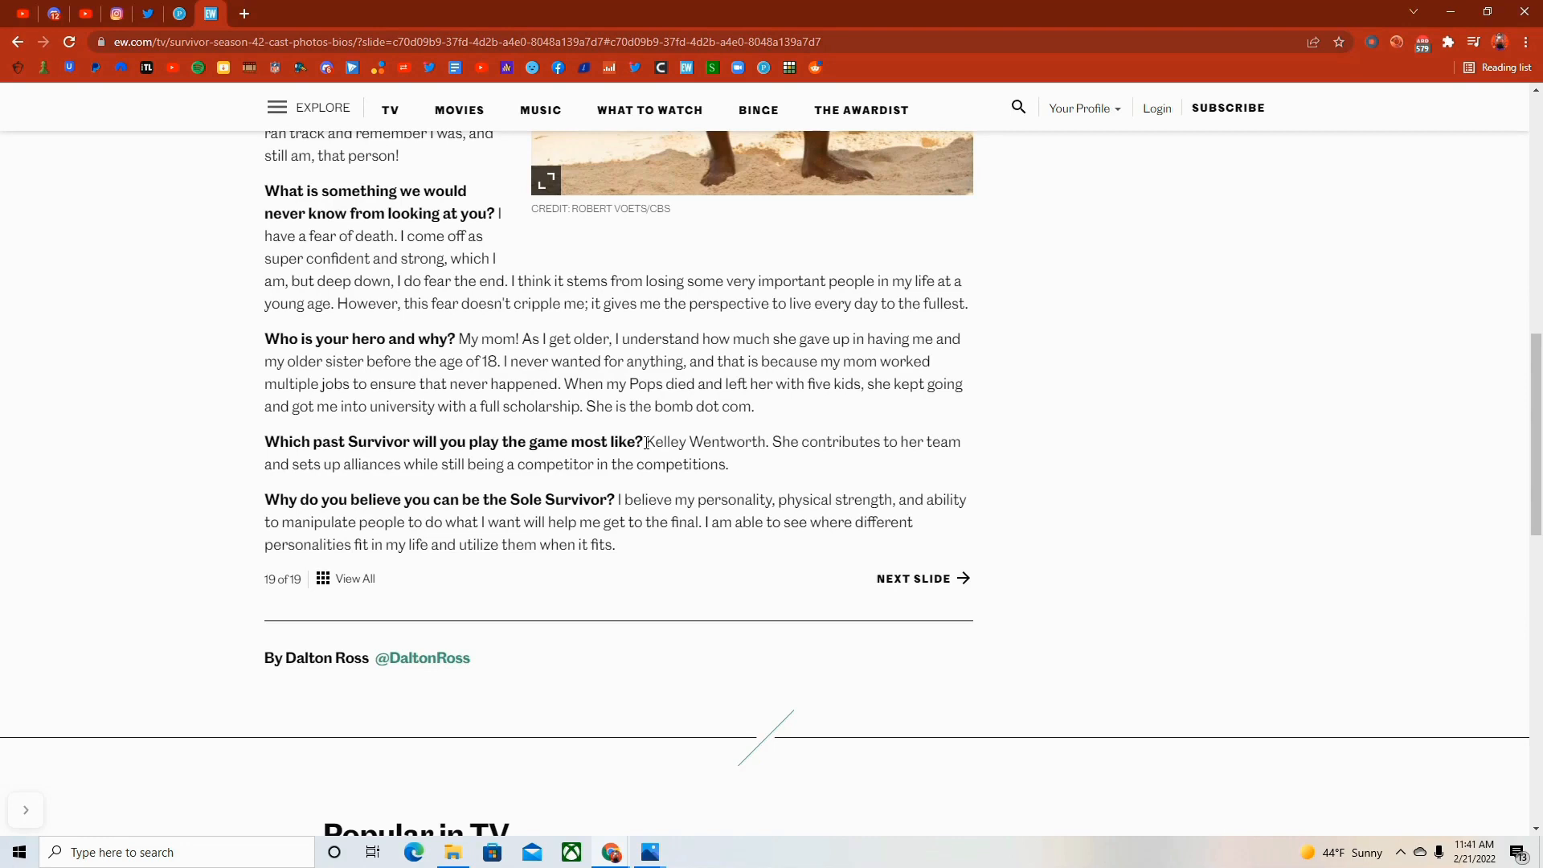
mouse_move(615, 500)
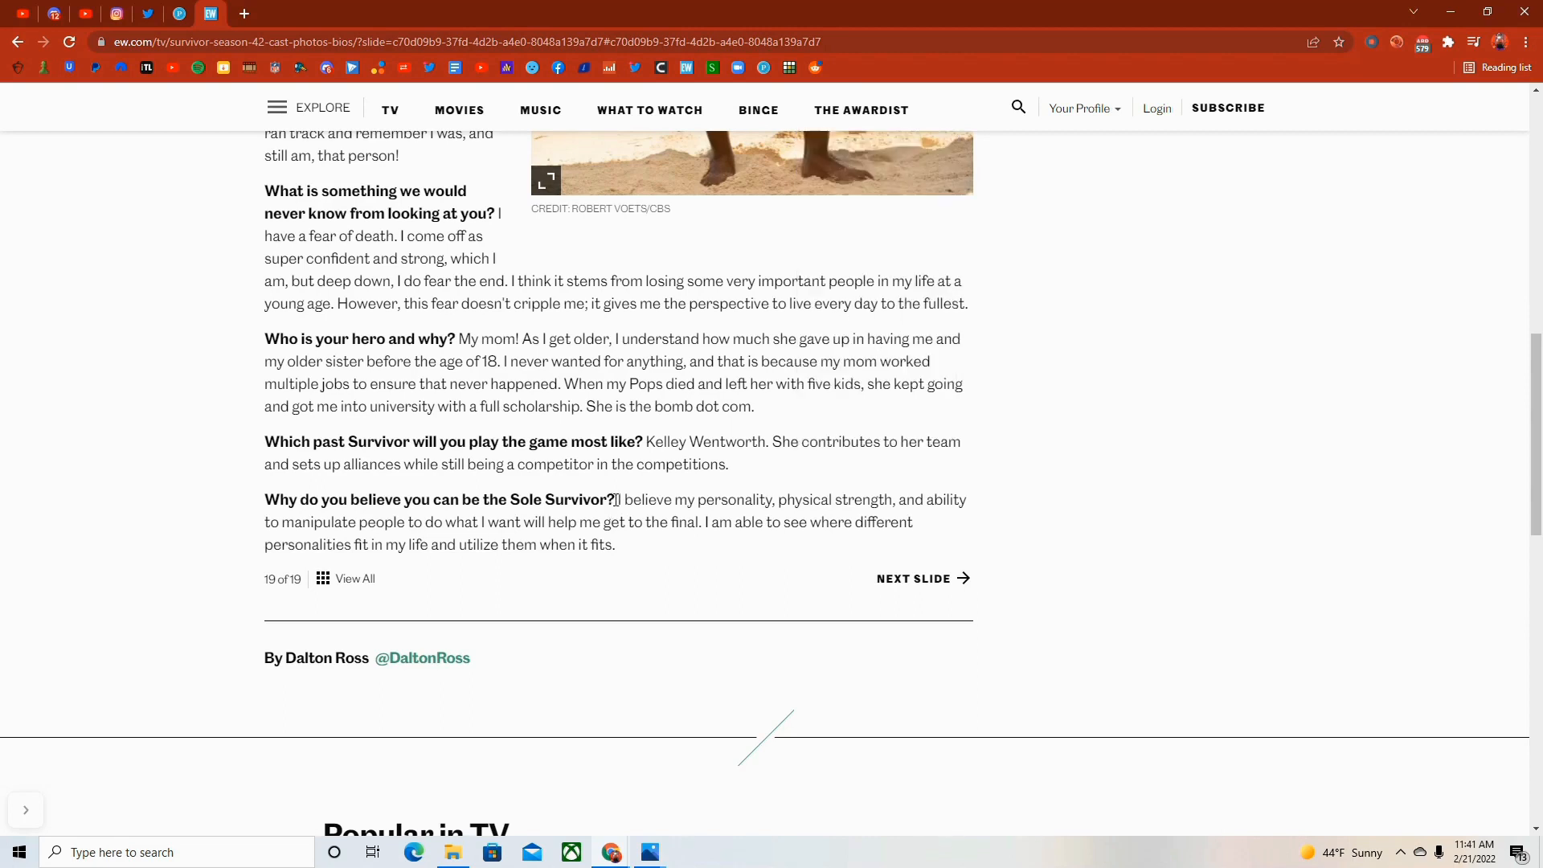